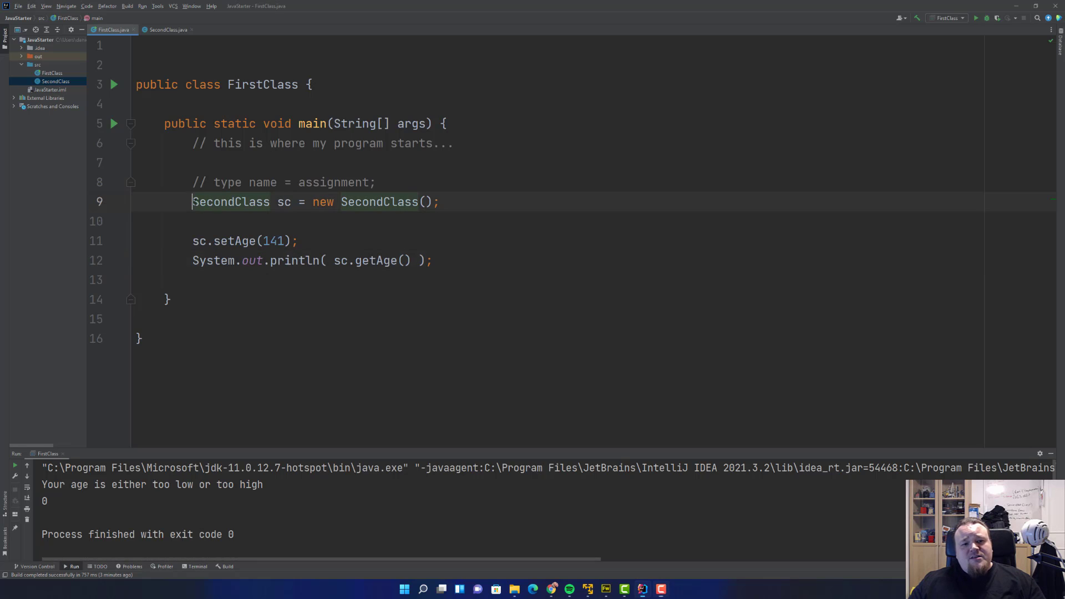
# - Append a '// composition' comment to FirstClass's SecondClass object creation line
pyautogui.click(440, 202)
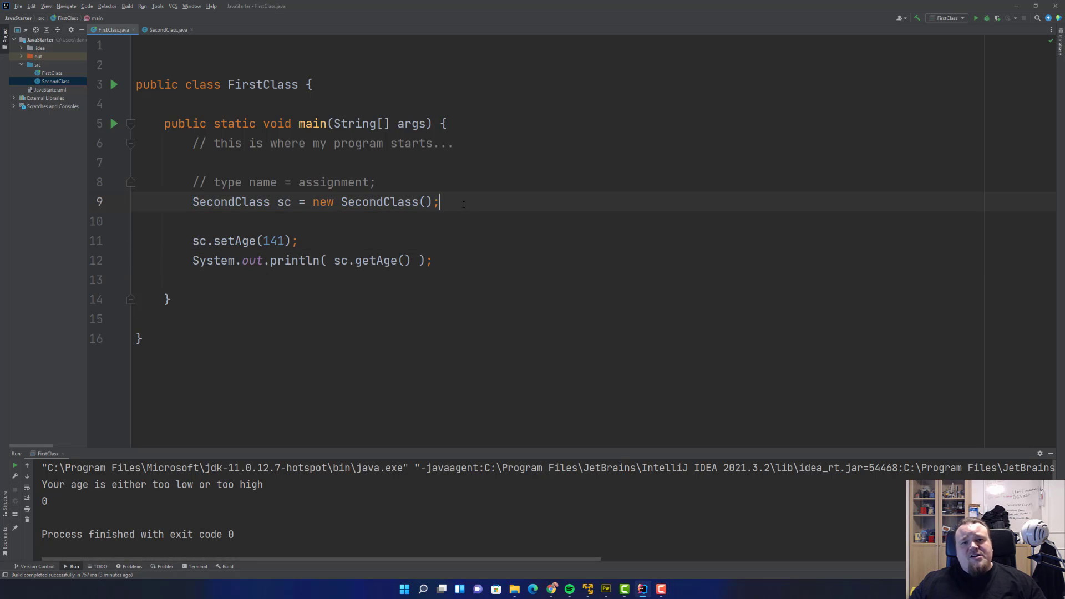
pyautogui.write('// c')
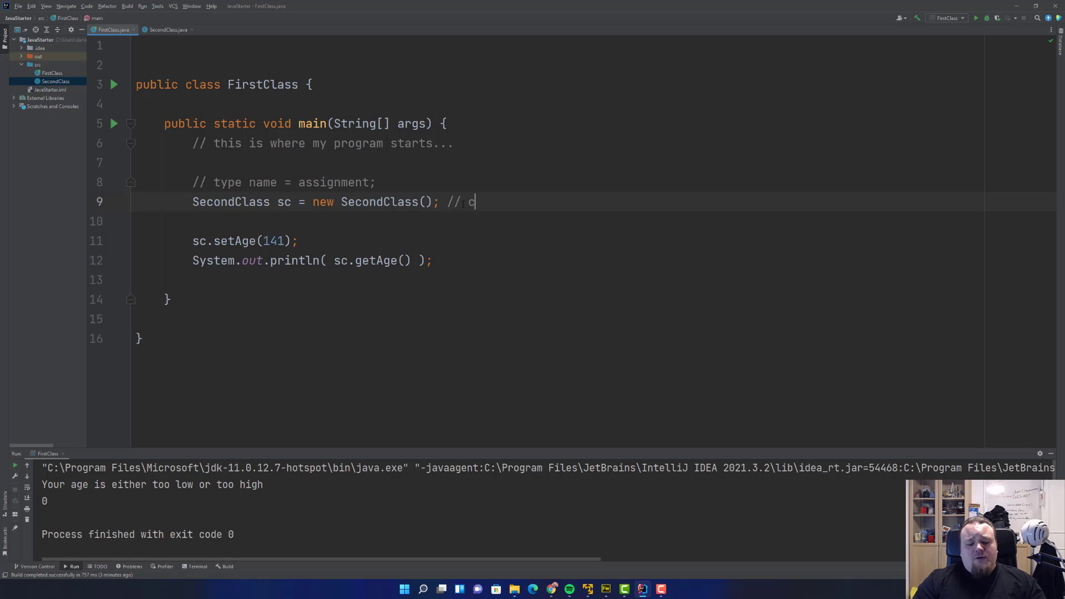
pyautogui.write('omposition')
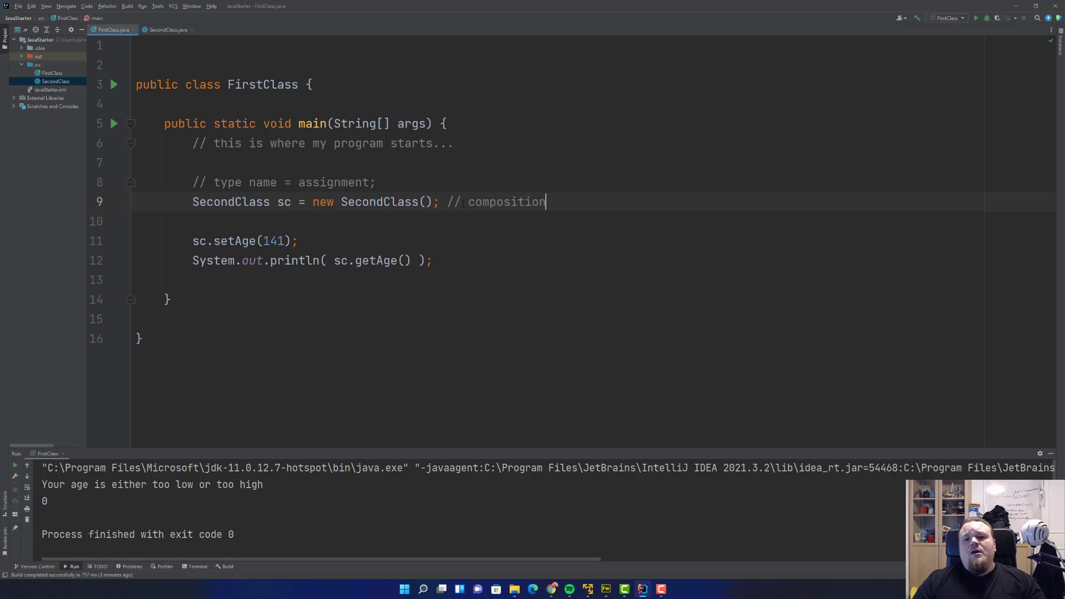
pyautogui.doubleClick(506, 202)
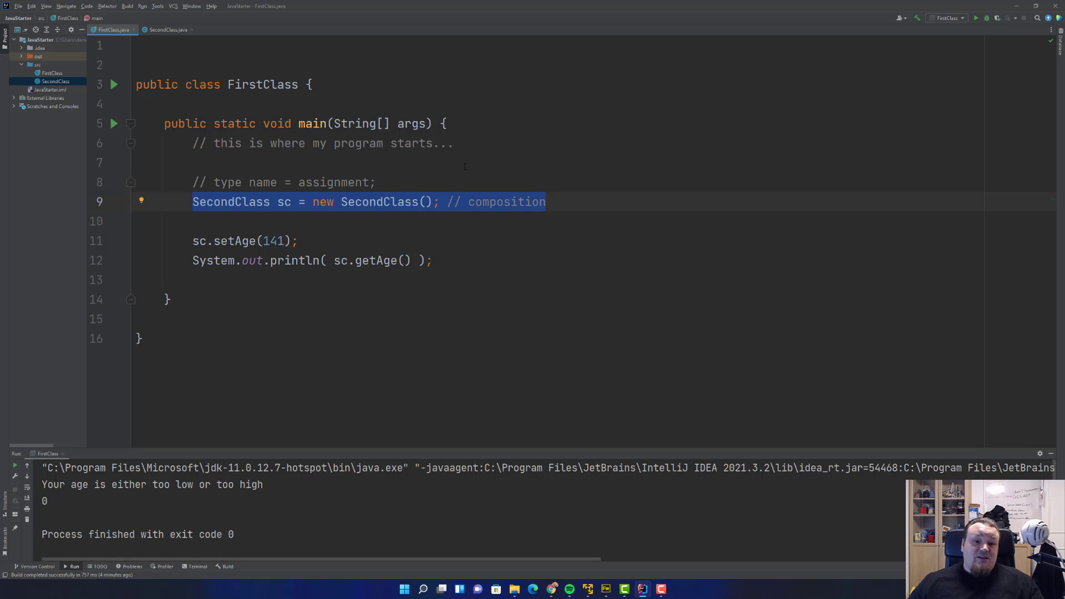
pyautogui.click(557, 202)
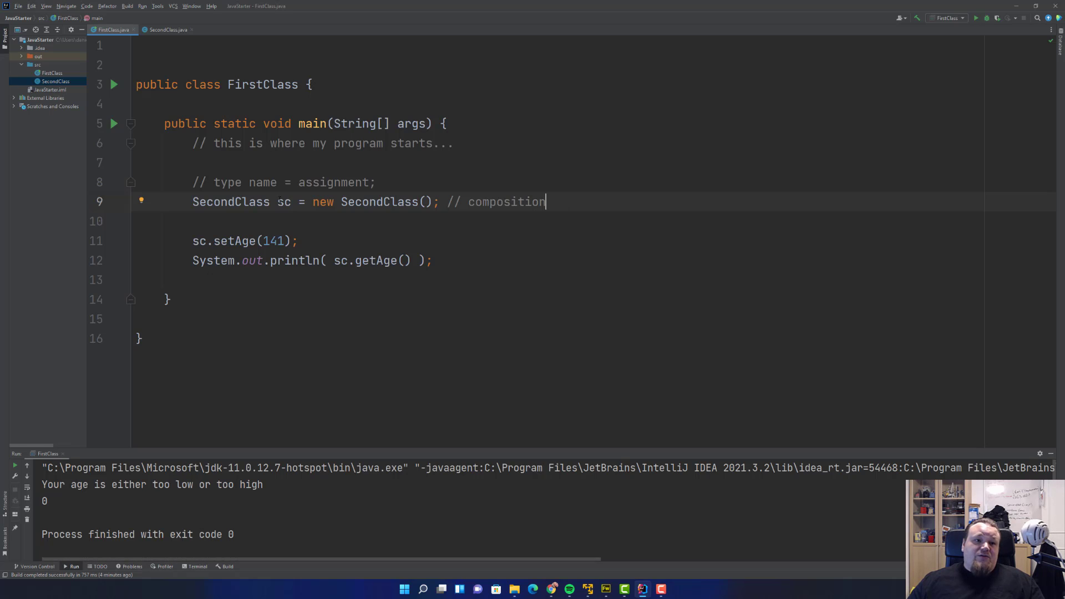
pyautogui.click(167, 30)
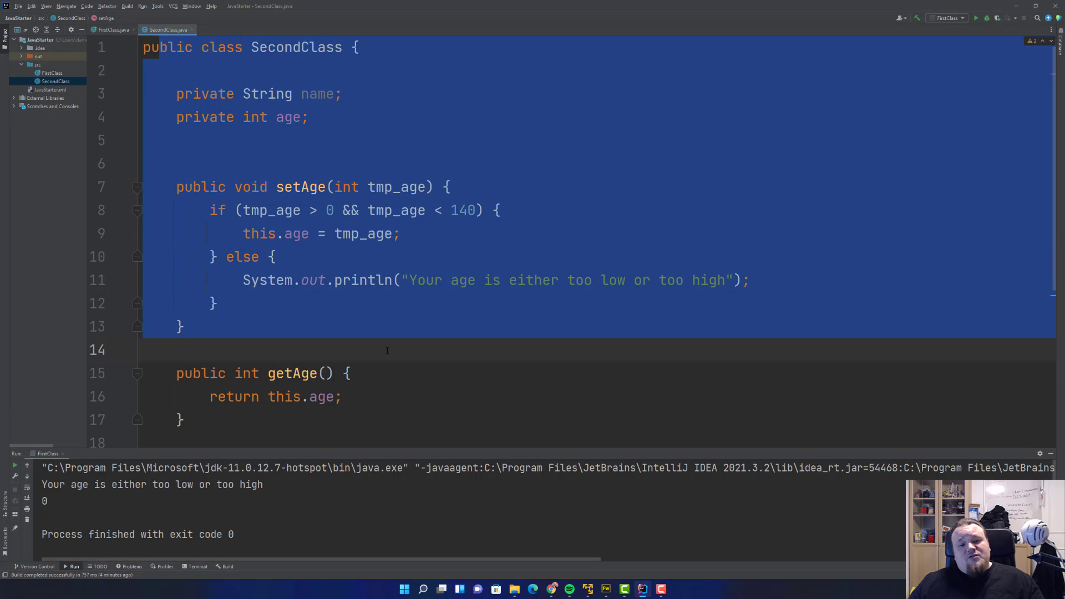
pyautogui.doubleClick(345, 187)
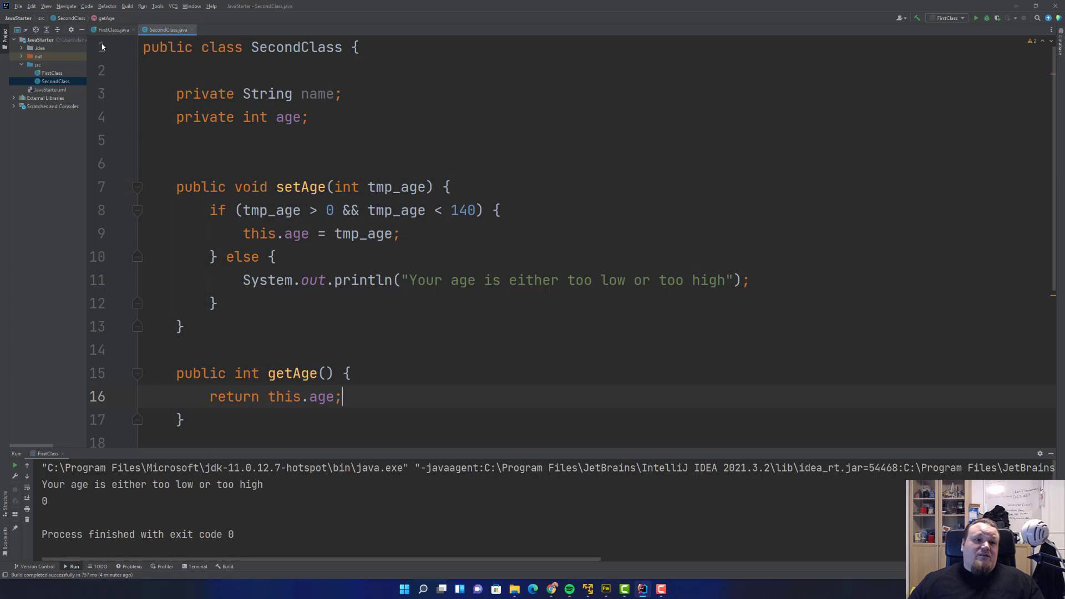
pyautogui.click(112, 29)
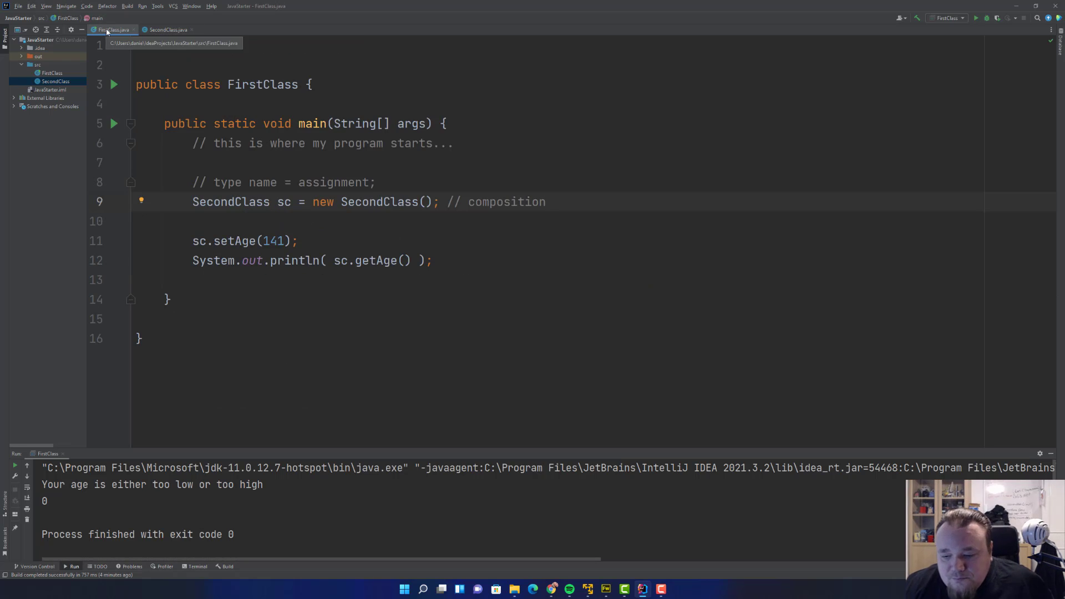
pyautogui.click(547, 202)
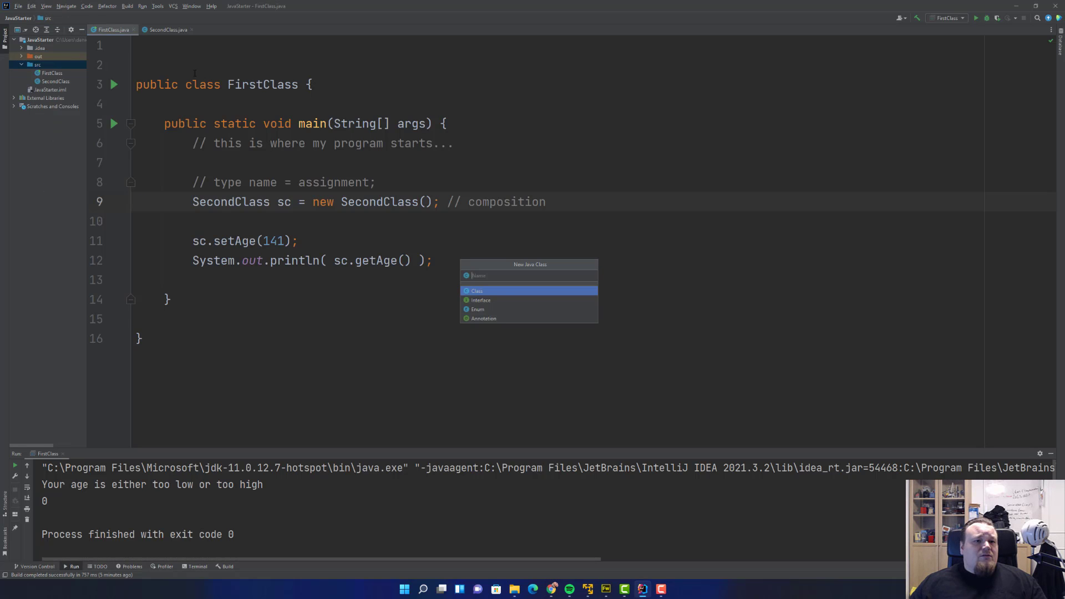
# - Create an empty Animal interface in src and close the SecondClass file
pyautogui.press('Down')
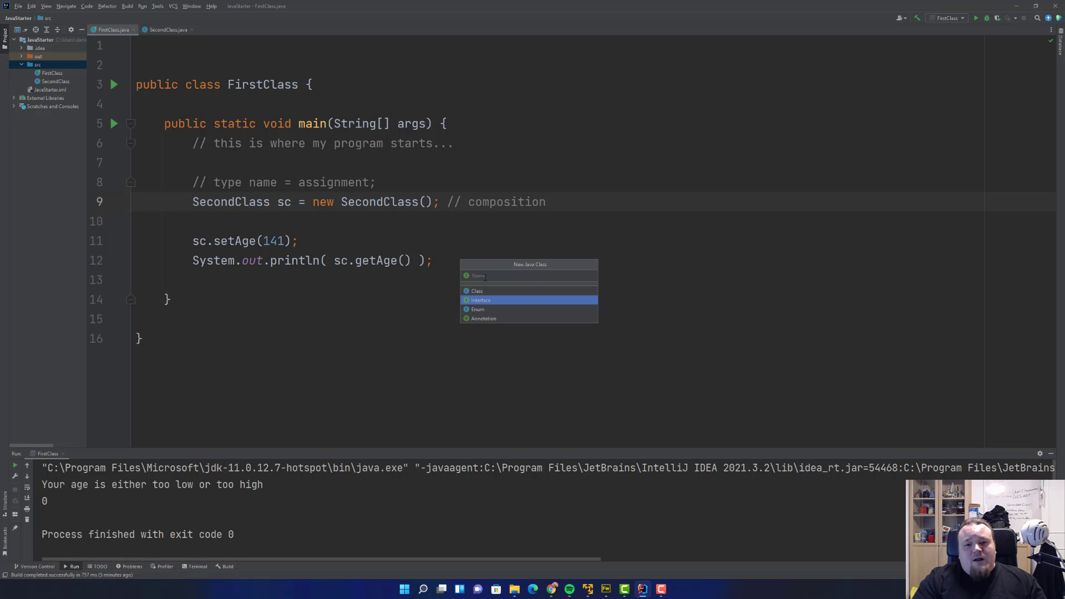
pyautogui.write('Animal')
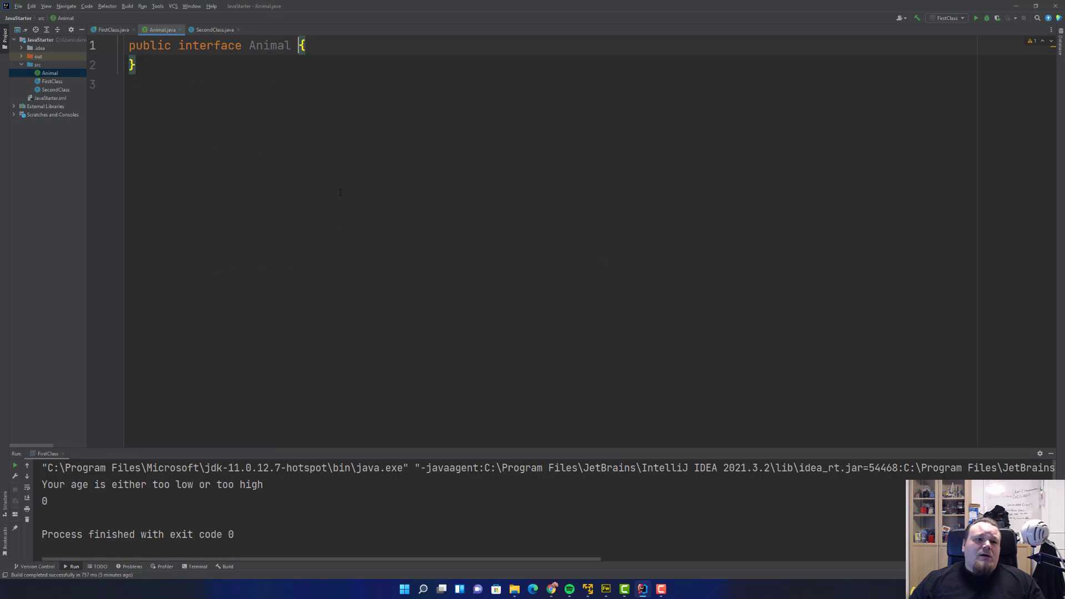
pyautogui.press('enter')
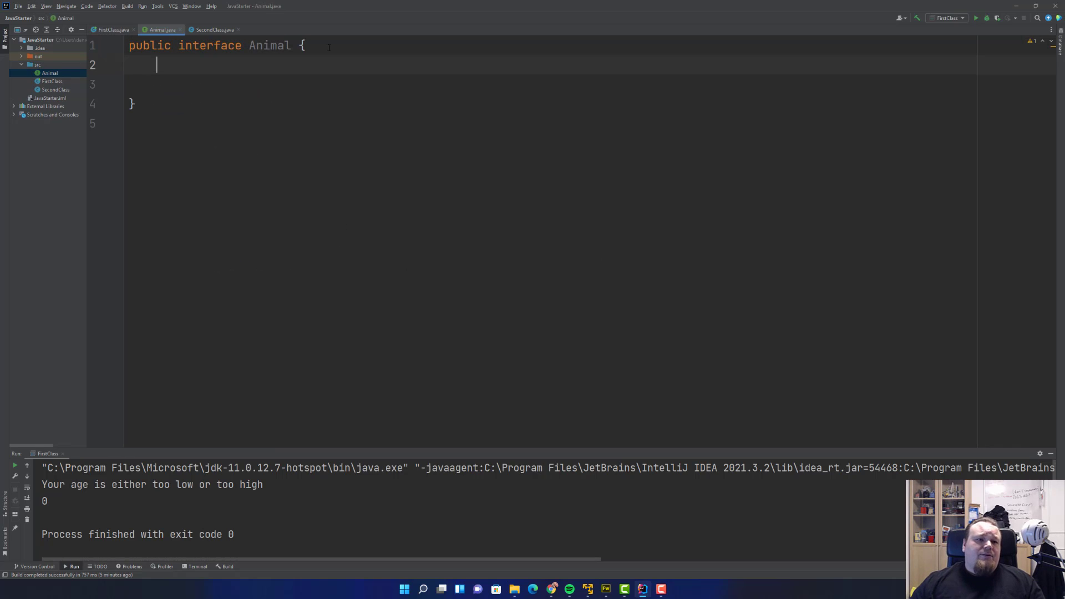
pyautogui.click(212, 29)
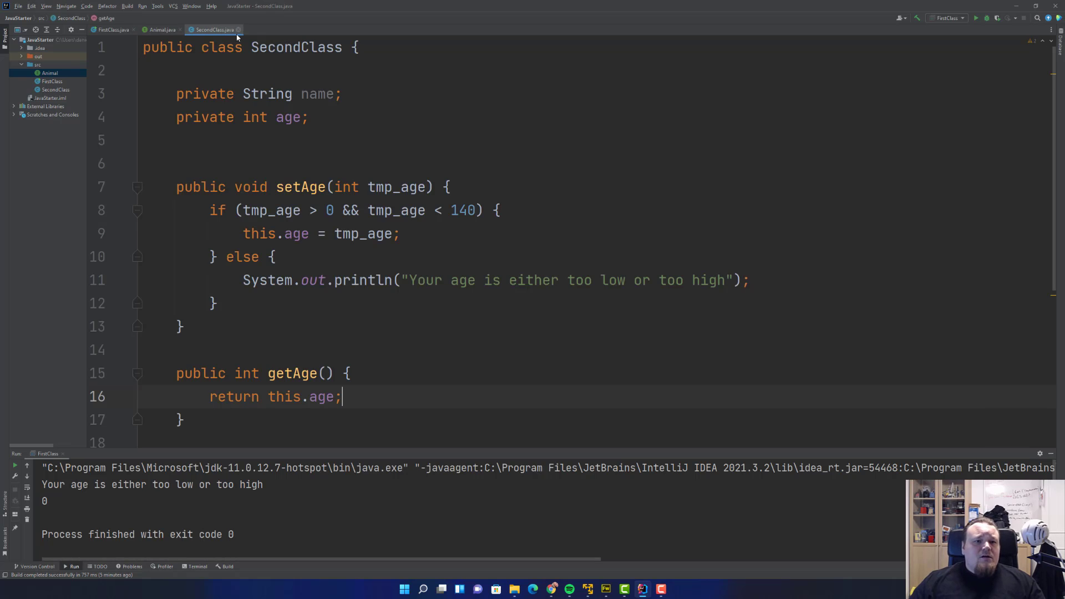
pyautogui.click(159, 29)
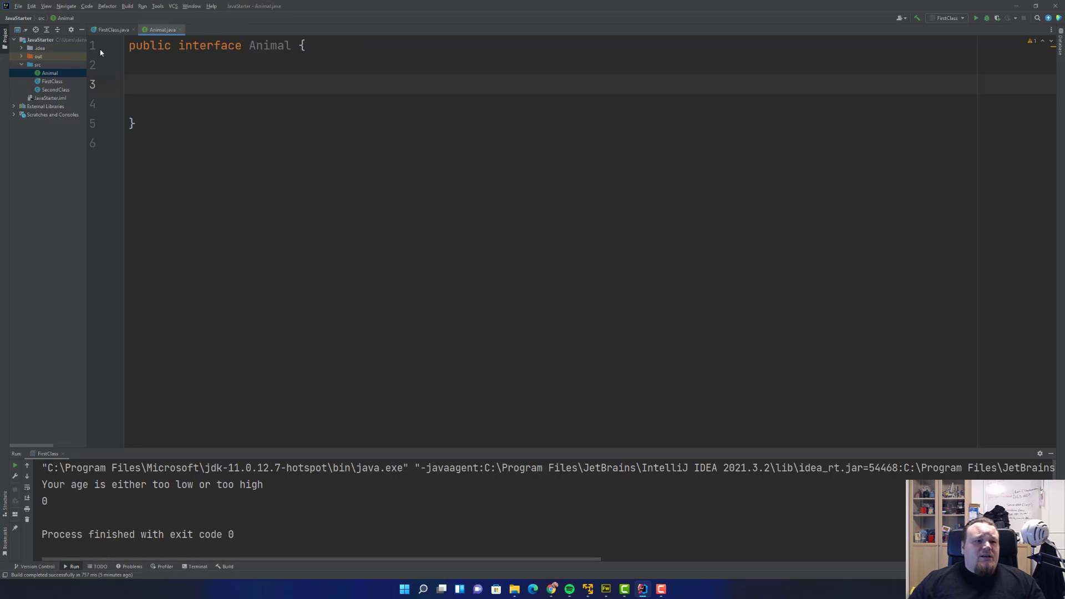
# - Delete SecondClass from src despite its detected usages, returning to FirstClass
pyautogui.click(56, 89)
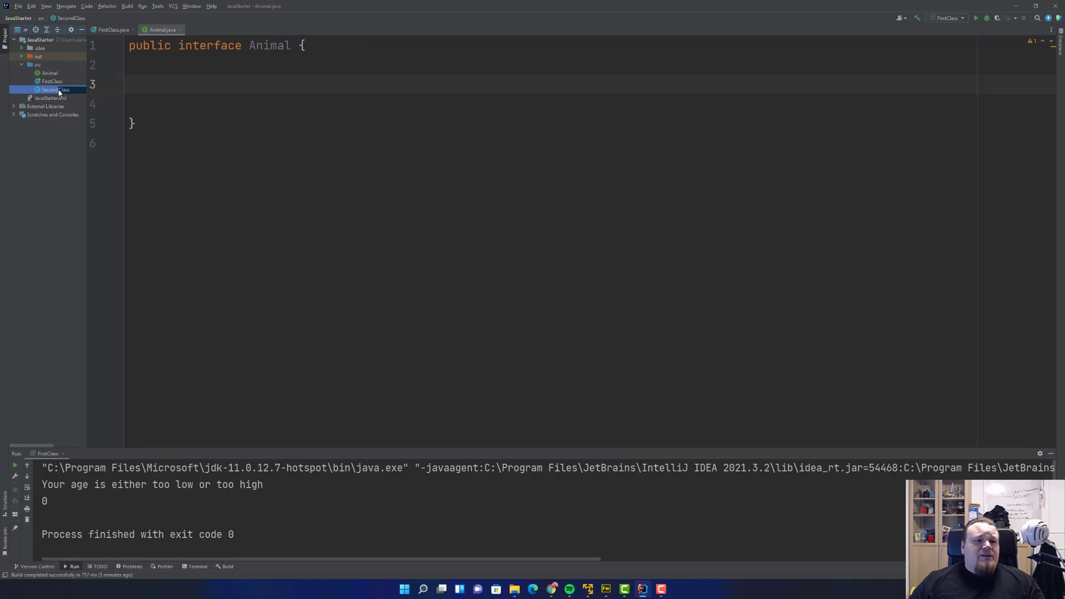
pyautogui.press('Delete')
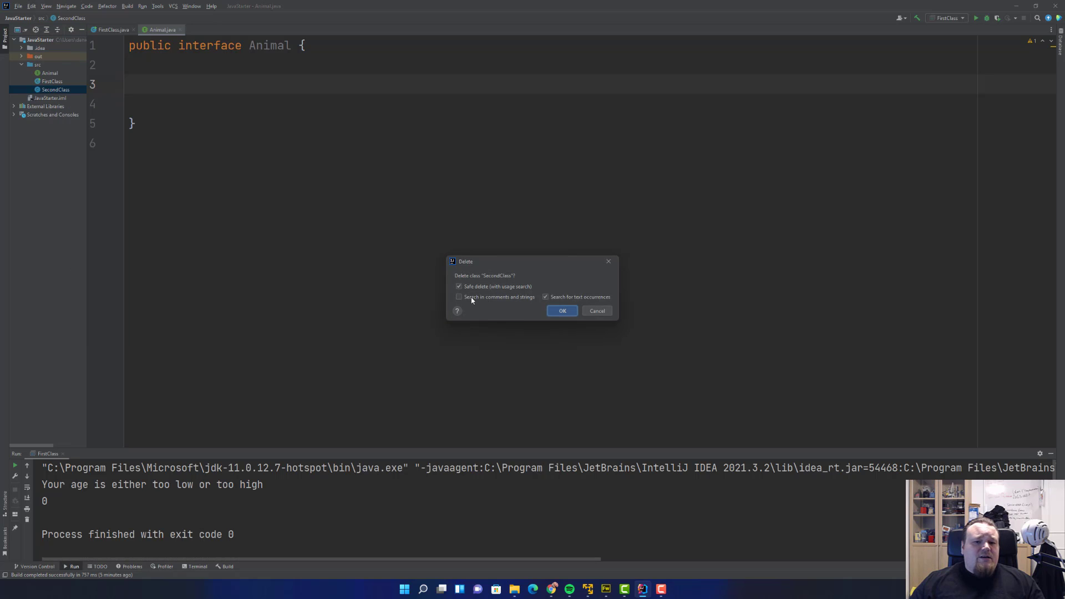
pyautogui.click(562, 311)
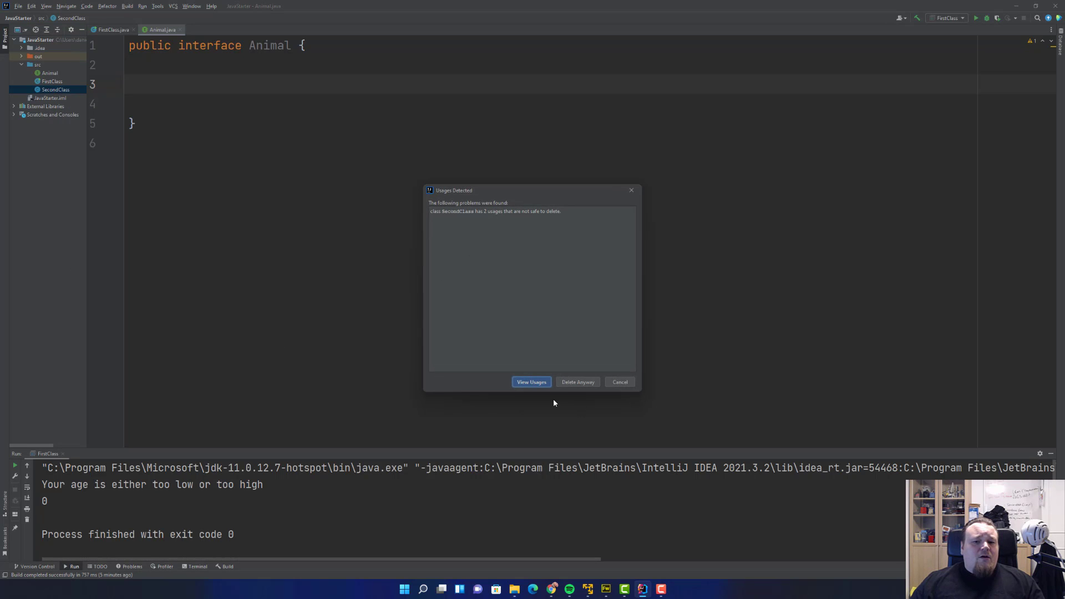
pyautogui.click(577, 381)
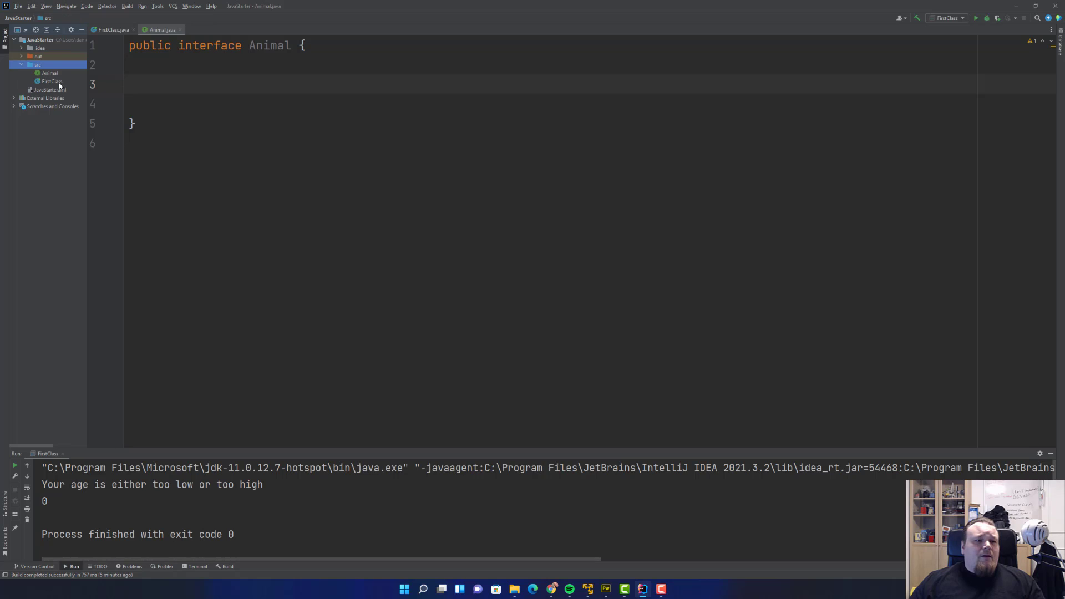
pyautogui.click(52, 81)
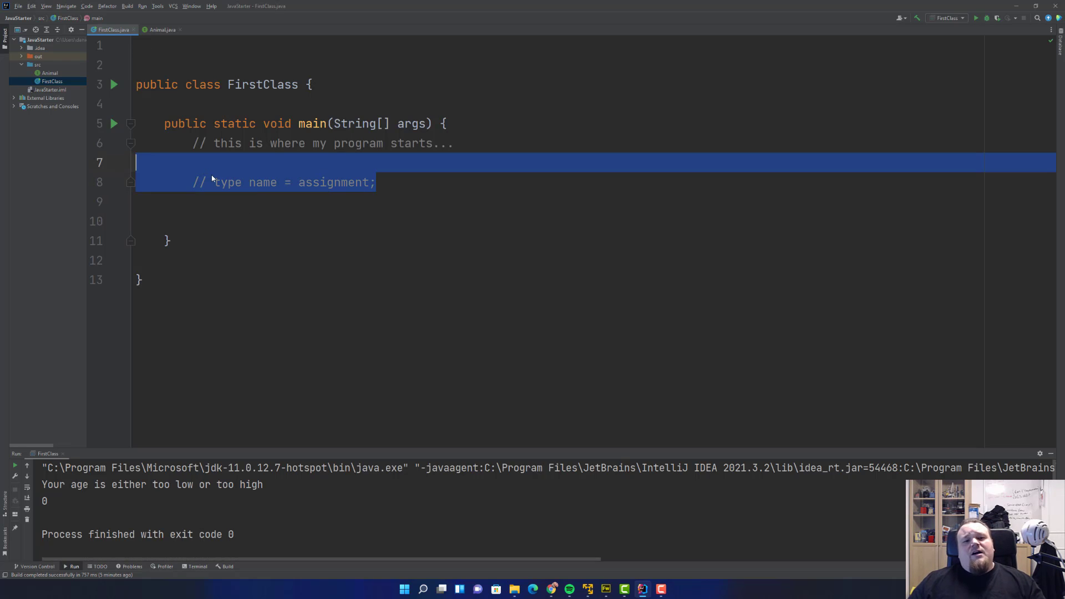
# - Strip the SecondClass declaration and setAge/println lines from main, keeping both comments
pyautogui.doubleClick(333, 182)
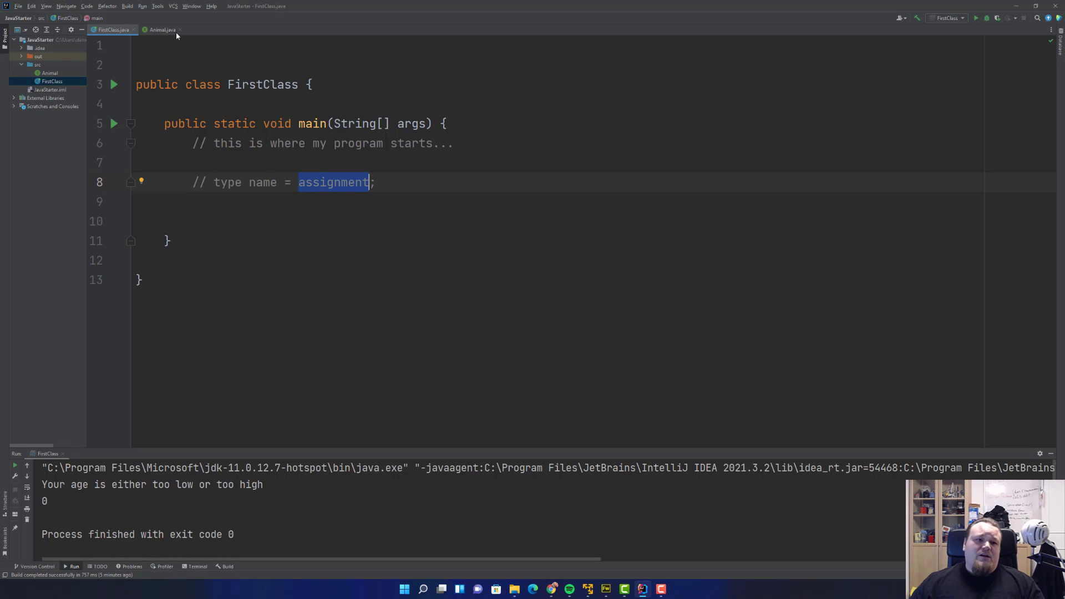
pyautogui.click(37, 64)
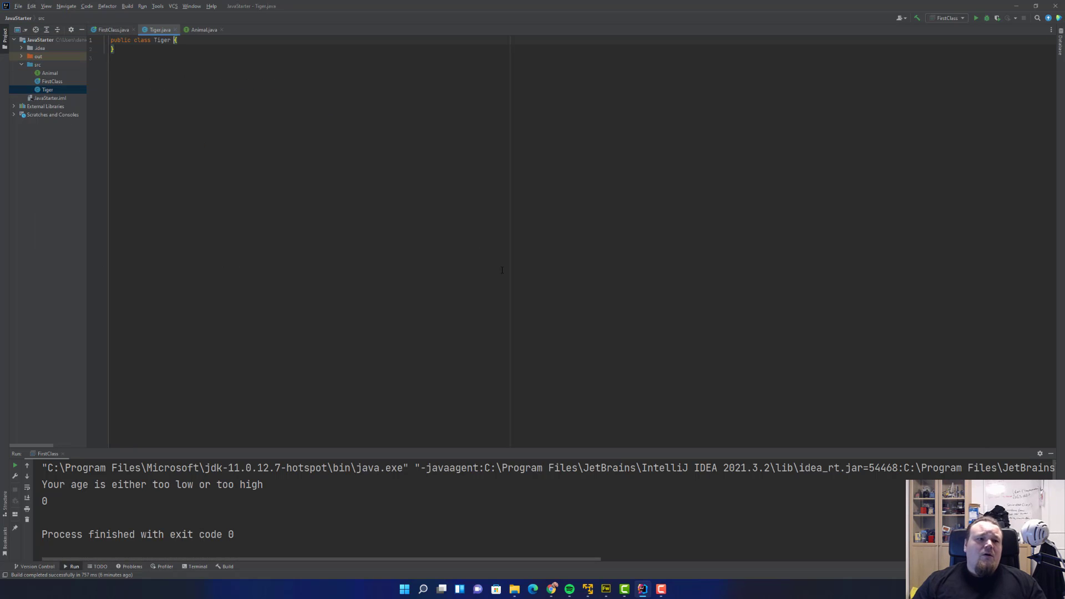
# - Create Tiger and Lion classes in src and delete the stray Bird class
pyautogui.rightClick(36, 64)
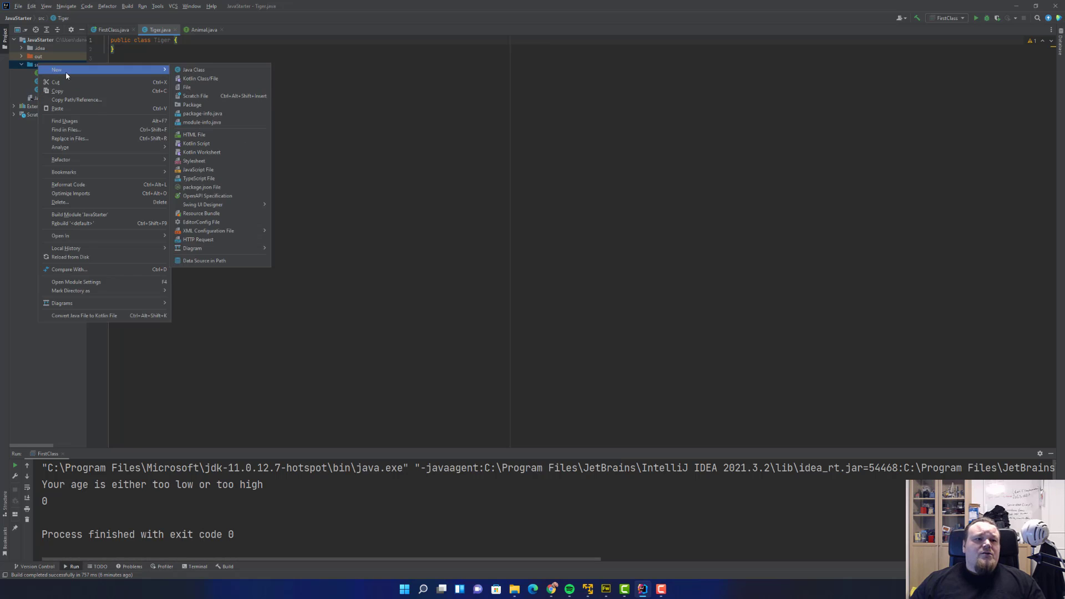
pyautogui.click(194, 69)
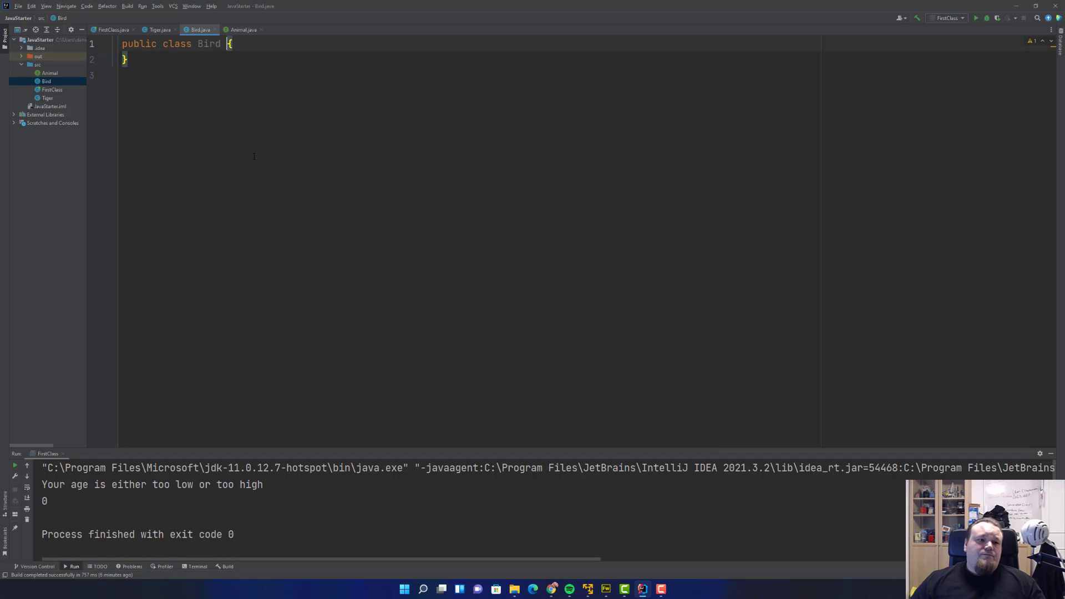
pyautogui.click(46, 81)
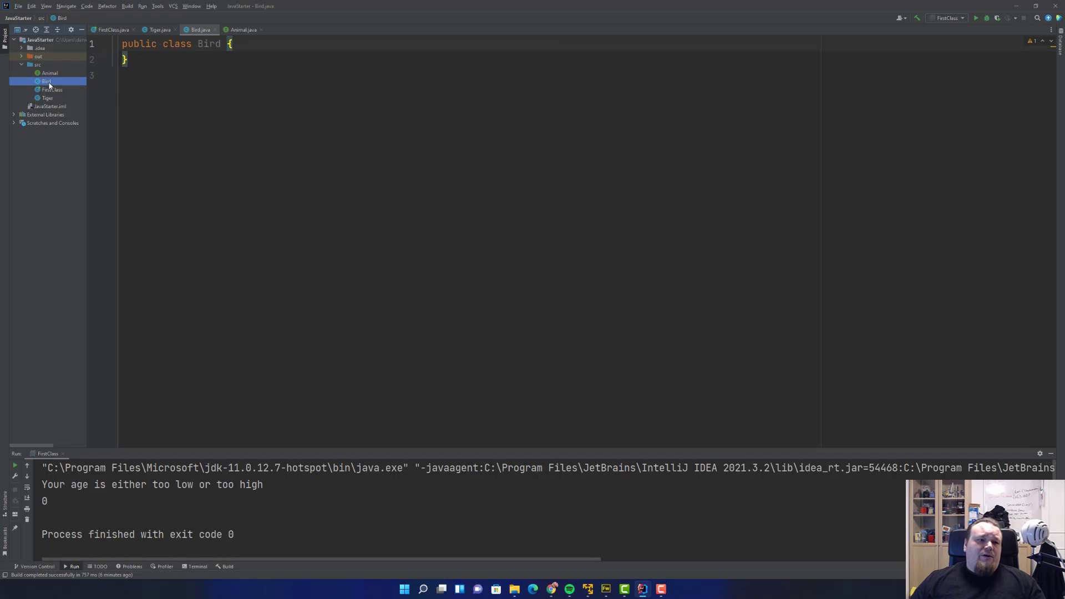
pyautogui.rightClick(47, 81)
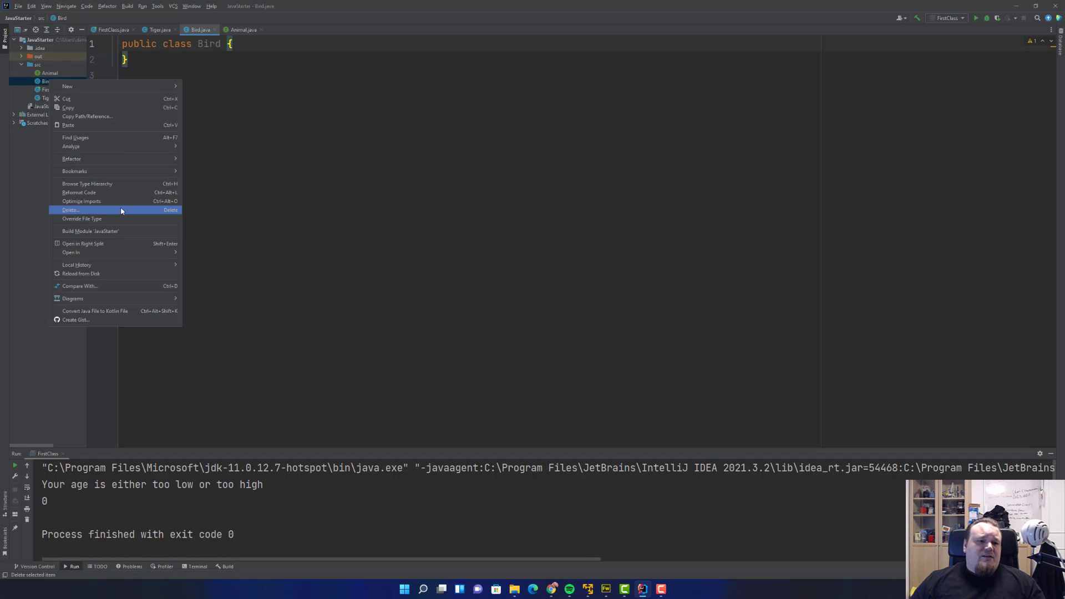
pyautogui.click(70, 209)
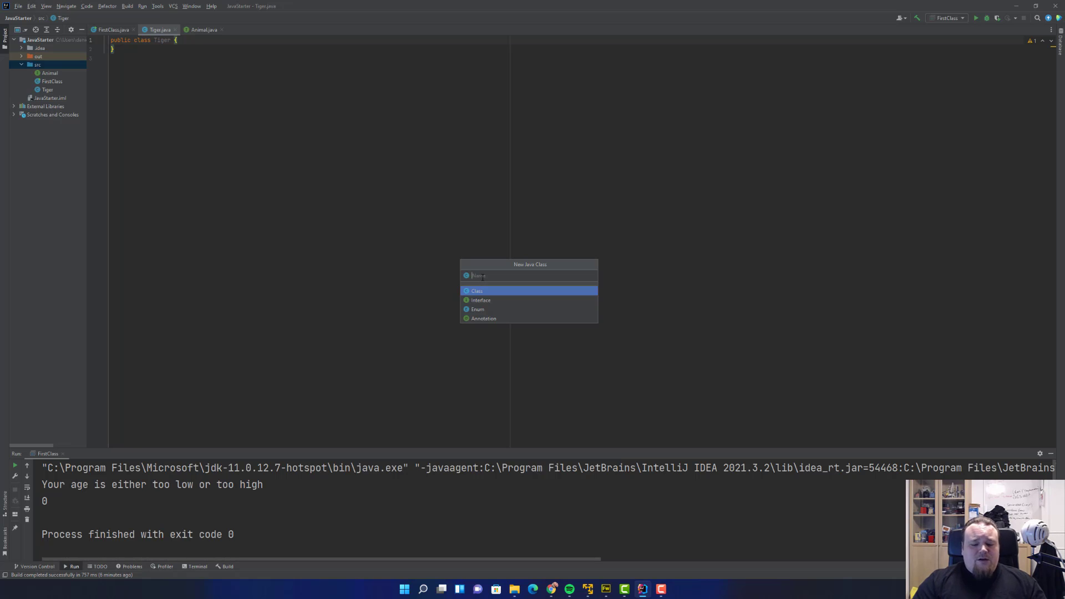
pyautogui.write('Lion')
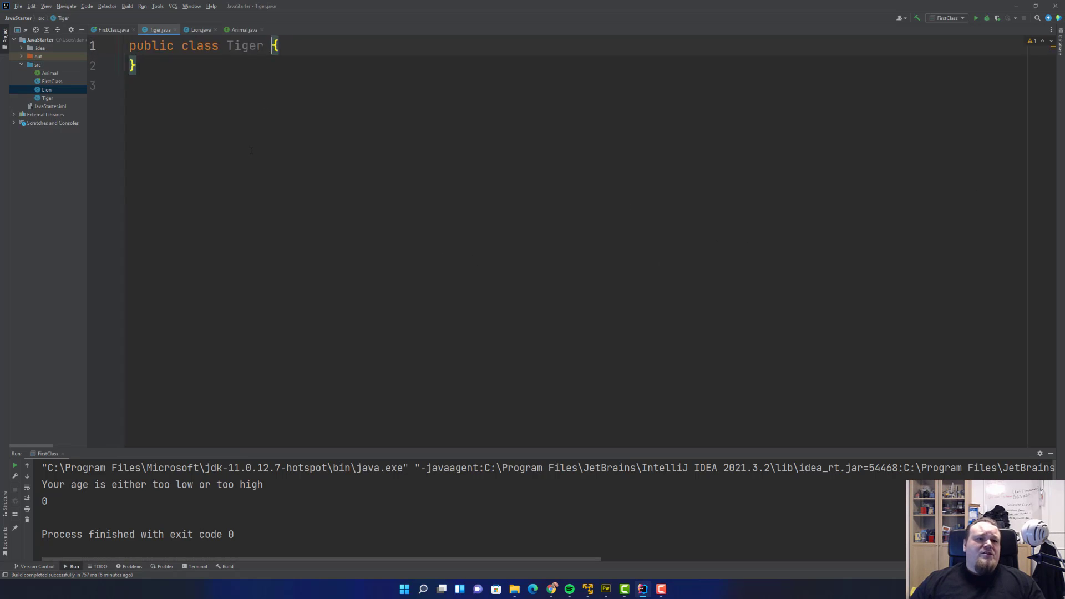
pyautogui.click(244, 29)
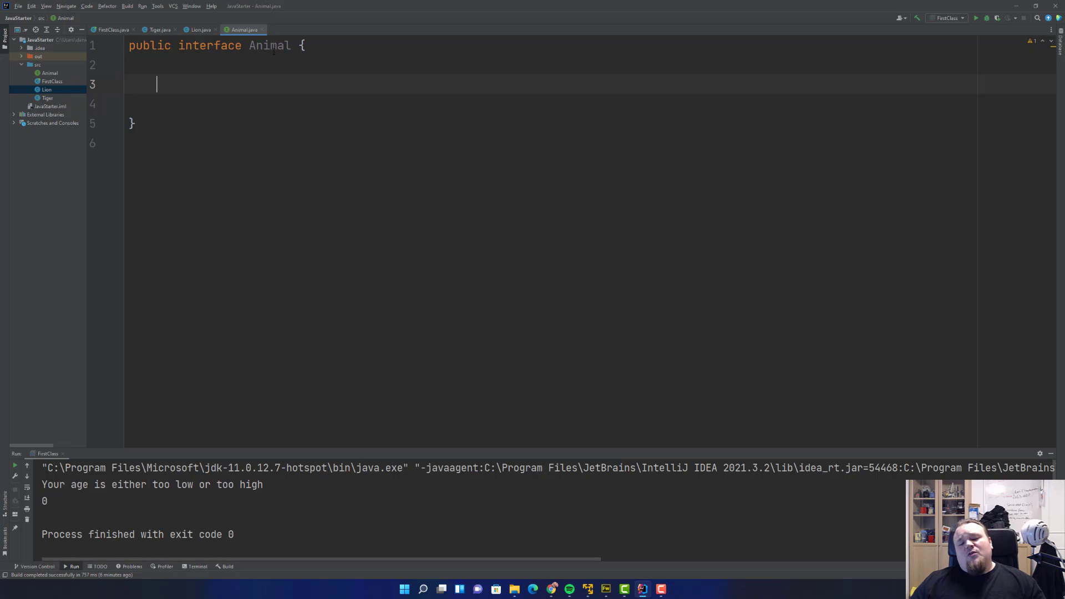
# - Inspect the empty Animal, Lion and Tiger files, finishing on Lion
pyautogui.doubleClick(269, 45)
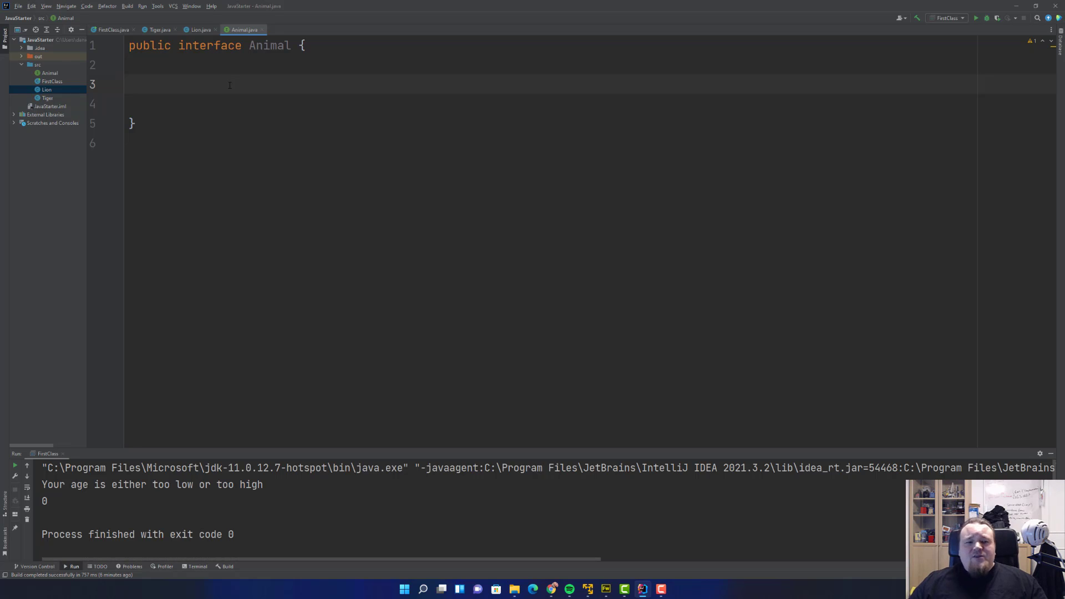
pyautogui.doubleClick(270, 45)
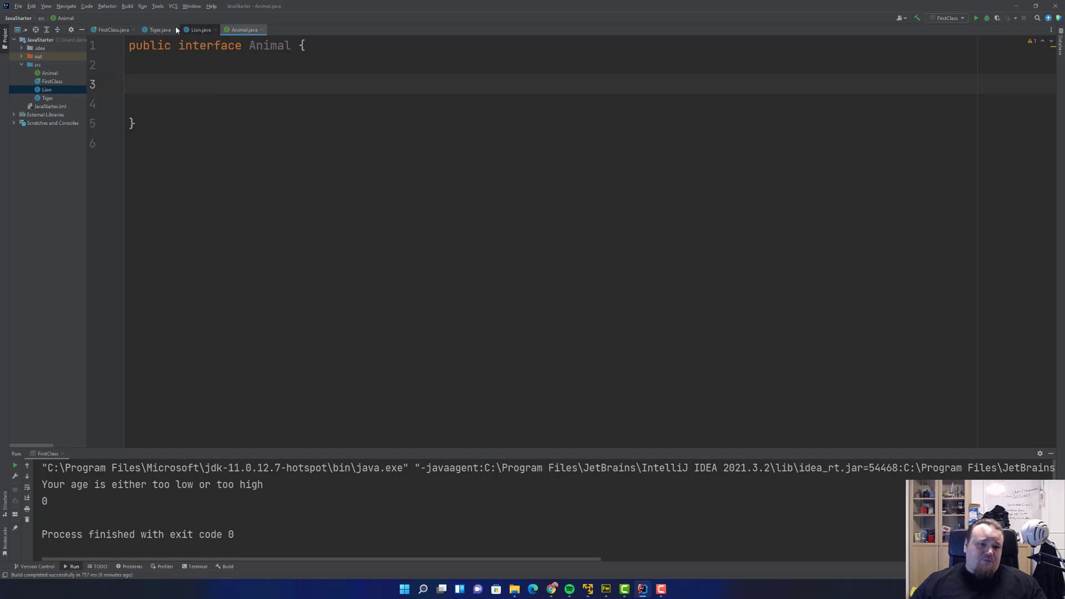
pyautogui.click(198, 29)
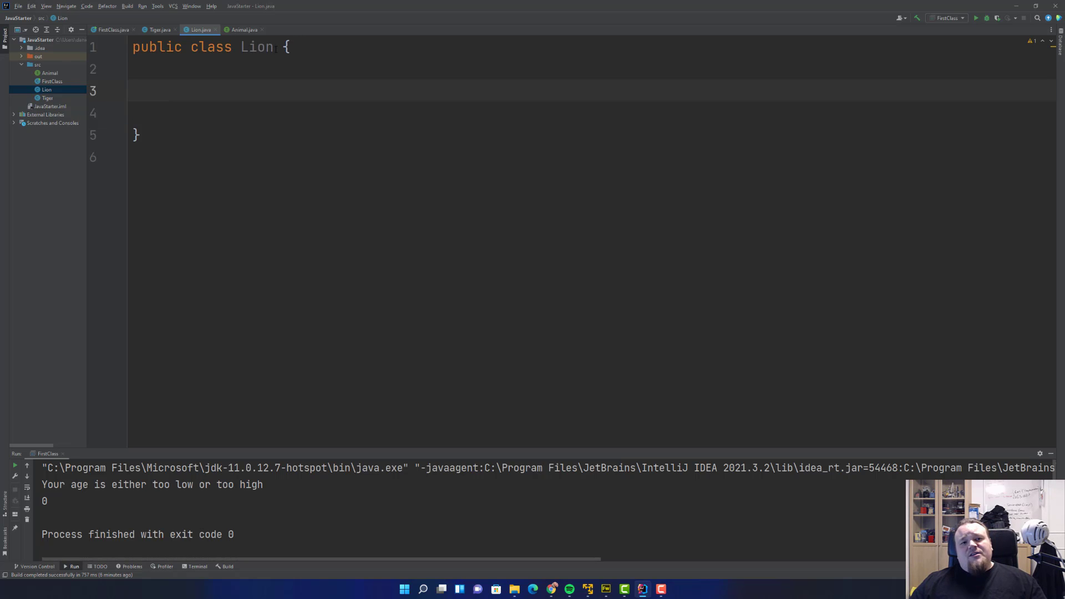
pyautogui.click(275, 46)
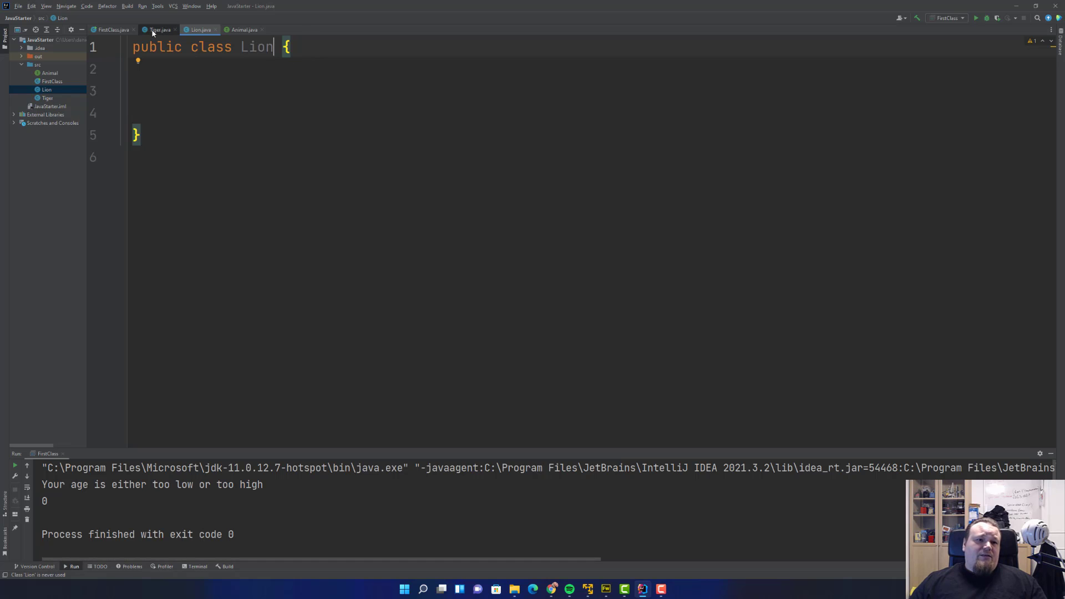
pyautogui.click(159, 30)
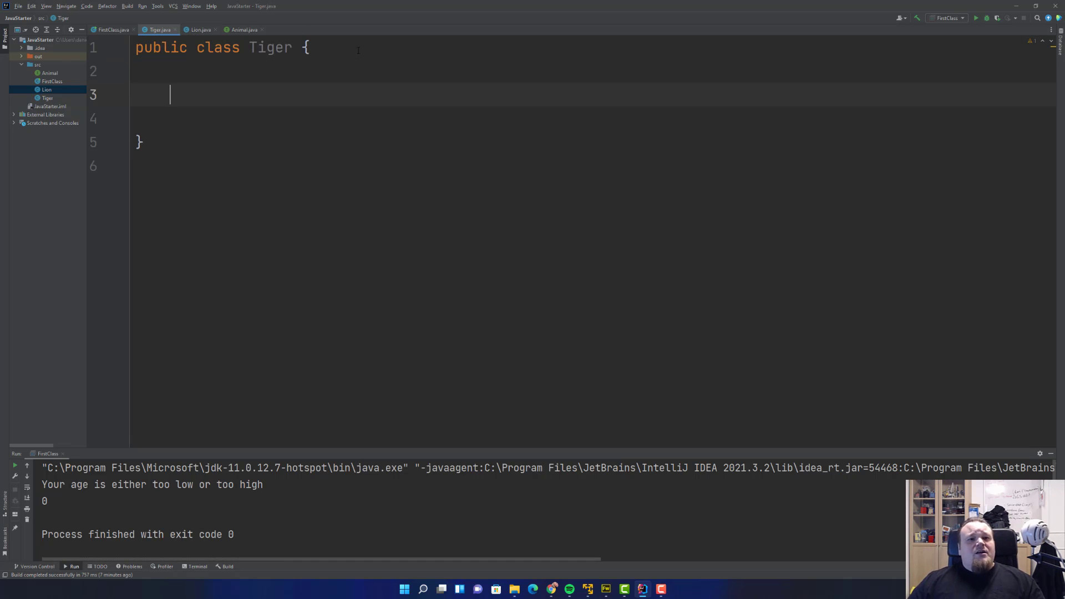
pyautogui.click(198, 29)
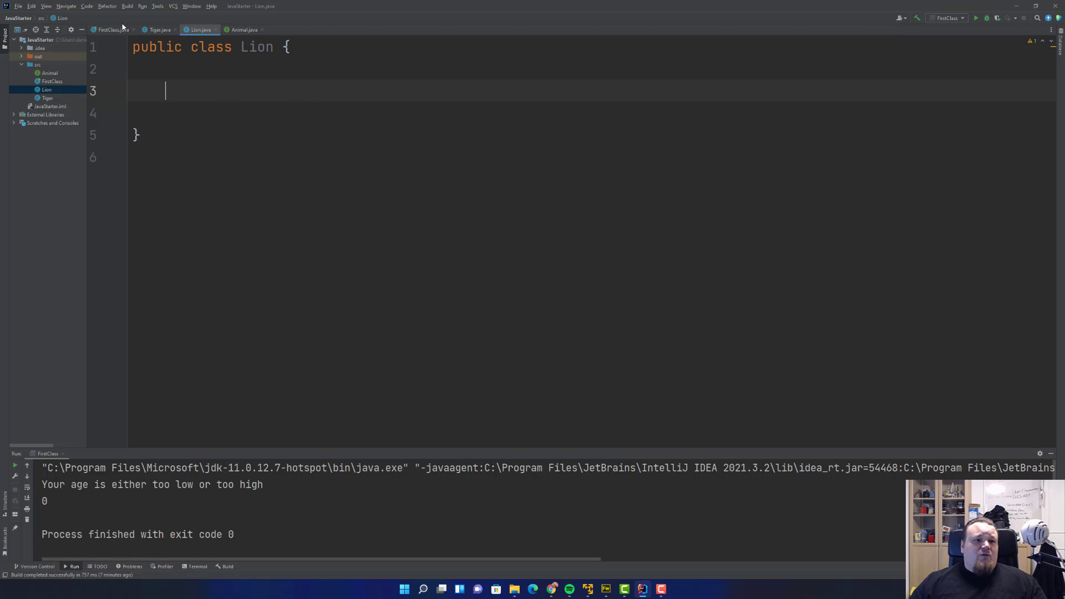
# - Declare Animal a = new Lion() and Animal b = new Tiger() in main
pyautogui.click(110, 30)
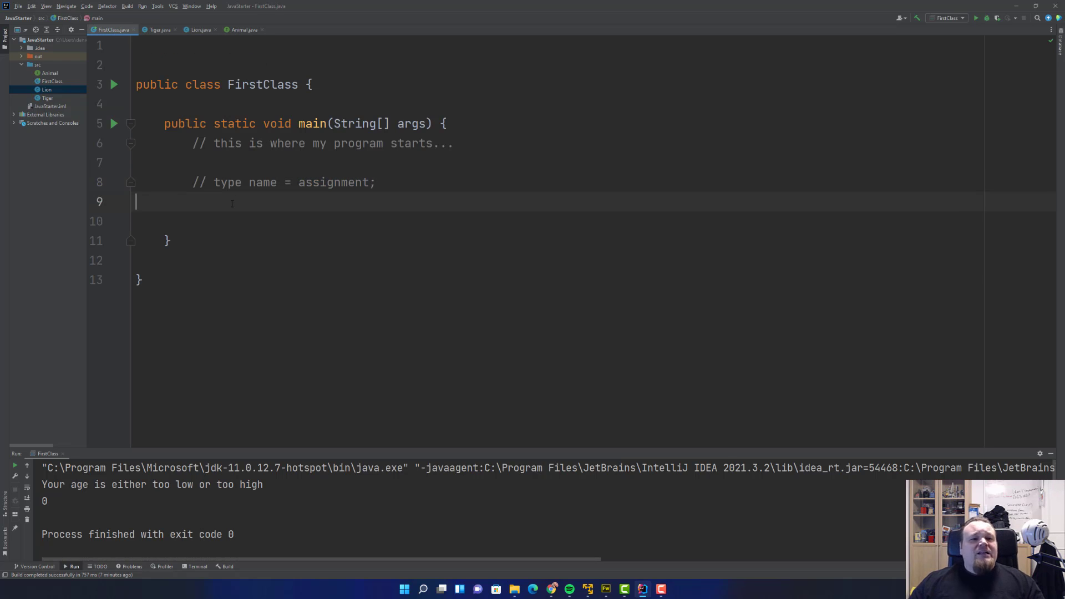
pyautogui.write('Aniaml')
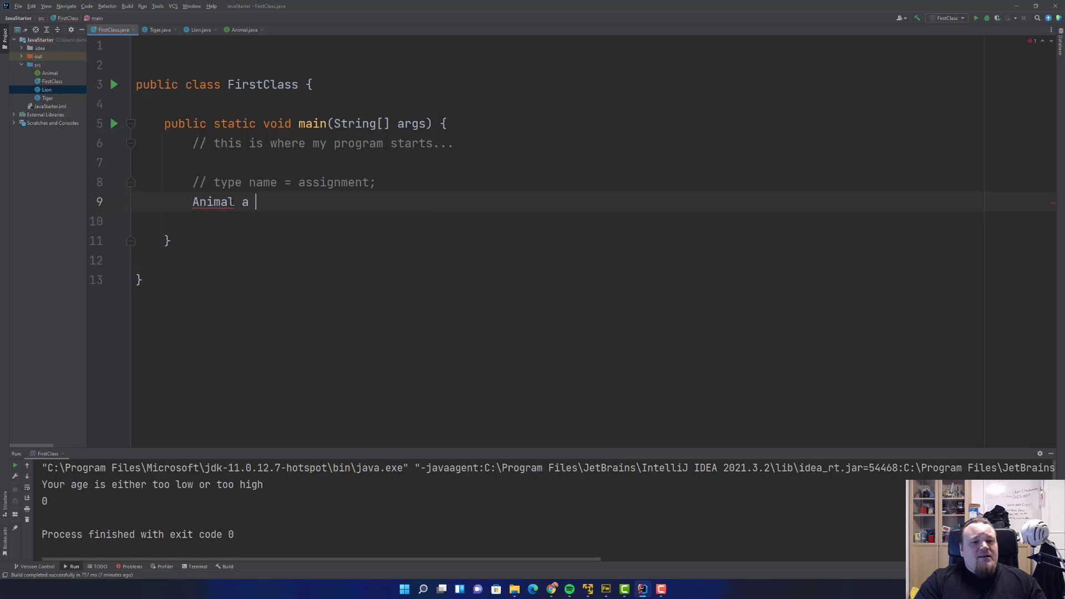
pyautogui.write('= new Lion();')
pyautogui.click(595, 221)
pyautogui.write('Animal b = new T();')
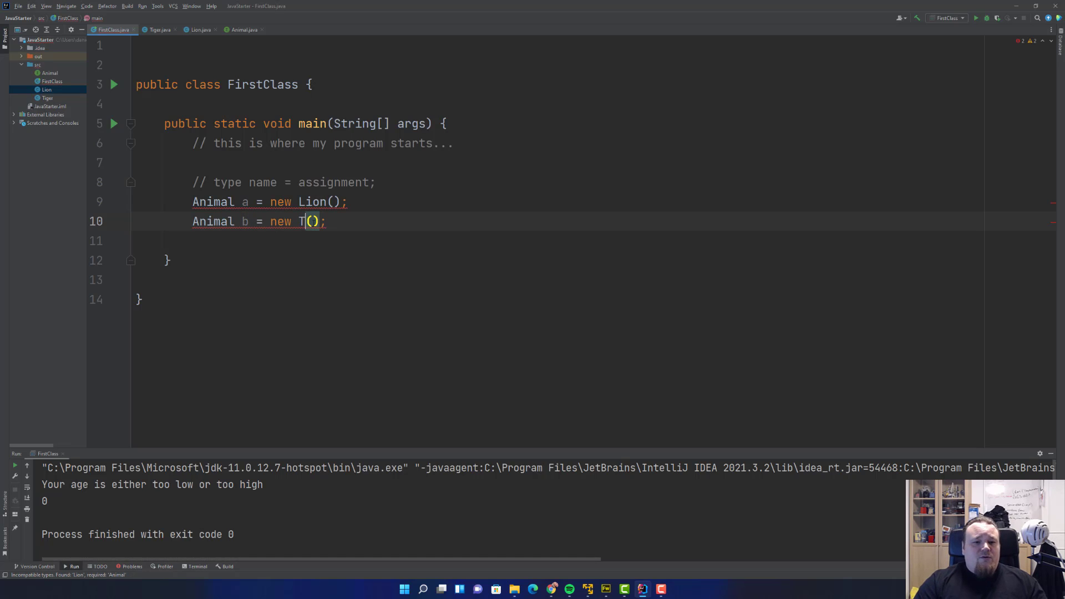
pyautogui.write('iger')
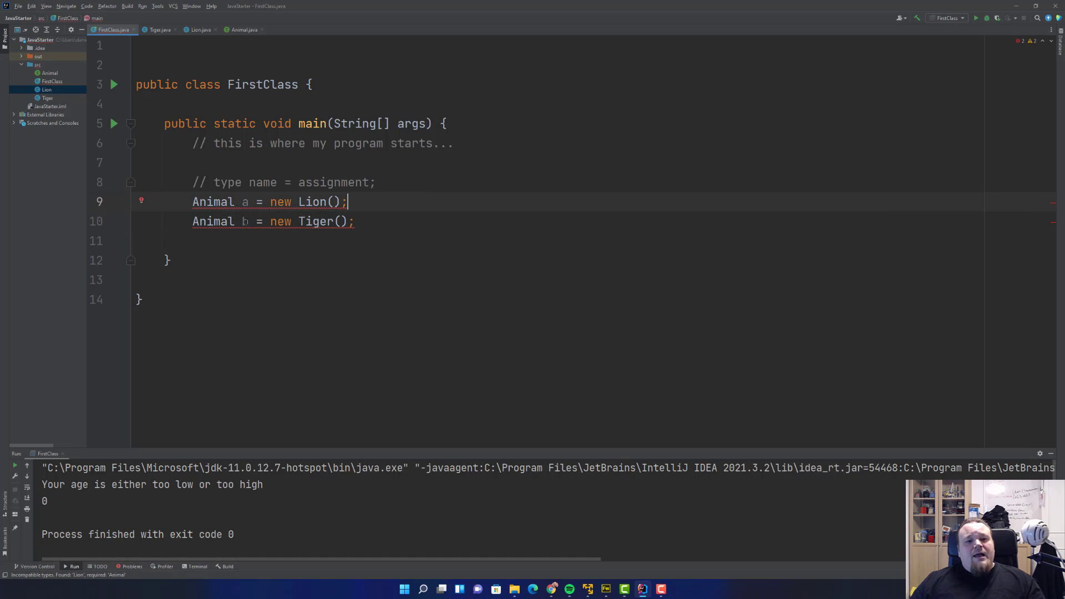
pyautogui.doubleClick(213, 221)
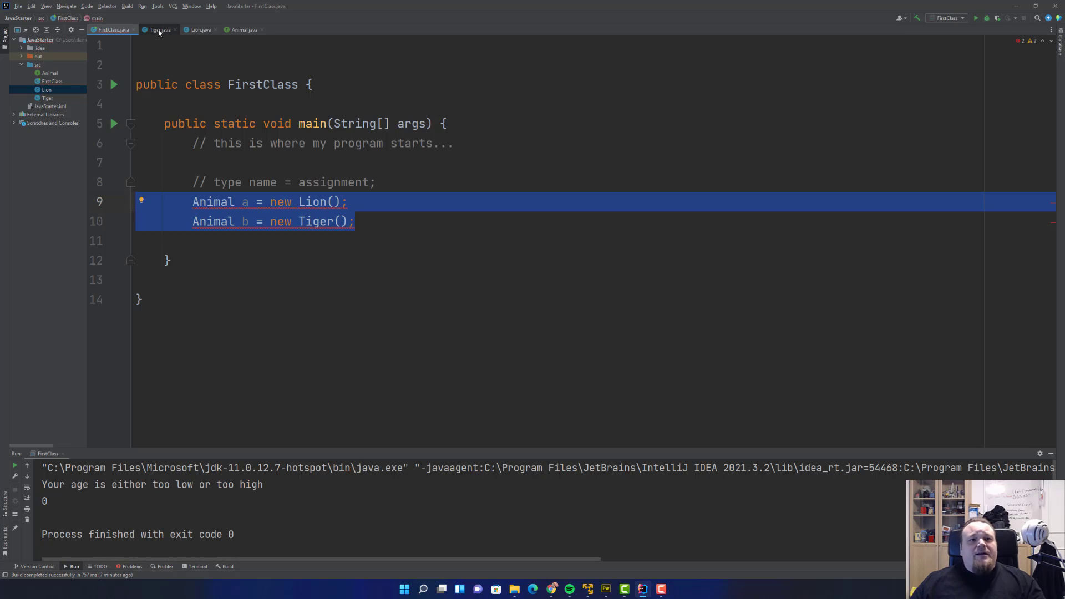
# - Declare public void sound(); and public void walk(); inside the Animal interface
pyautogui.click(245, 30)
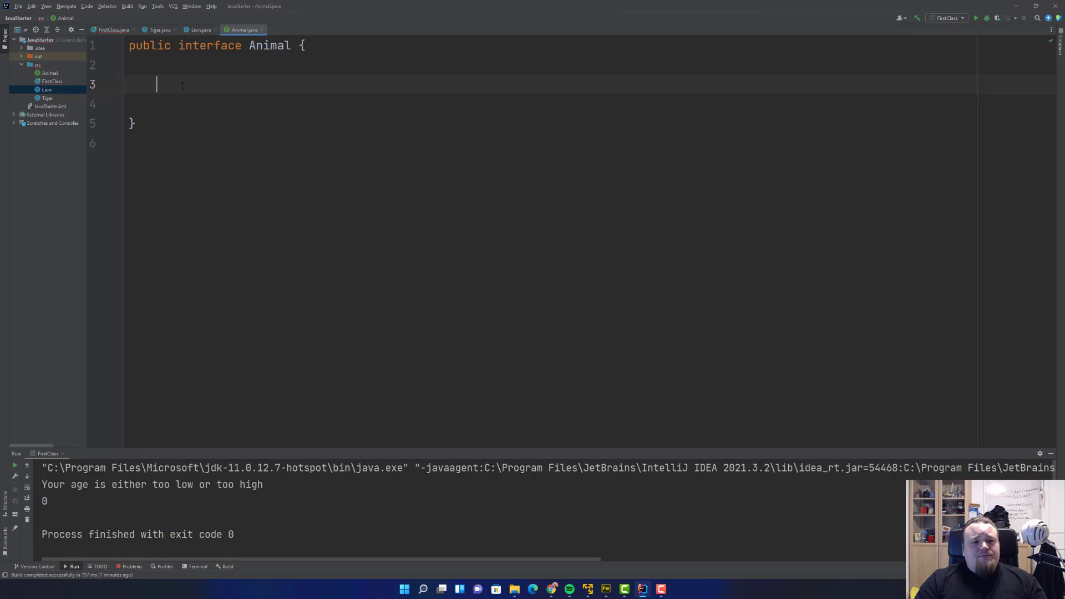
pyautogui.write('public')
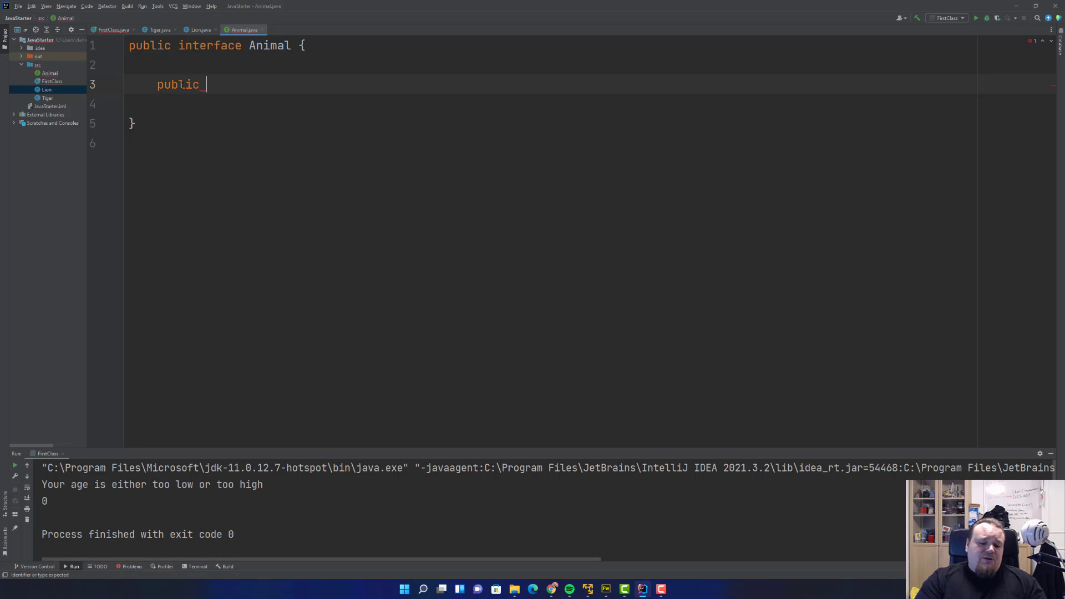
pyautogui.write('void')
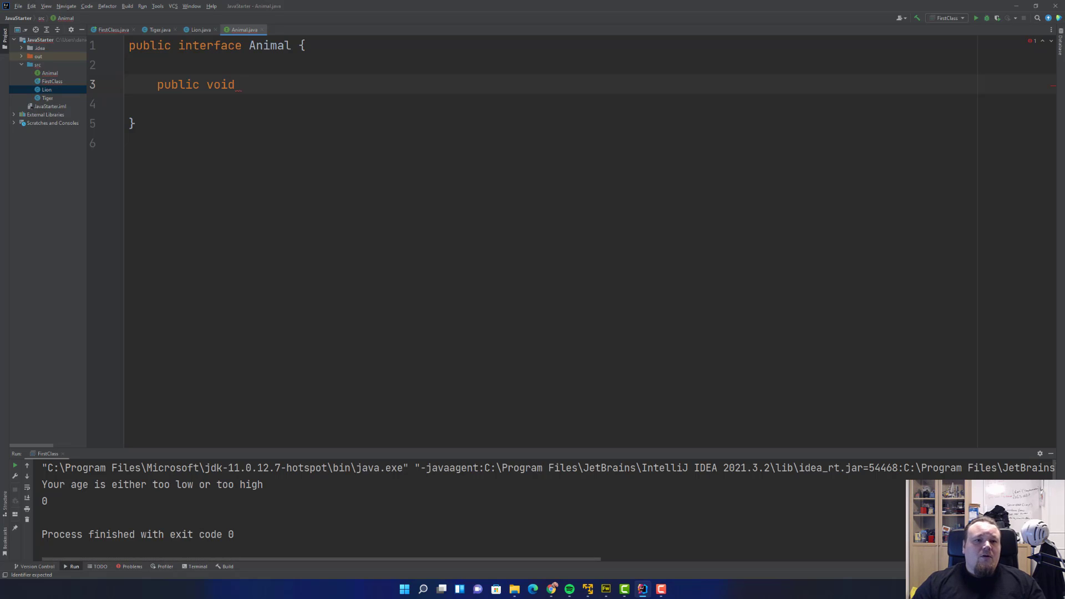
pyautogui.write('sound();')
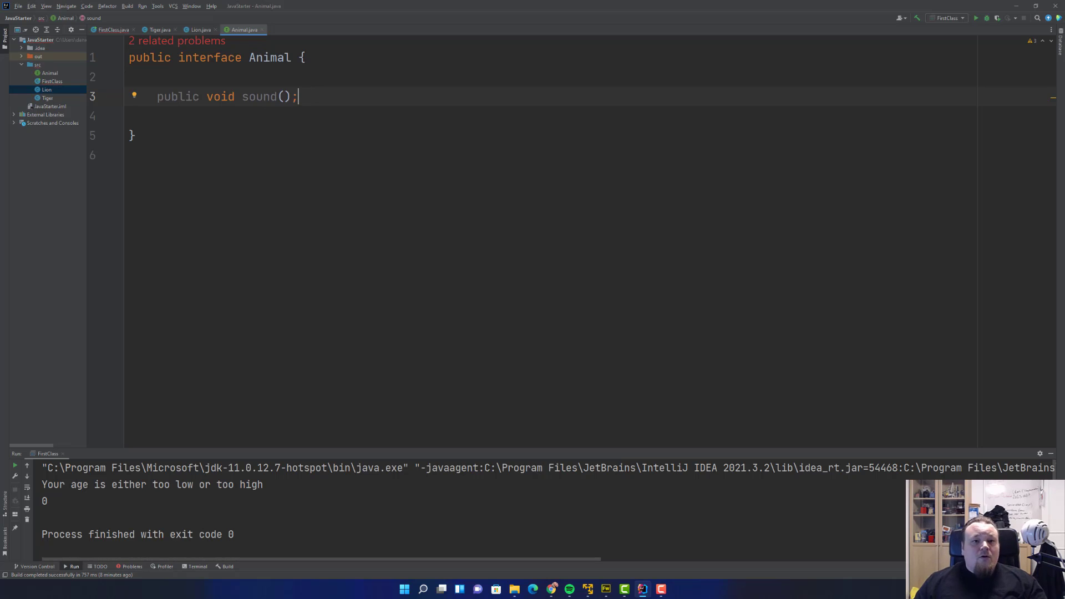
pyautogui.write('pu')
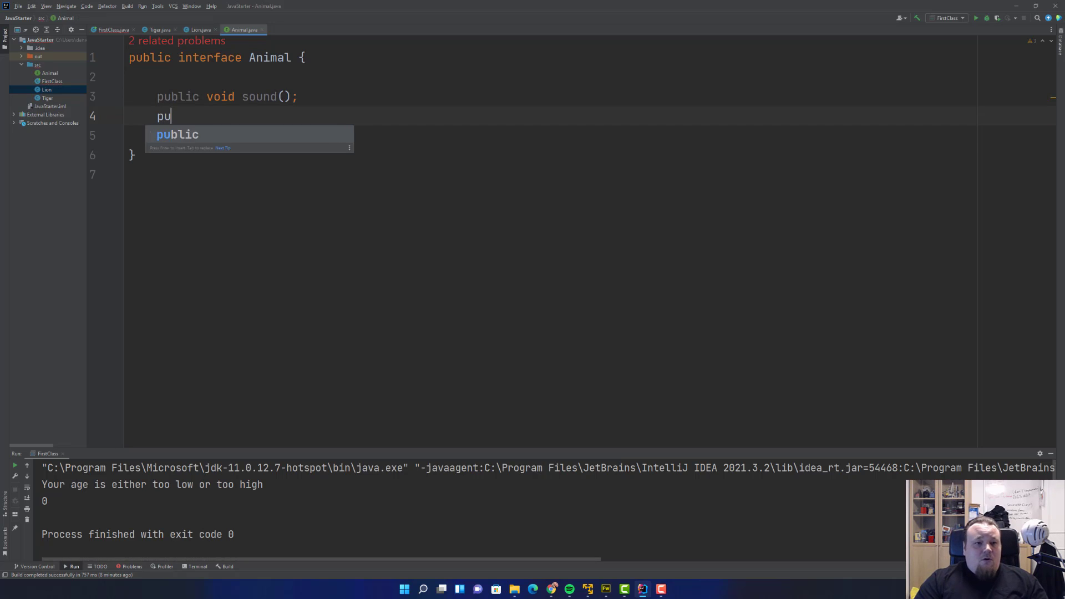
pyautogui.write('blic')
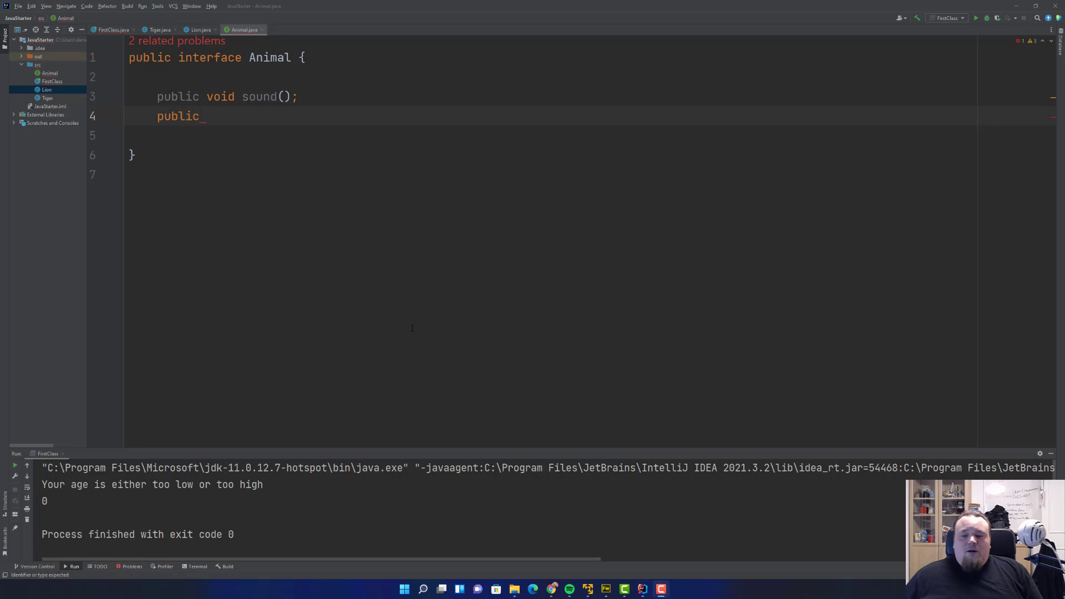
pyautogui.write('v')
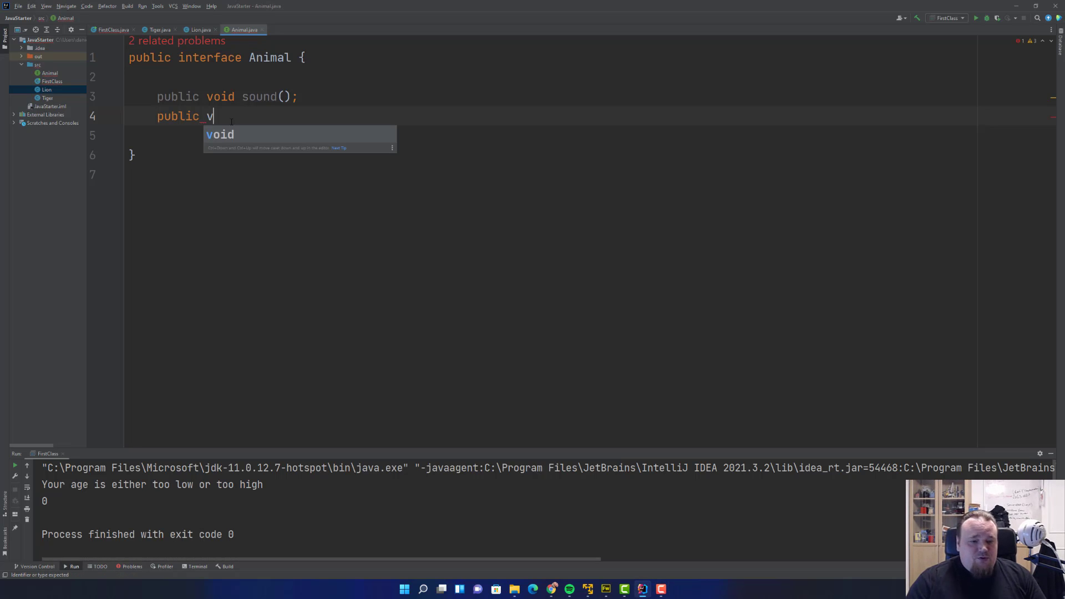
pyautogui.write('oid w')
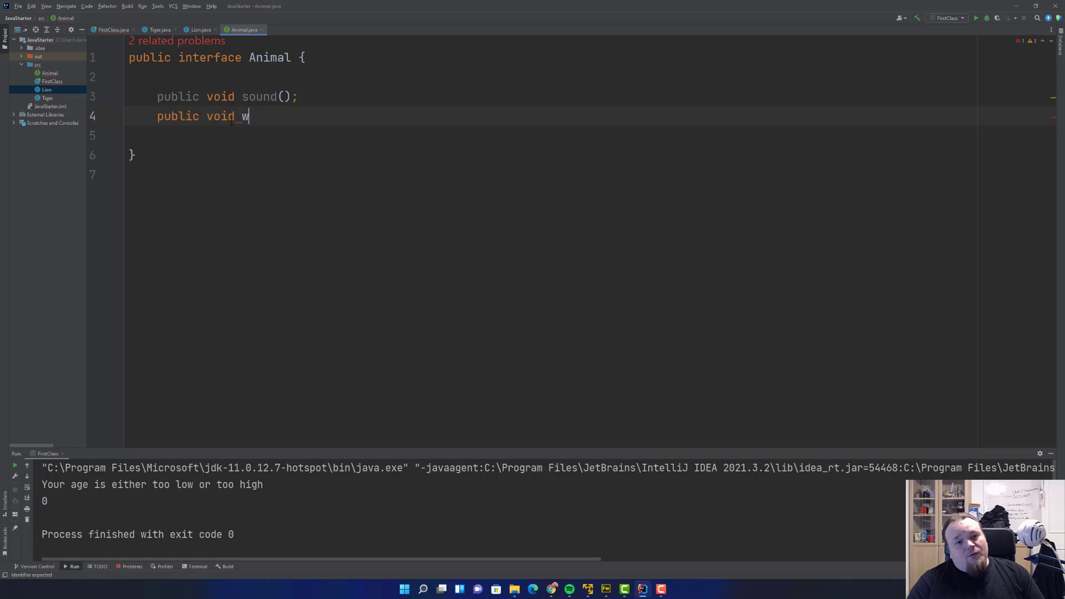
pyautogui.write('alk();')
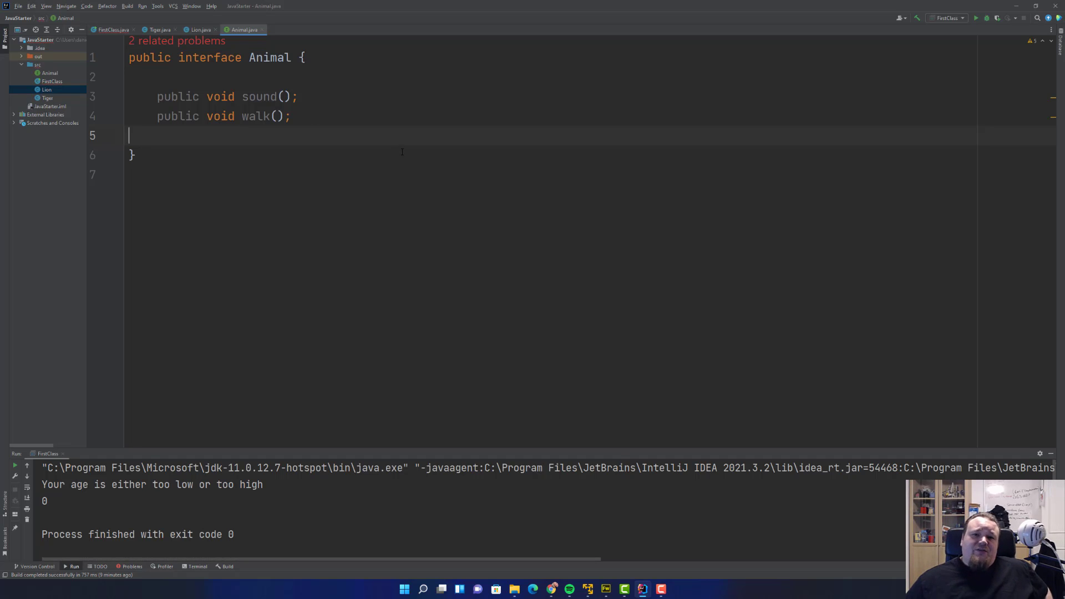
pyautogui.moveTo(411, 137)
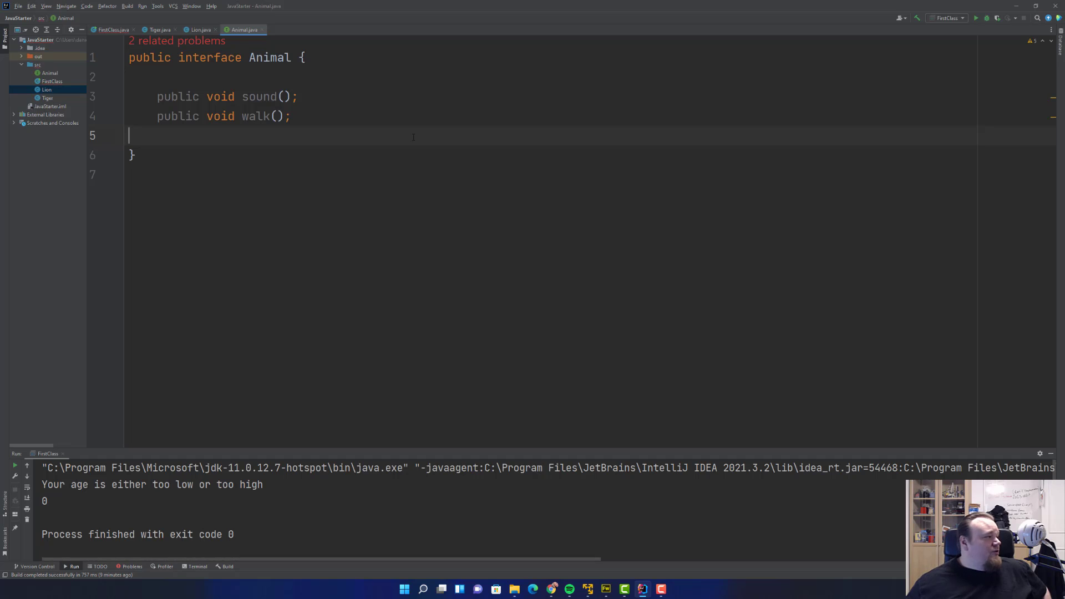
pyautogui.moveTo(366, 79)
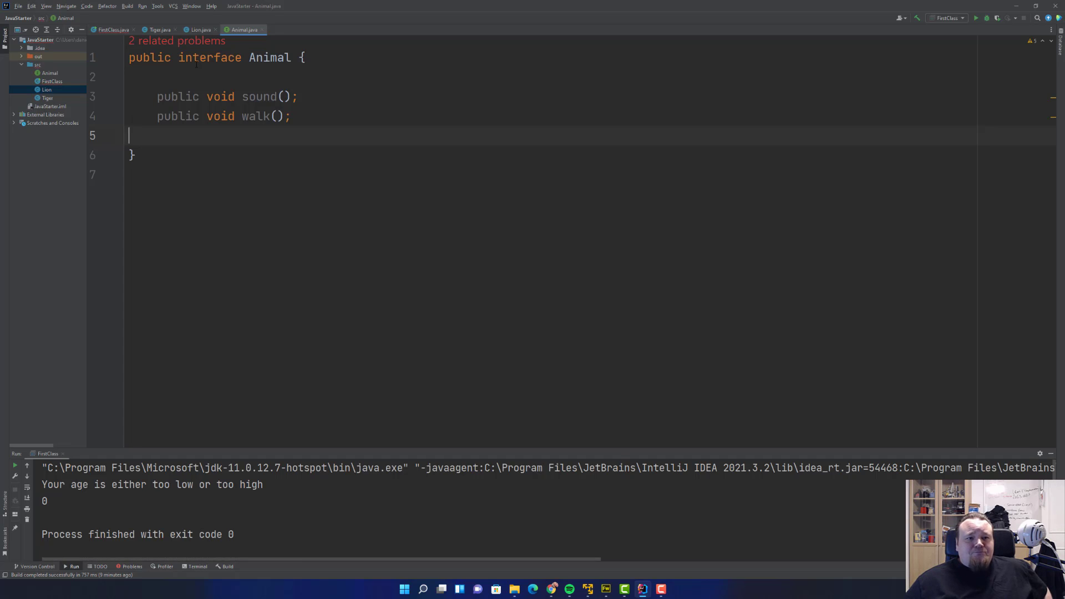
# - Add 'implements Animal' to Lion and pick the Implement methods quick-fix
pyautogui.click(198, 29)
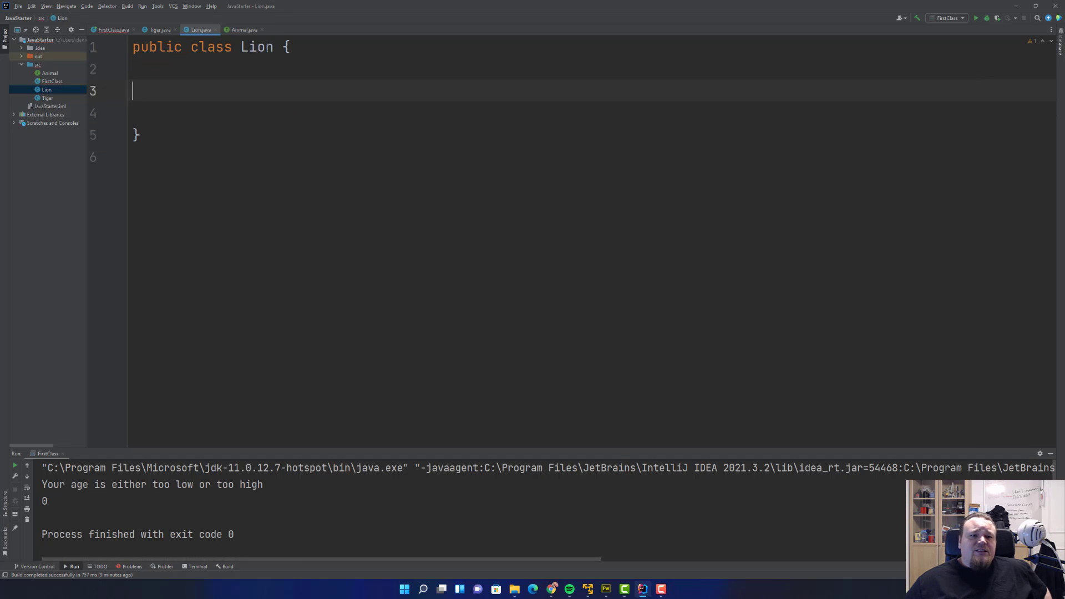
pyautogui.write('implements')
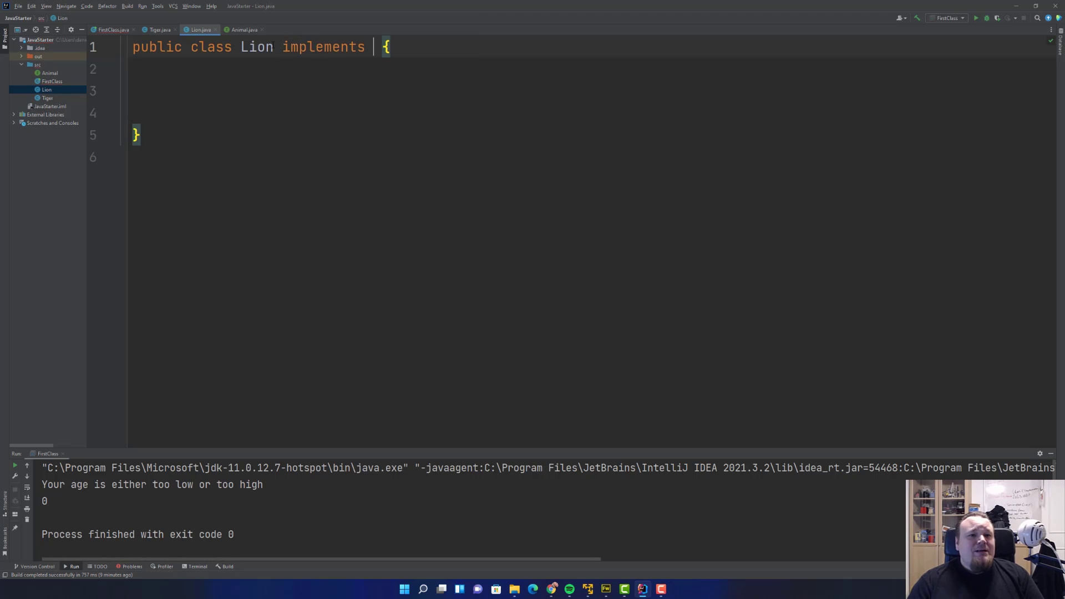
pyautogui.write('Animal')
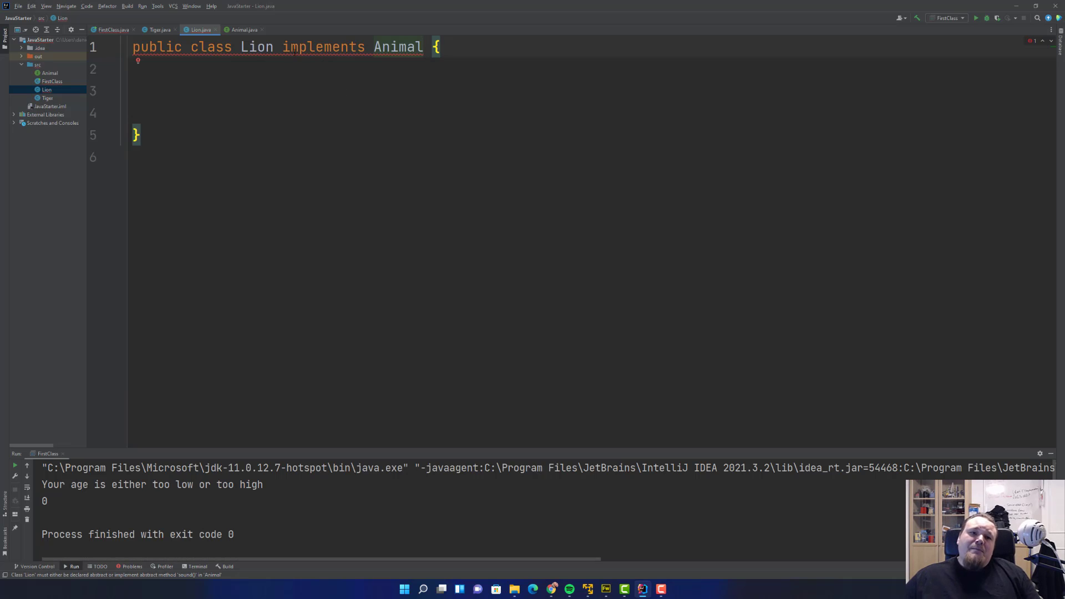
pyautogui.moveTo(283, 46); pyautogui.dragTo(424, 46)
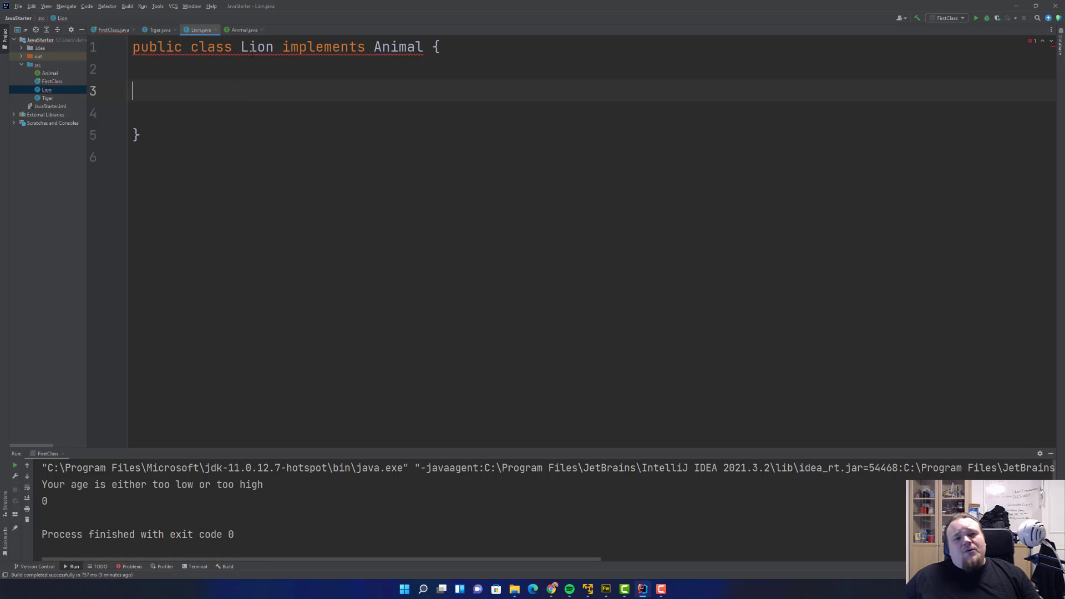
pyautogui.moveTo(243, 29)
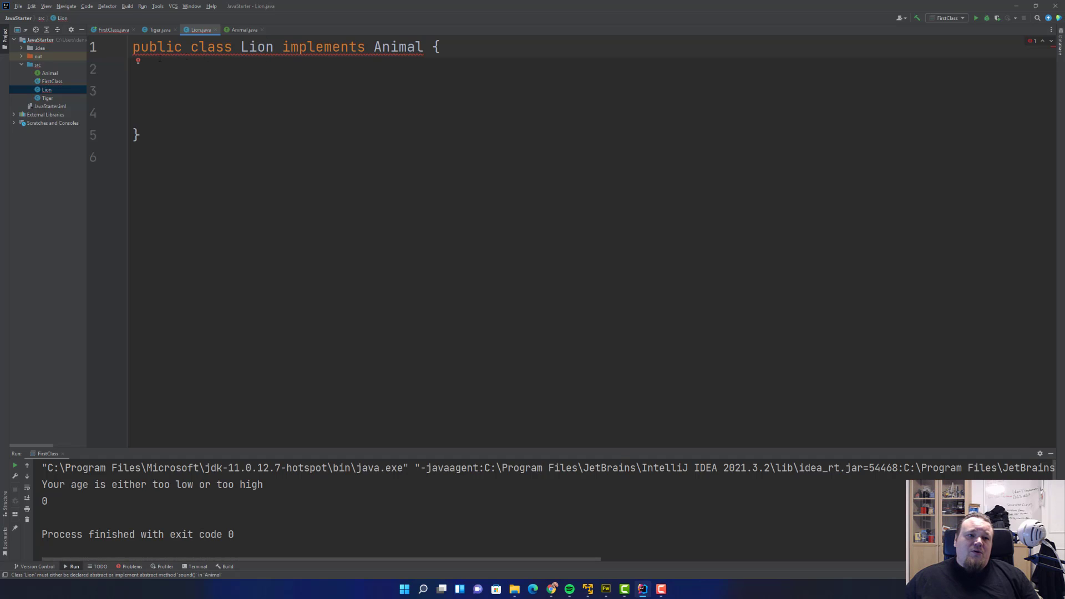
pyautogui.click(139, 61)
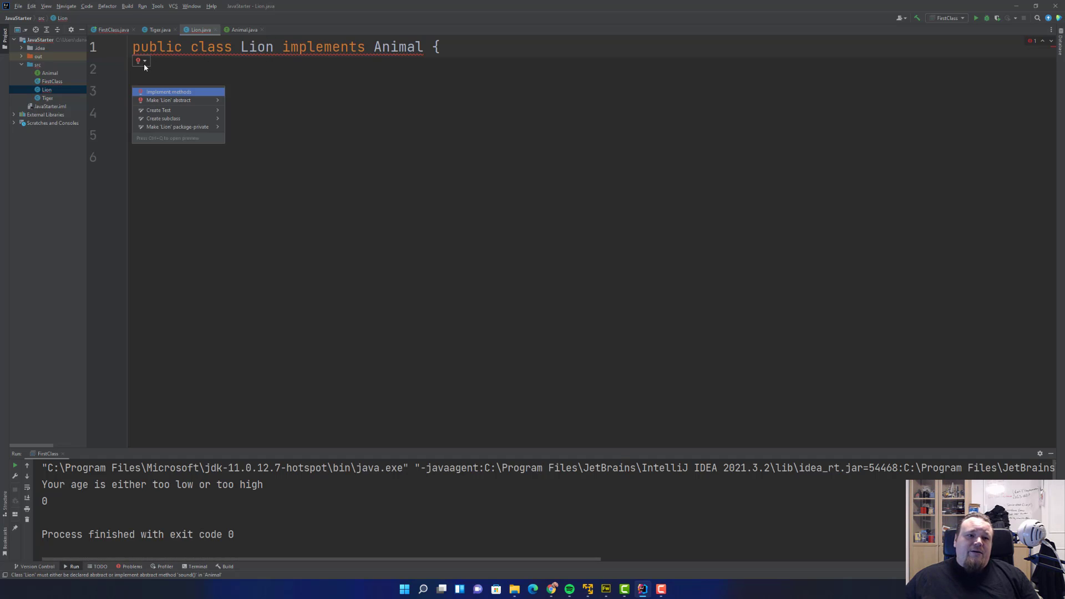
pyautogui.click(168, 92)
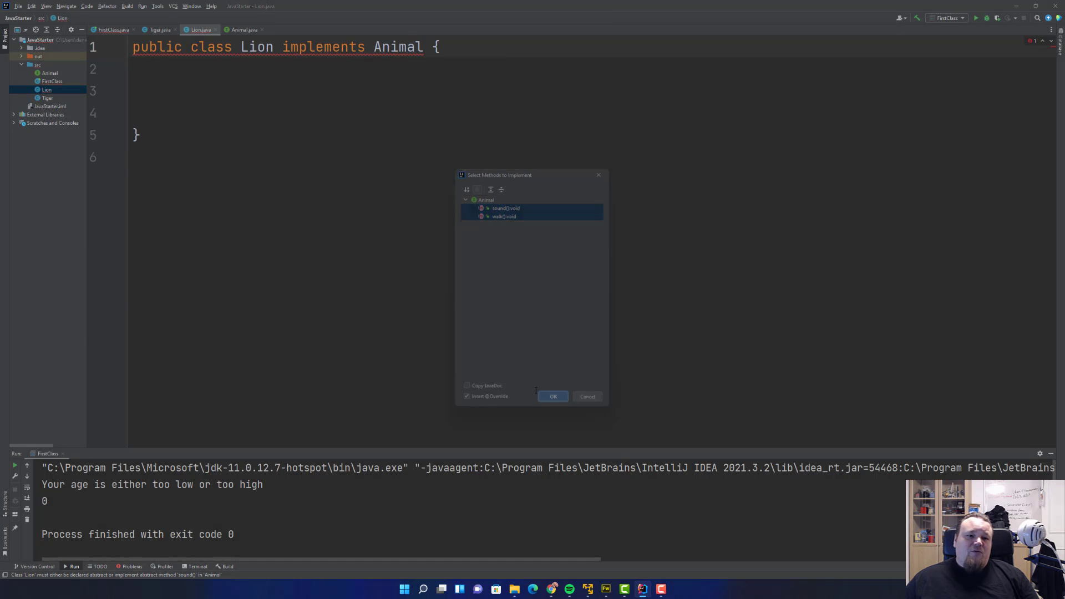
# - Generate sound() and walk() in Lion, making sound() print 'Lion says wraaa'
pyautogui.click(552, 396)
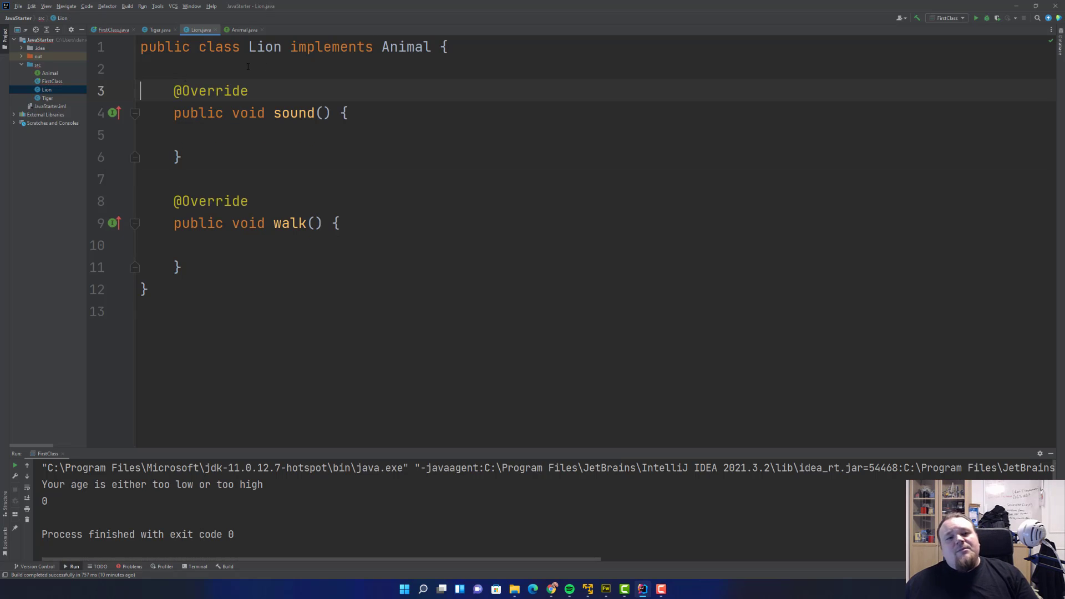
pyautogui.click(243, 29)
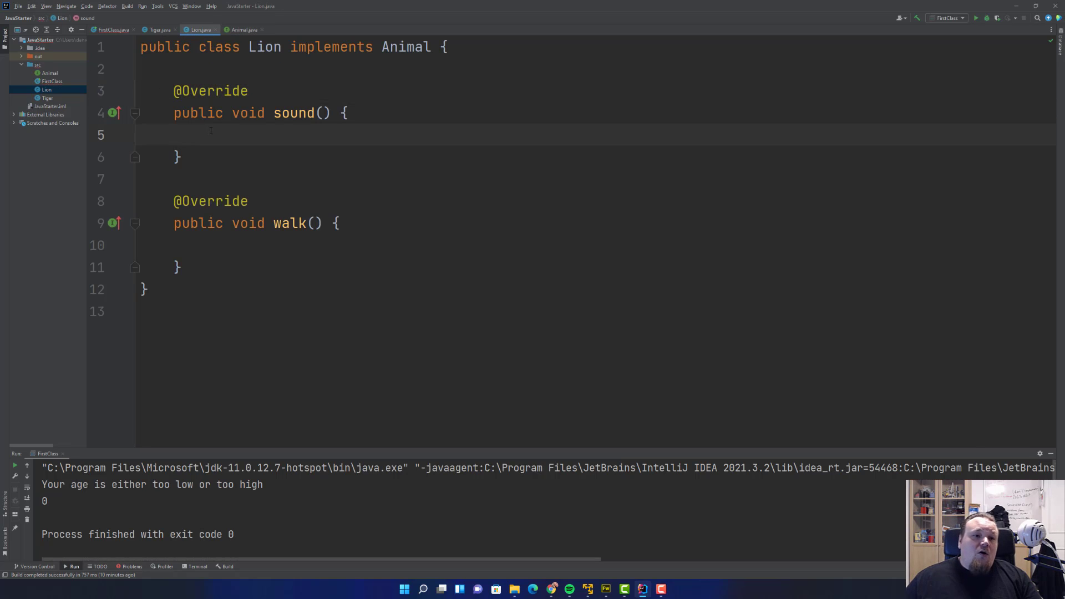
pyautogui.write('System.out.println("")')
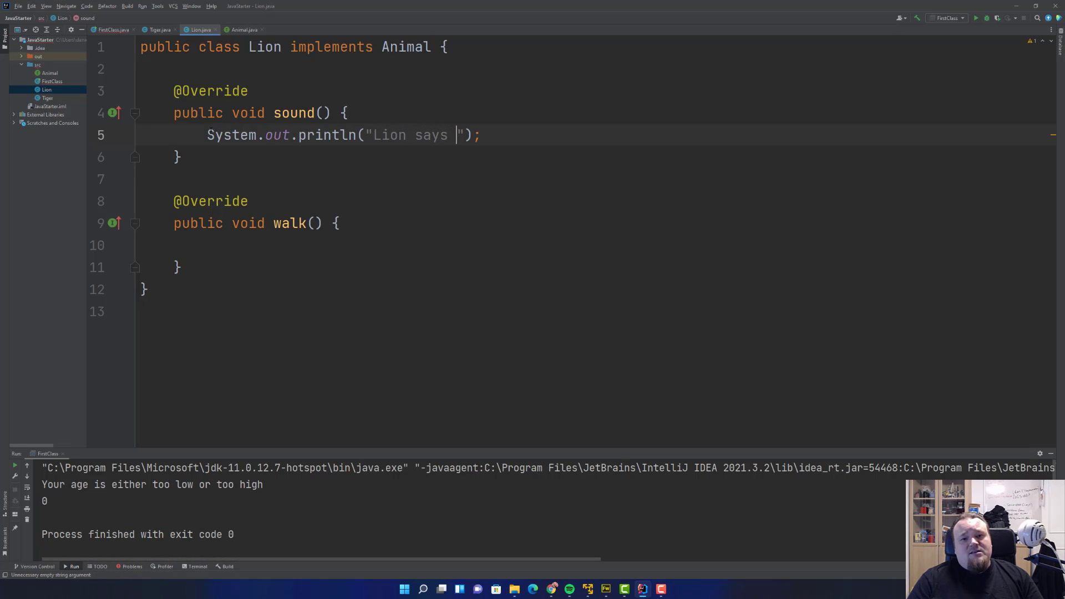
pyautogui.write('wraaa')
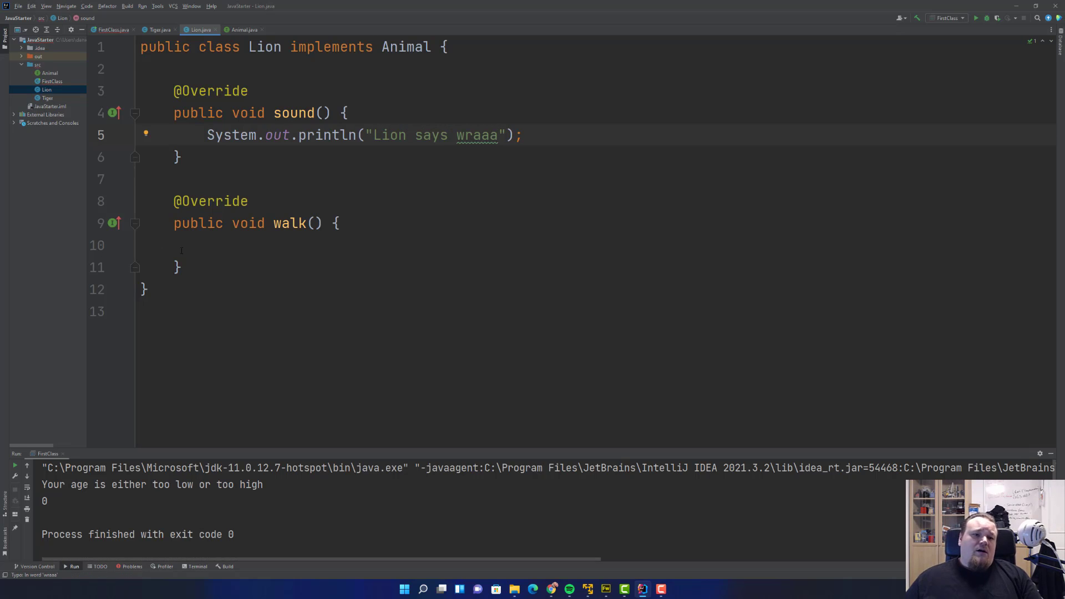
# - Make Lion's walk() print 'The lion walks...' with System.out.println
pyautogui.write('System.out.println();')
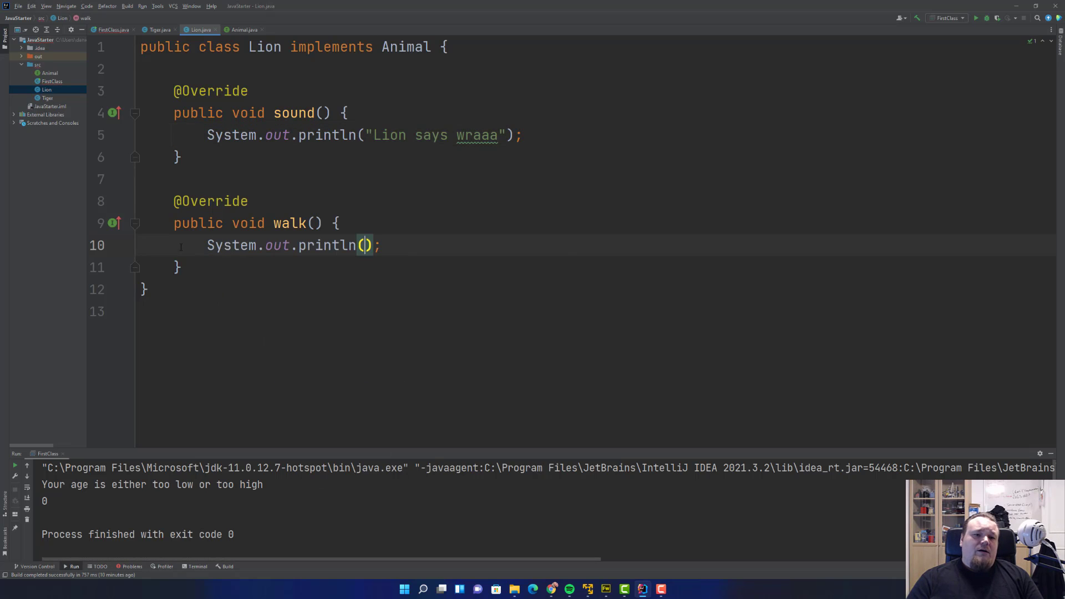
pyautogui.write('The li"')
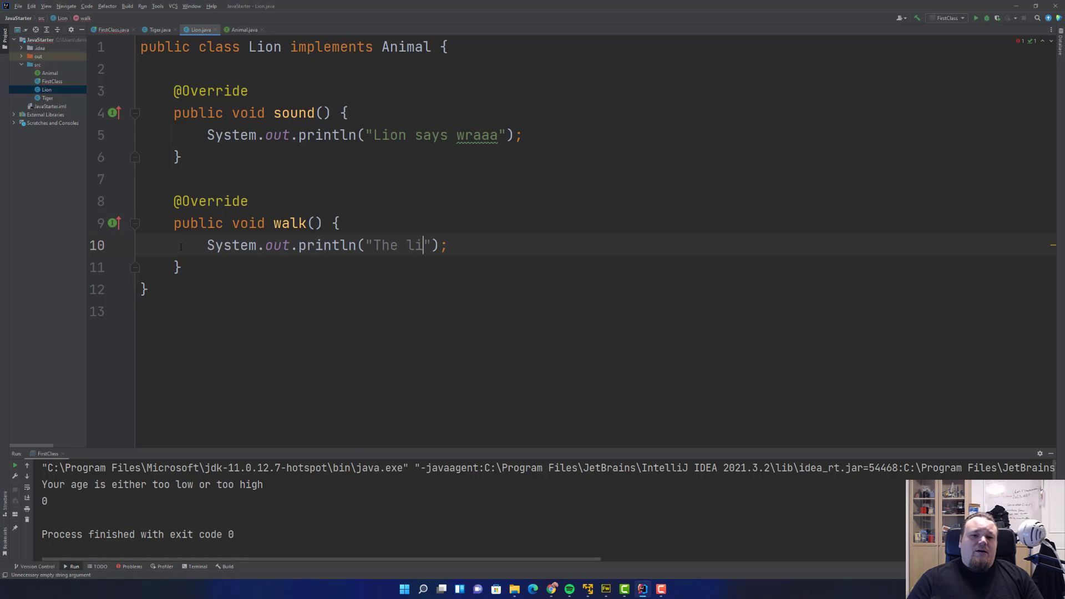
pyautogui.write('on walk')
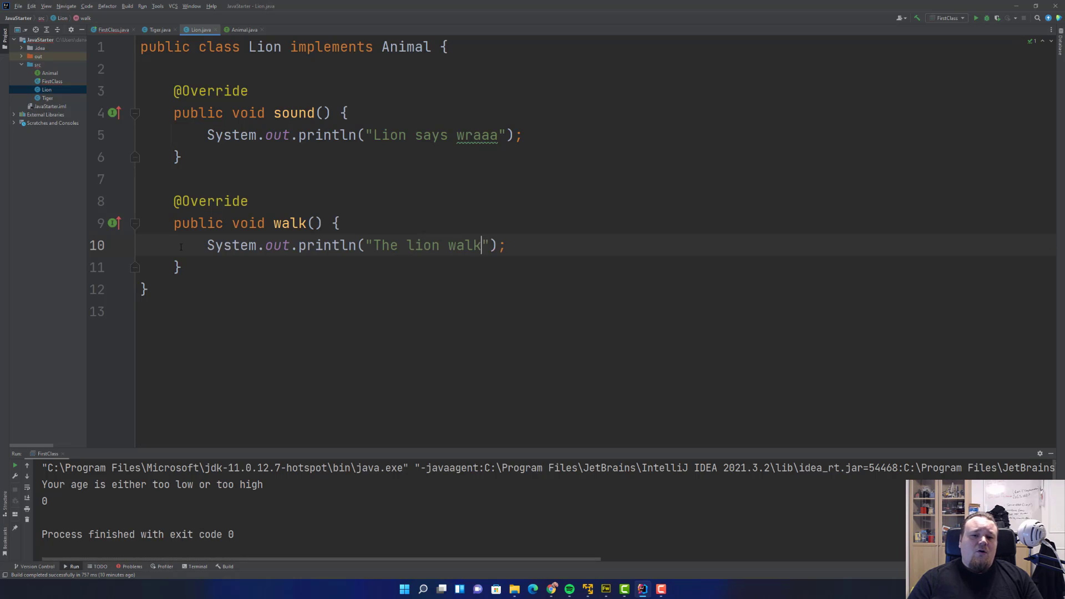
pyautogui.write('s...')
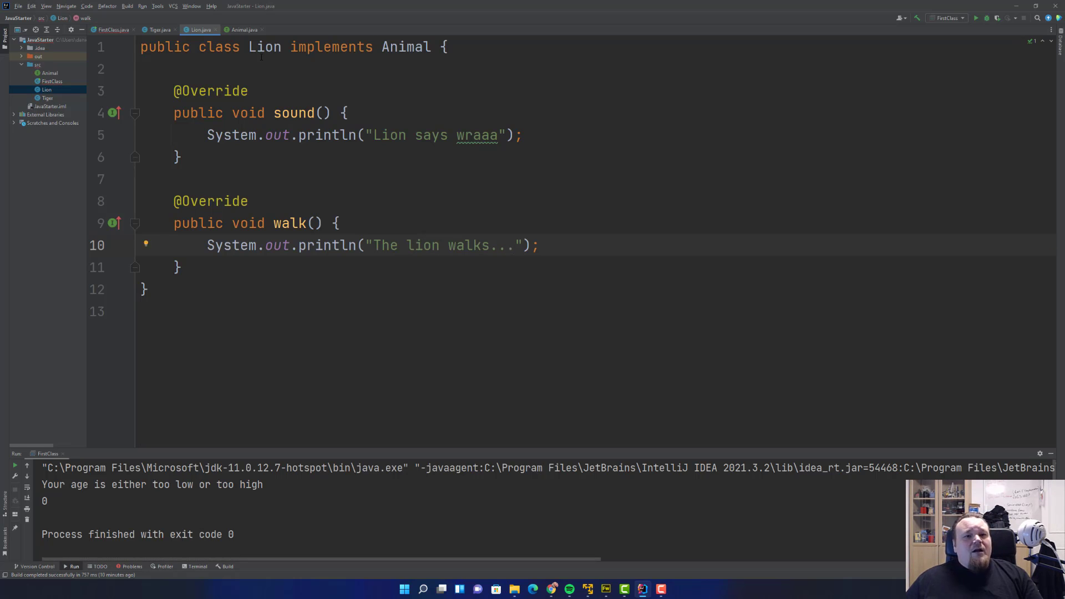
# - Make Tiger implement Animal, with sound() printing "The tiger says miaww" and walk() "The tiger walks..."
pyautogui.click(158, 29)
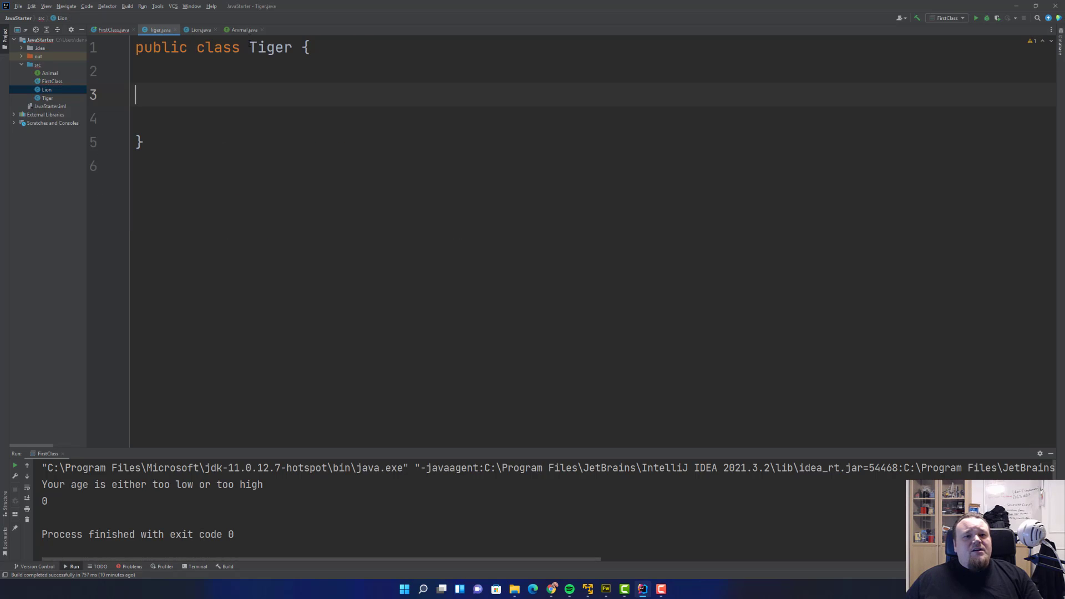
pyautogui.write('implements Animal')
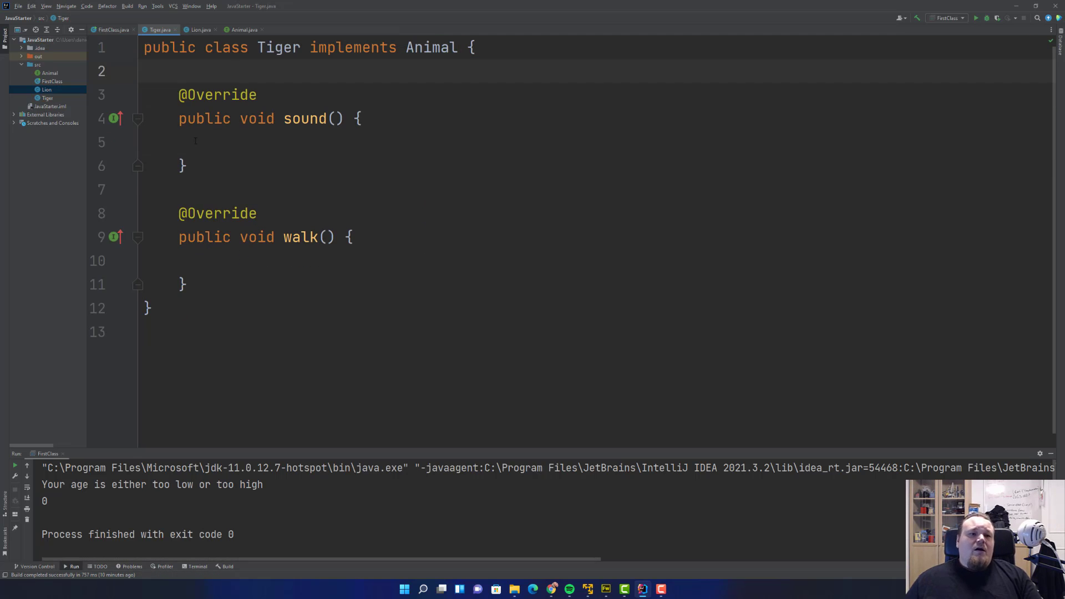
pyautogui.click(214, 142)
pyautogui.write('System.out.println("");')
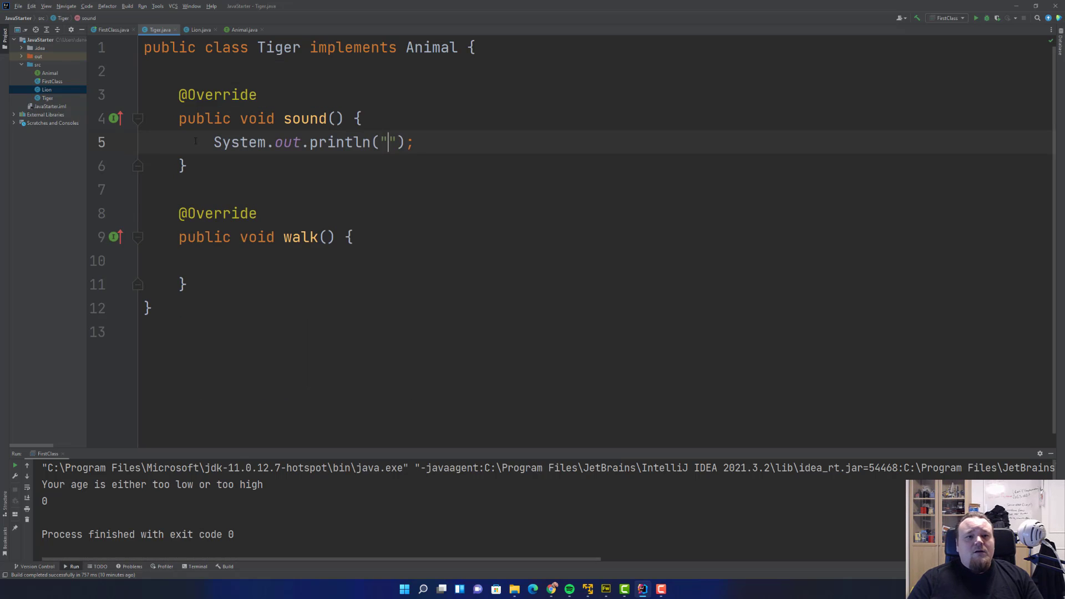
pyautogui.write('The tiger says')
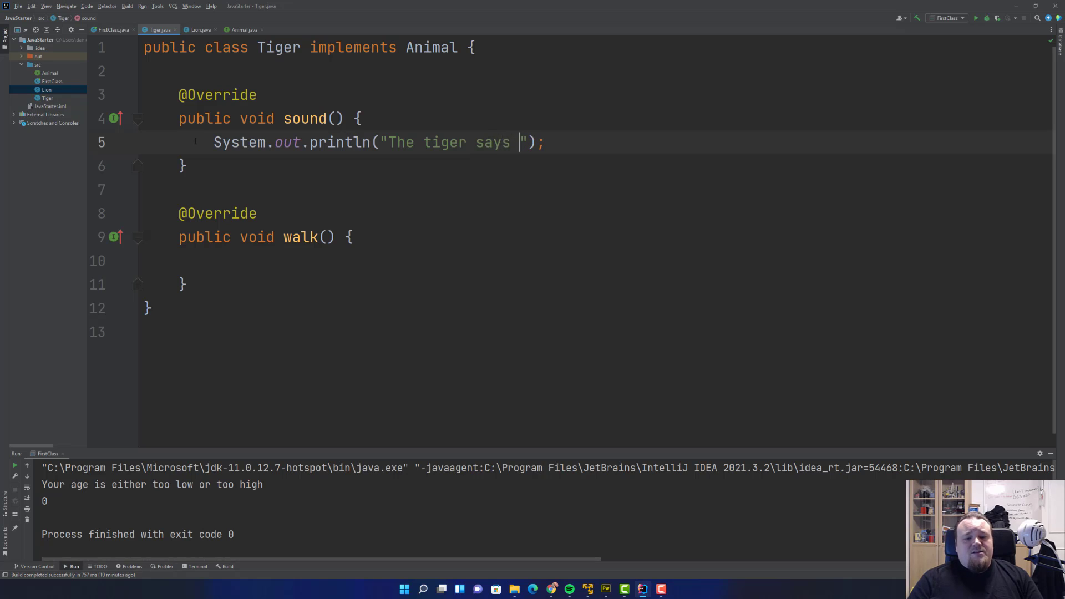
pyautogui.write('miaww')
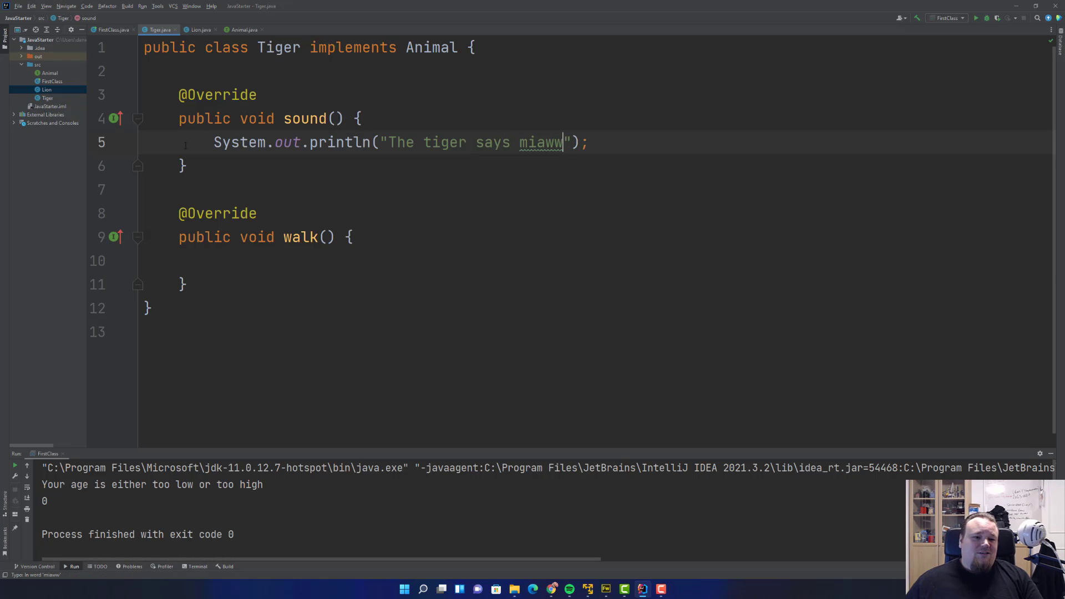
pyautogui.write('System.out.println();')
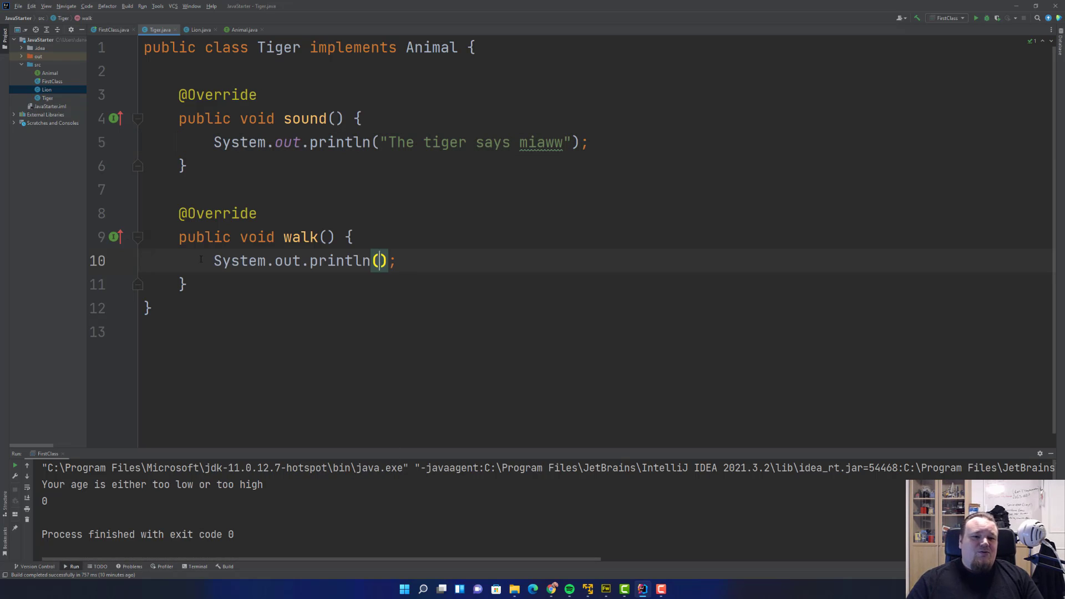
pyautogui.write('"The tiger walks...')
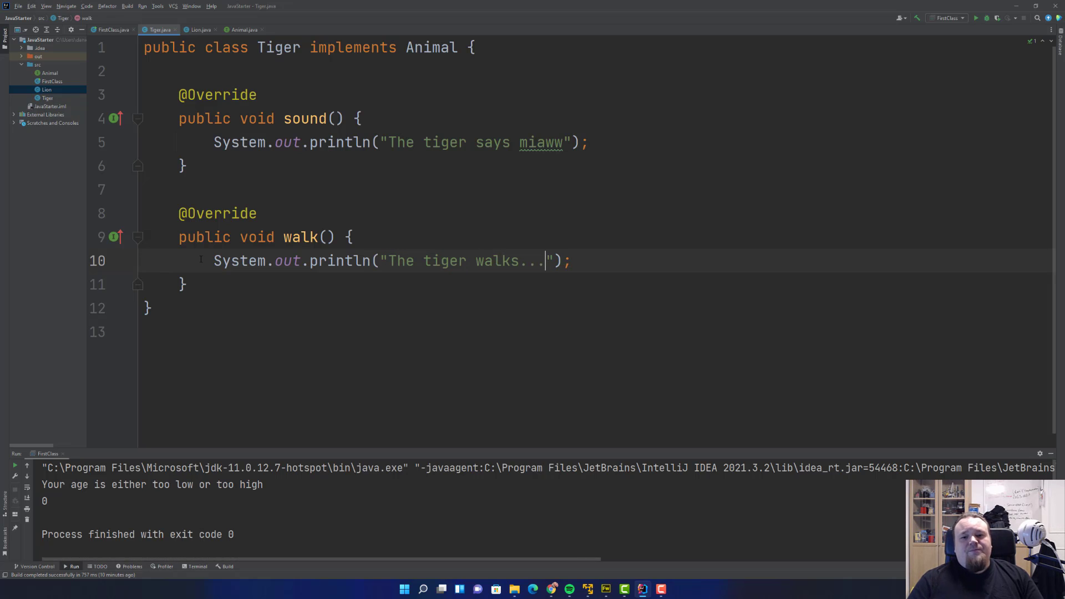
# - Add a.sound() and b.sound() calls to FirstClass's main and run it
pyautogui.click(113, 29)
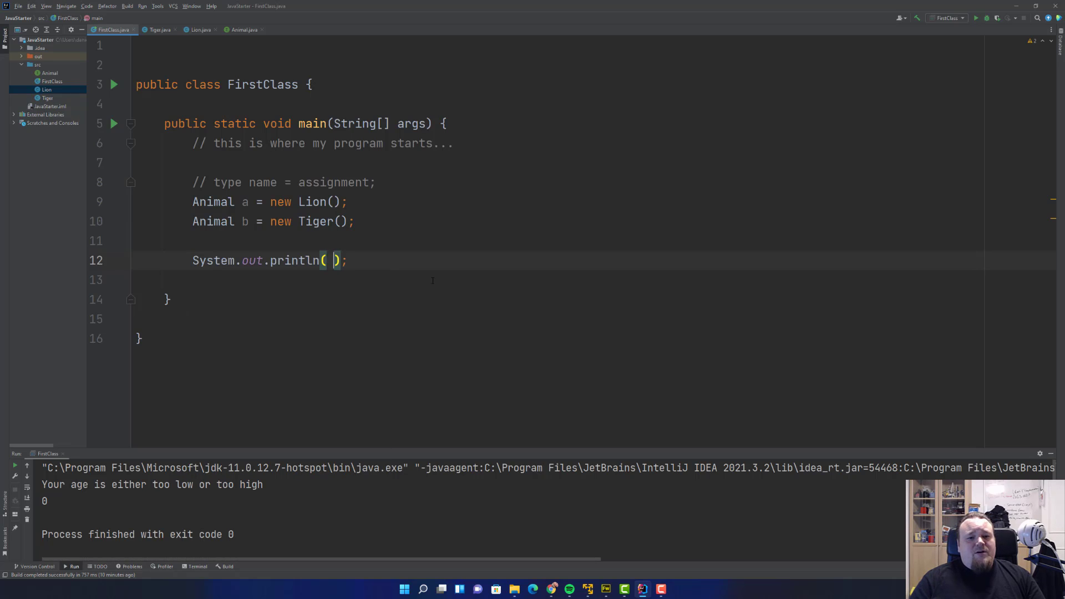
pyautogui.write('a.')
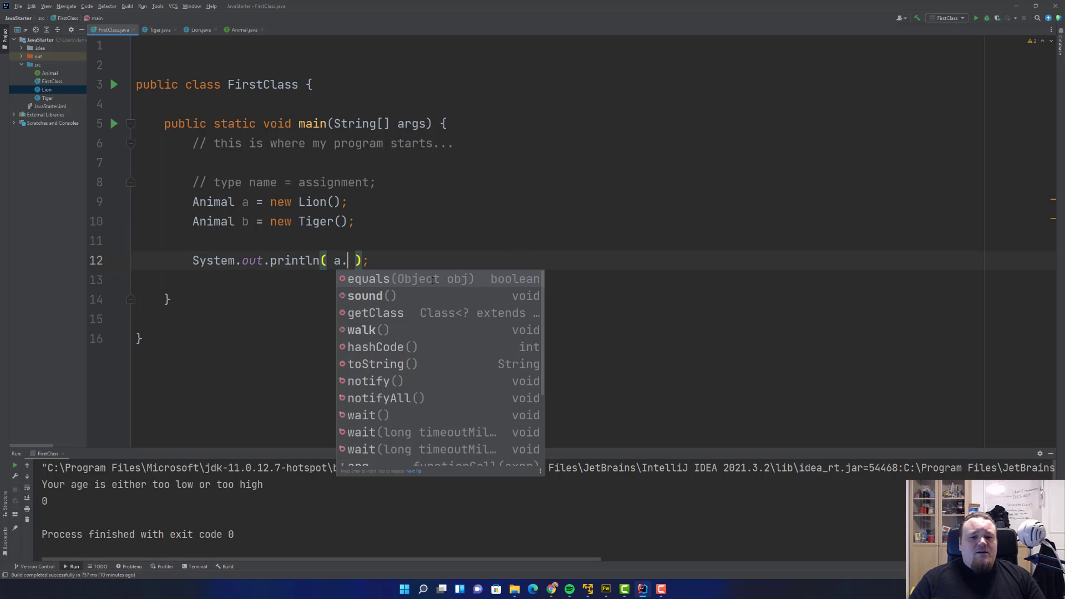
pyautogui.click(365, 295)
pyautogui.write('b')
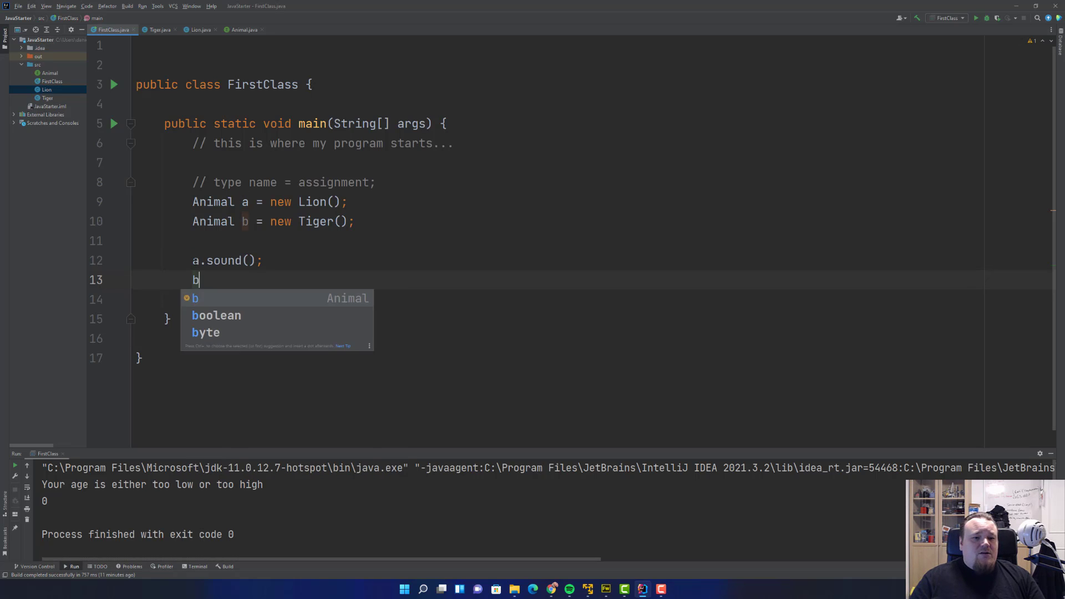
pyautogui.write('.sound();')
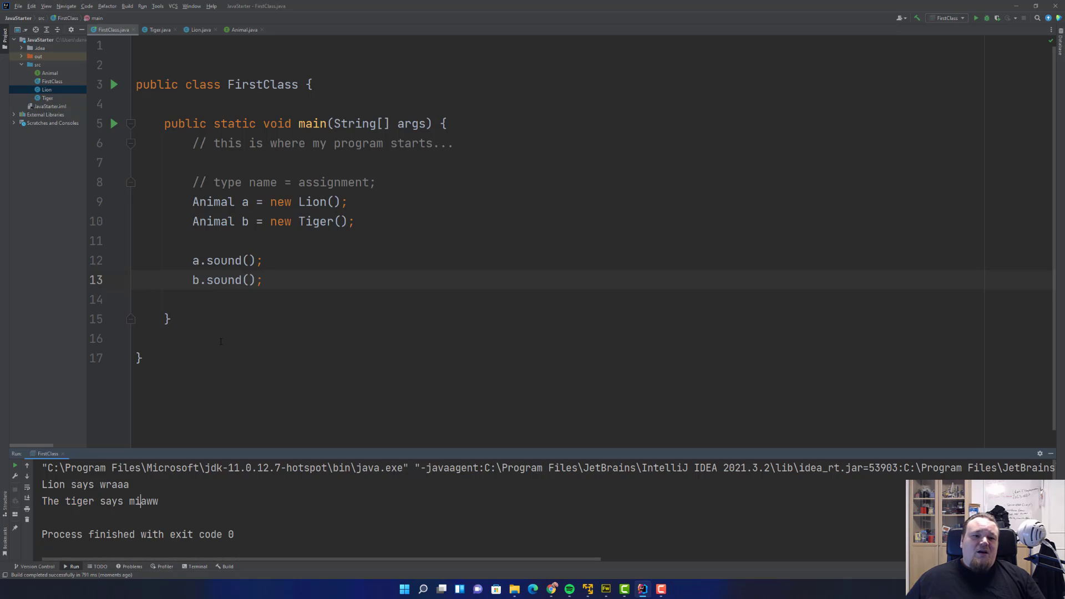
# - Add an empty public void test() method to Lion, then return to FirstClass
pyautogui.doubleClick(213, 202)
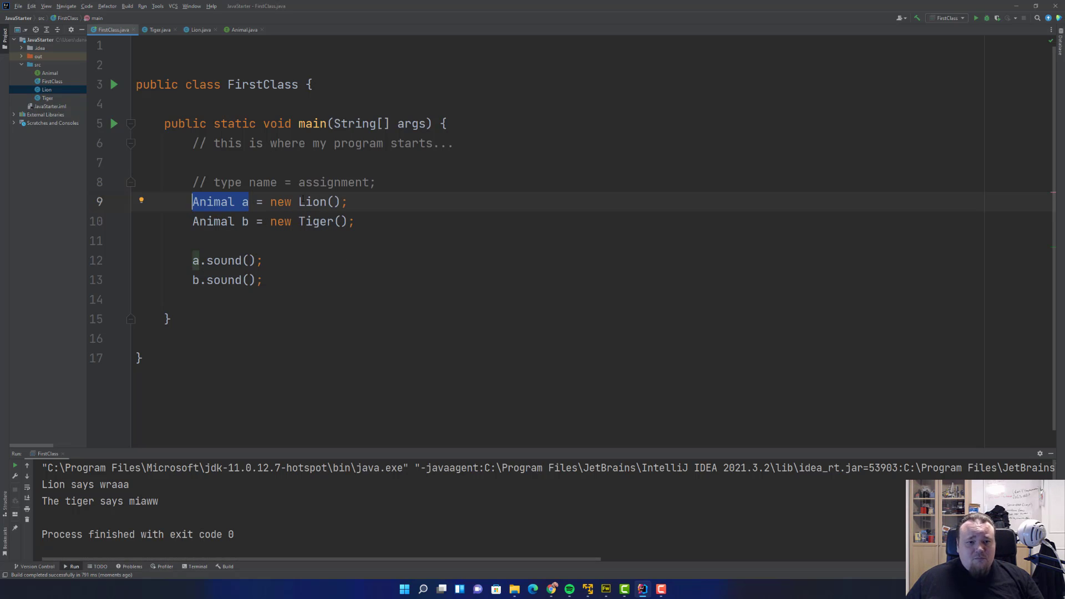
pyautogui.click(243, 30)
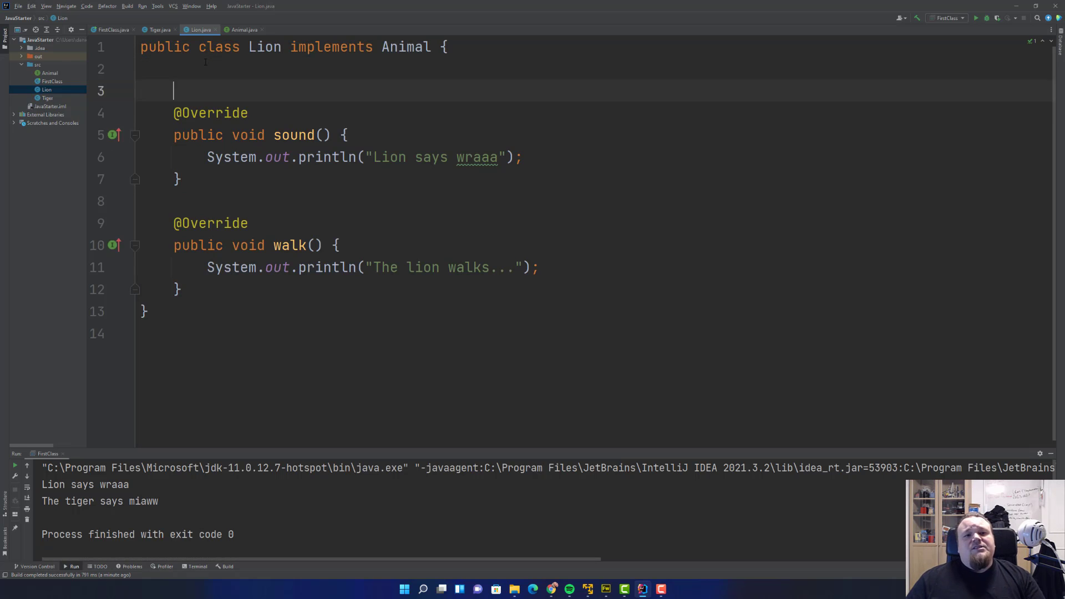
pyautogui.write('public')
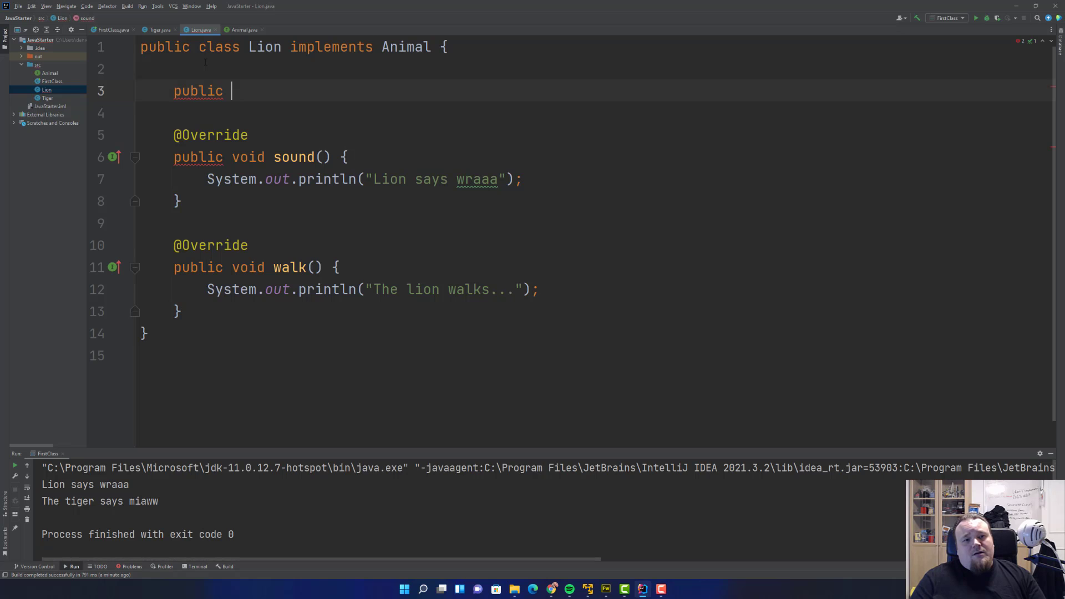
pyautogui.write('void test() {')
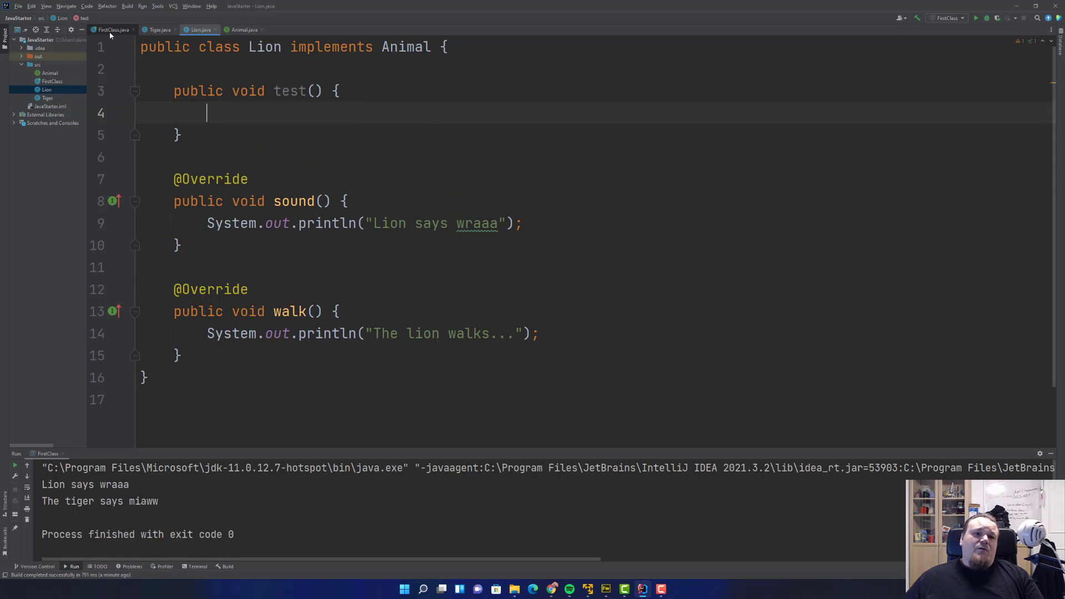
pyautogui.click(112, 29)
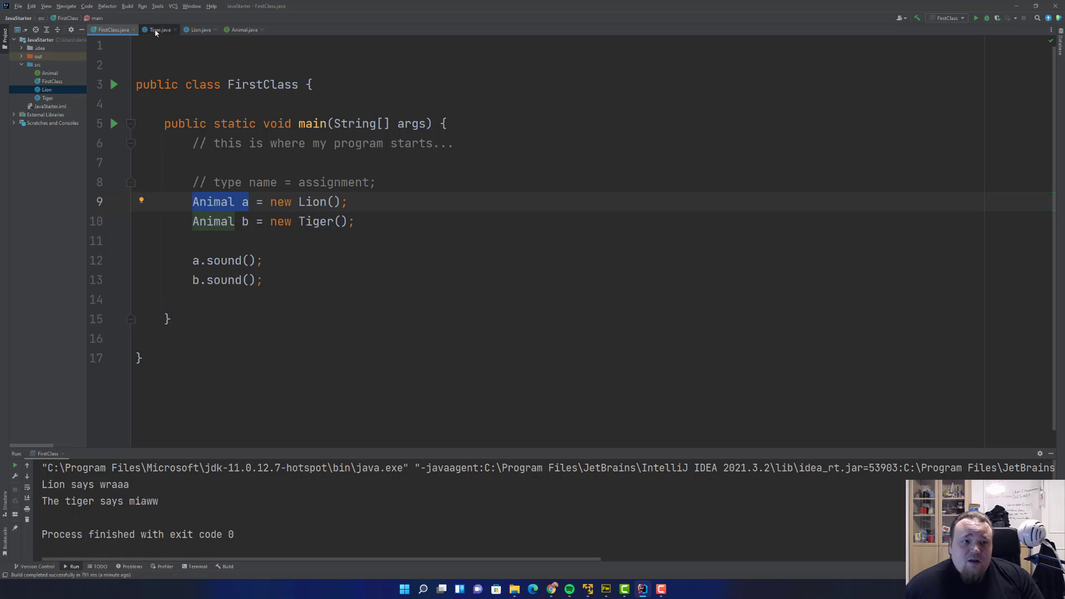
pyautogui.click(198, 30)
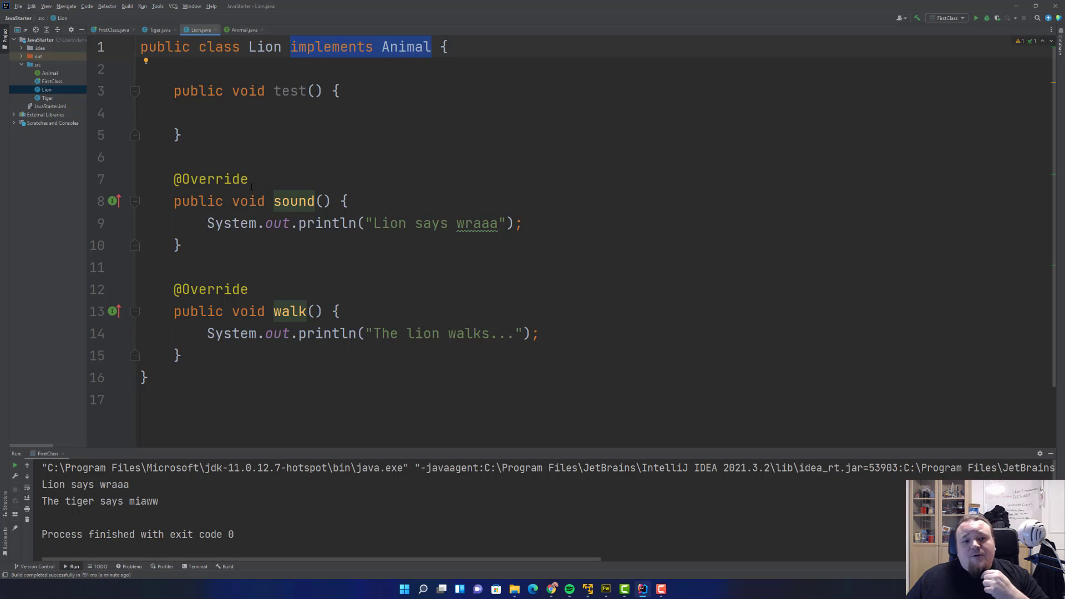
pyautogui.moveTo(294, 201)
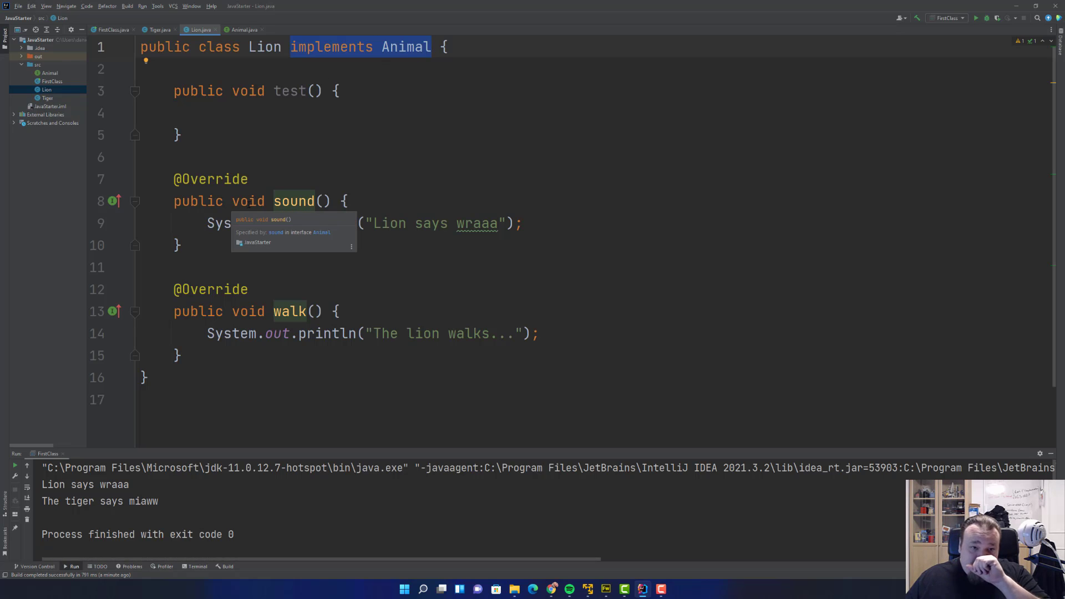
pyautogui.click(111, 29)
pyautogui.write('a.')
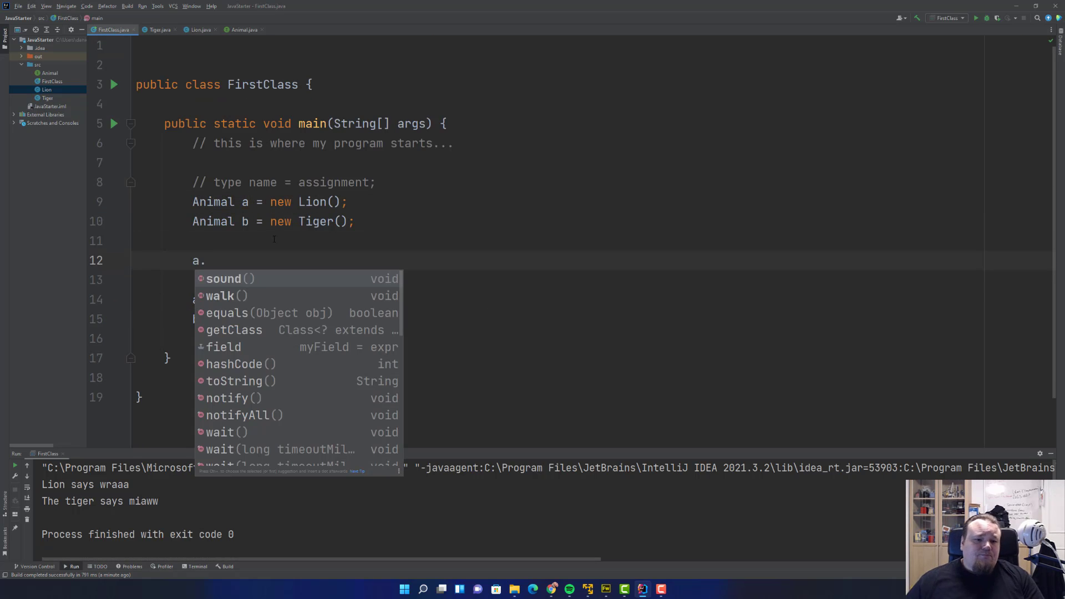
pyautogui.press('Down')
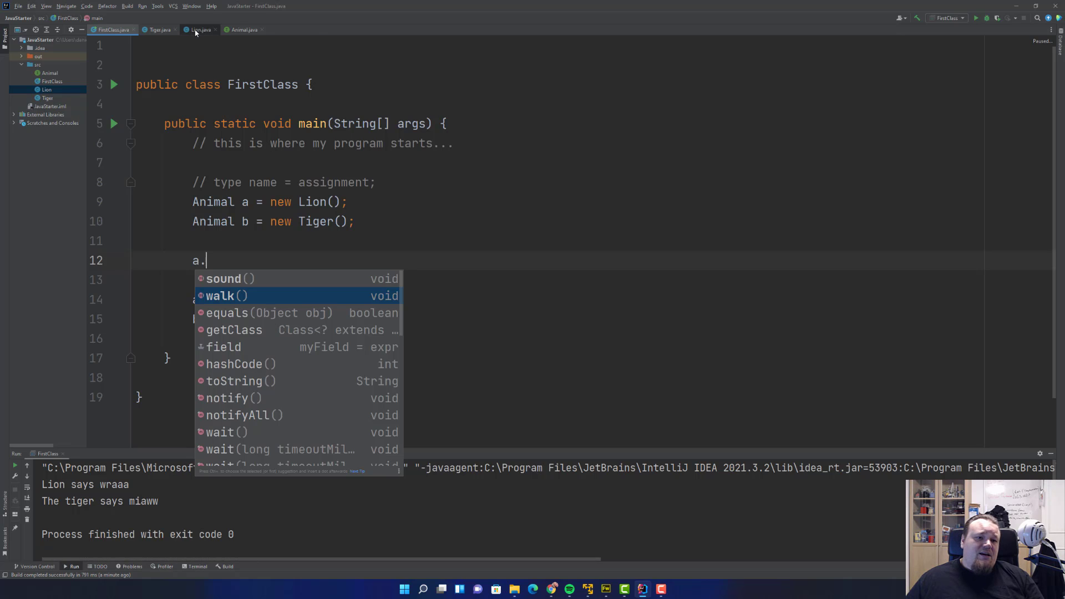
pyautogui.click(199, 30)
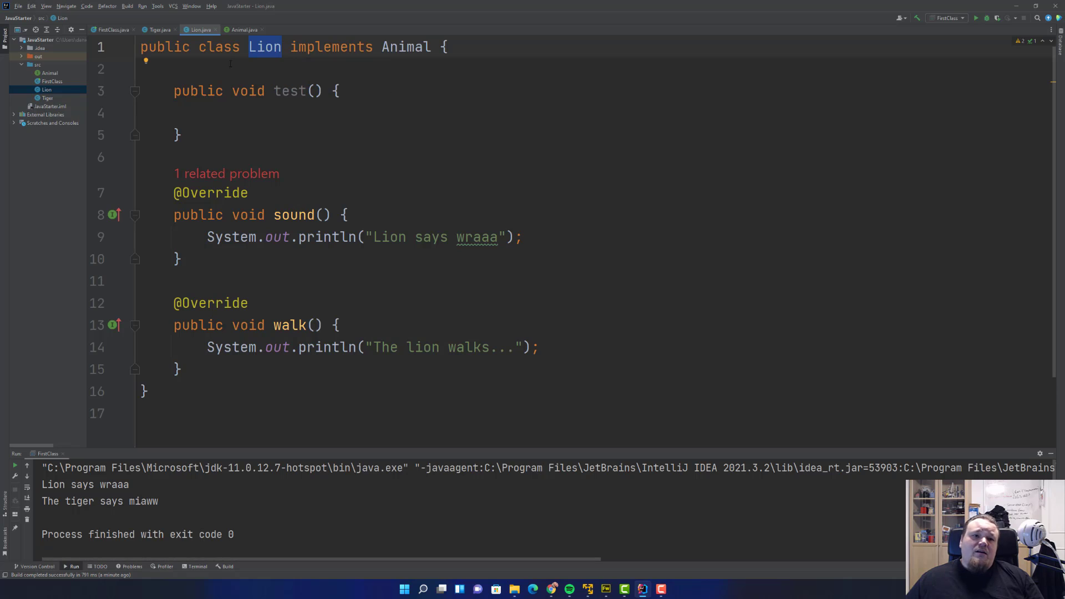
pyautogui.click(114, 30)
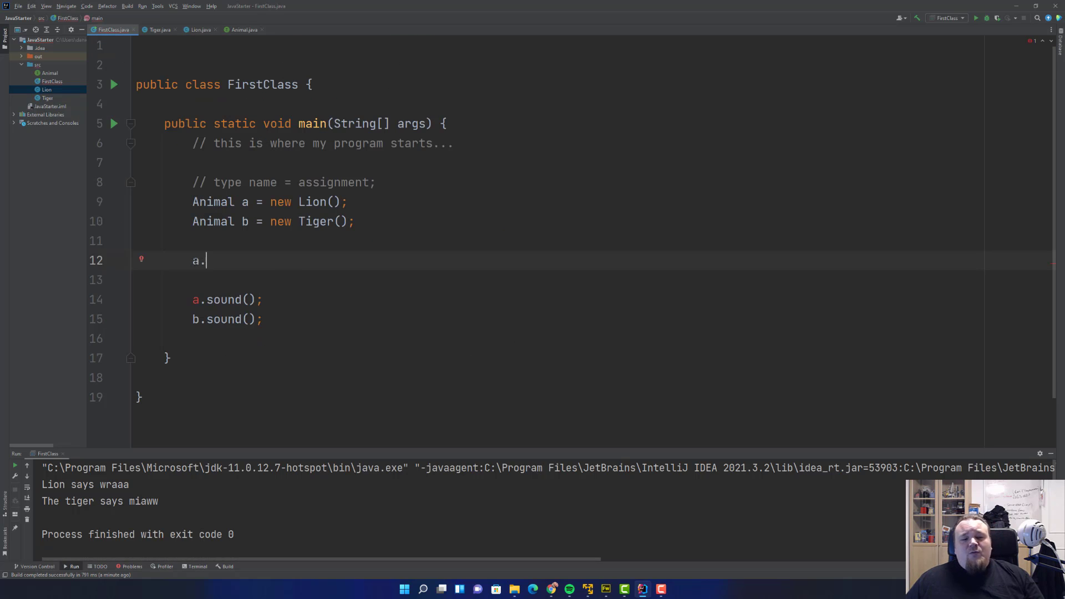
# - Replace the unfinished call with Lion c = (Lion) a; on line 12
pyautogui.press('Backspace')
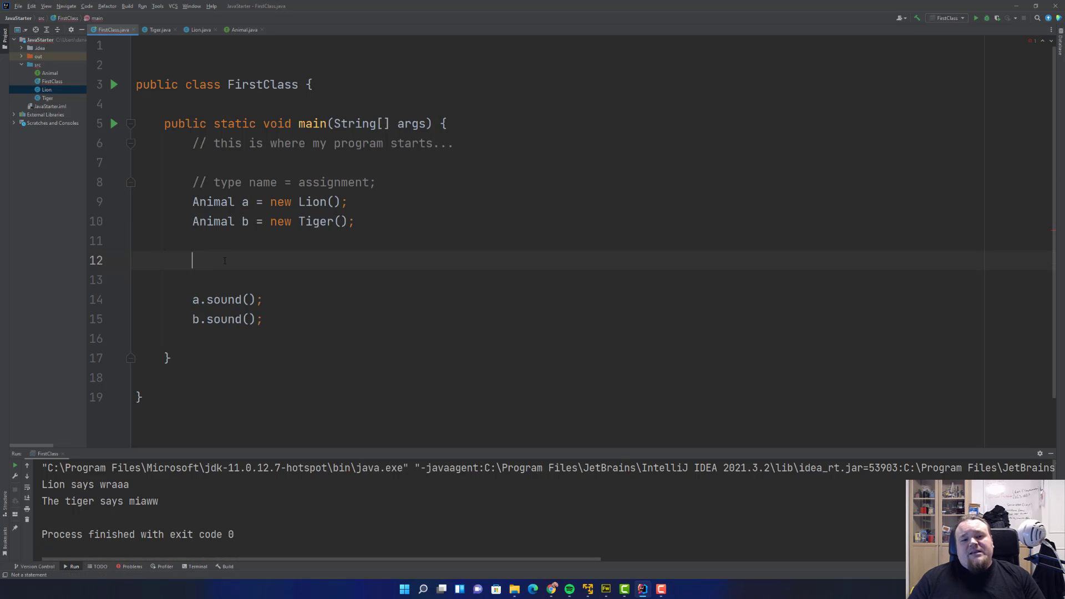
pyautogui.write('(')
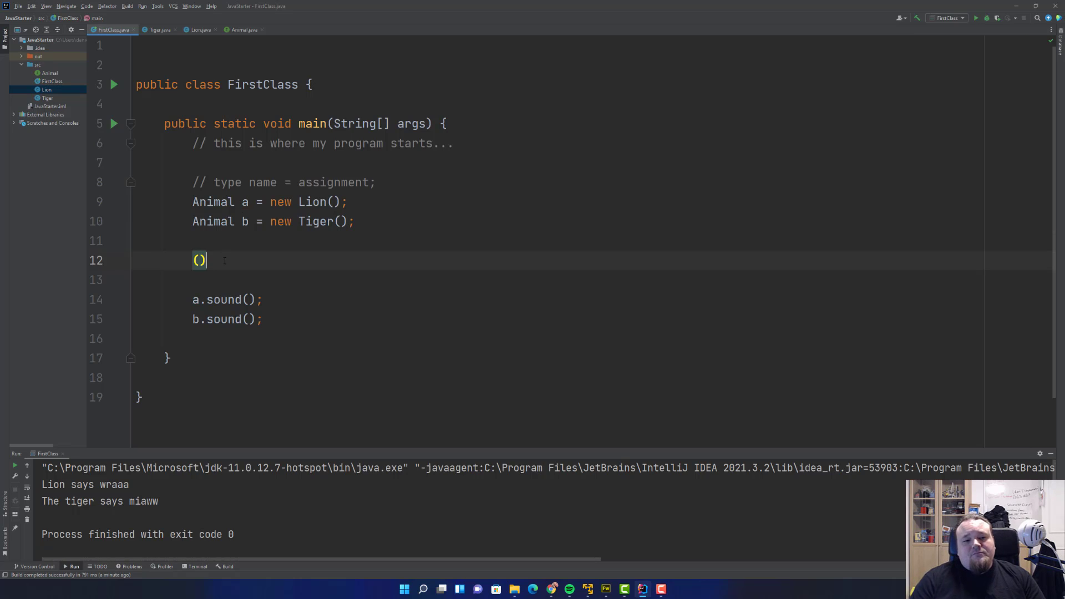
pyautogui.write('Lion')
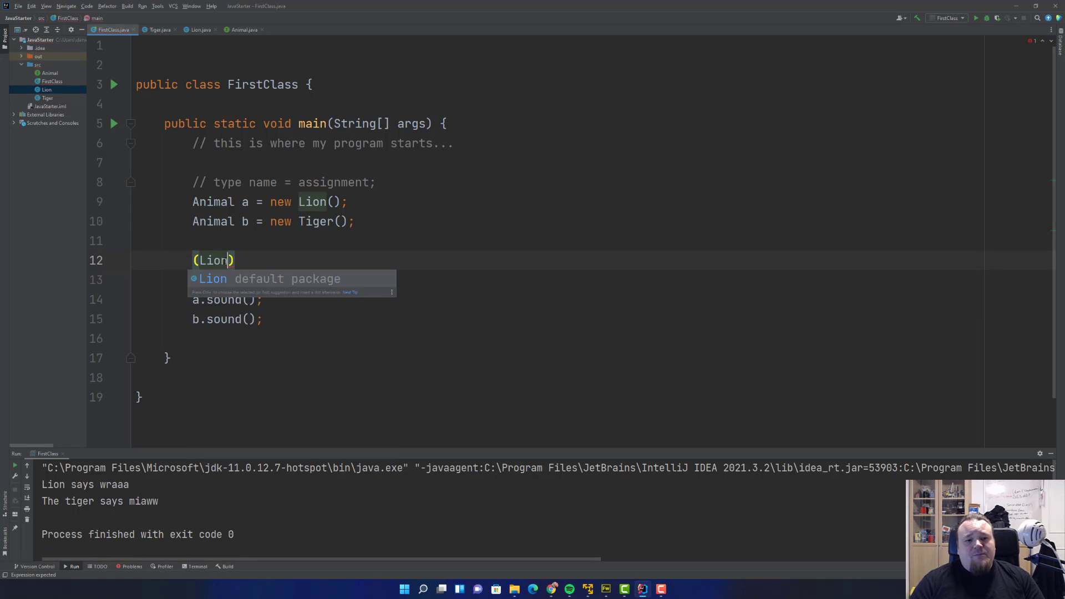
pyautogui.write('a.')
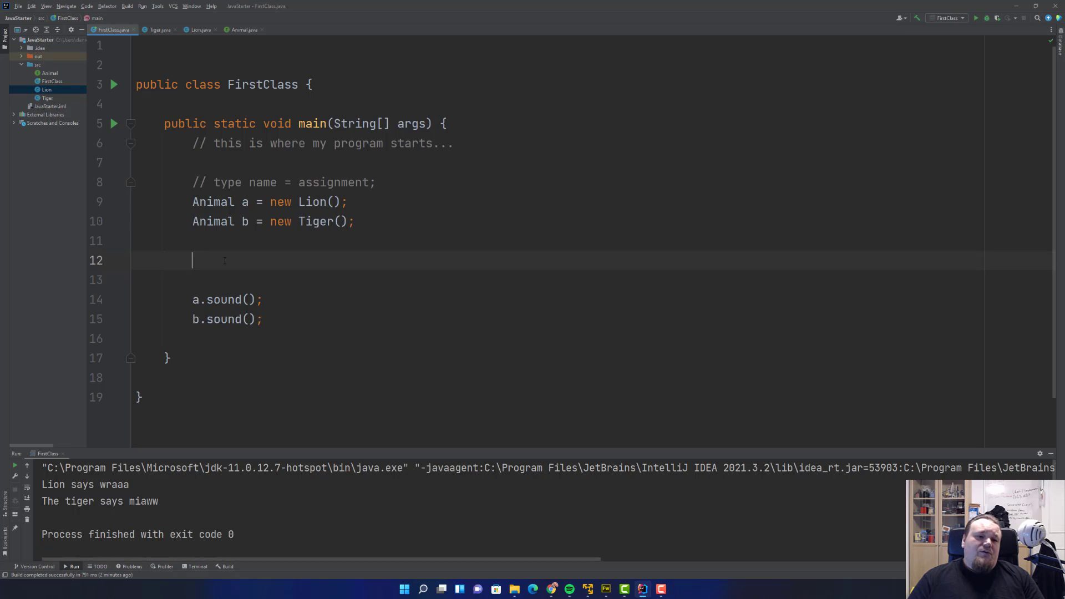
pyautogui.write('Lion')
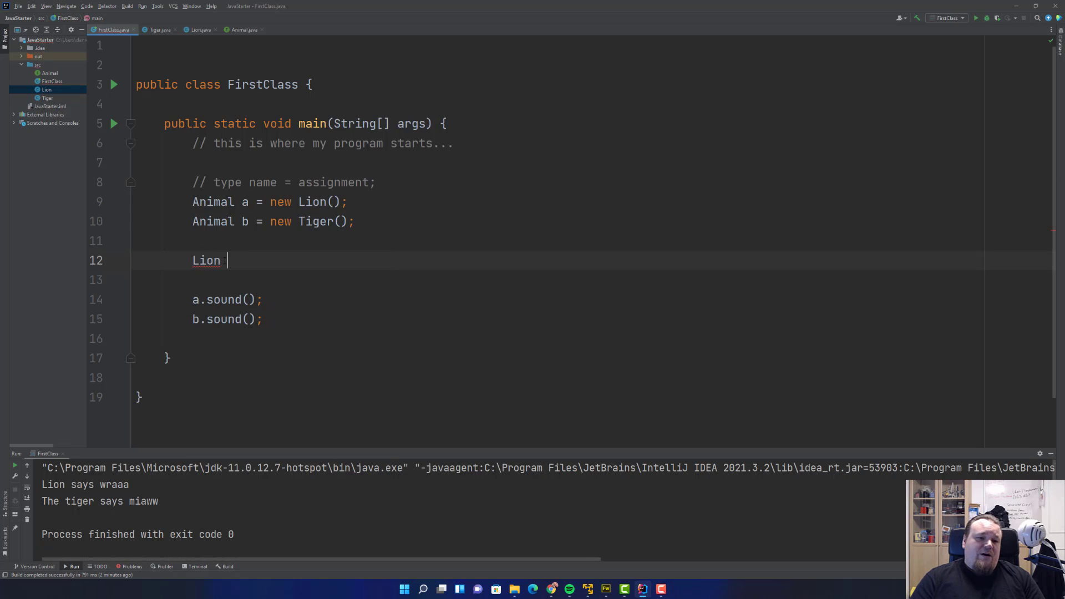
pyautogui.write('c =')
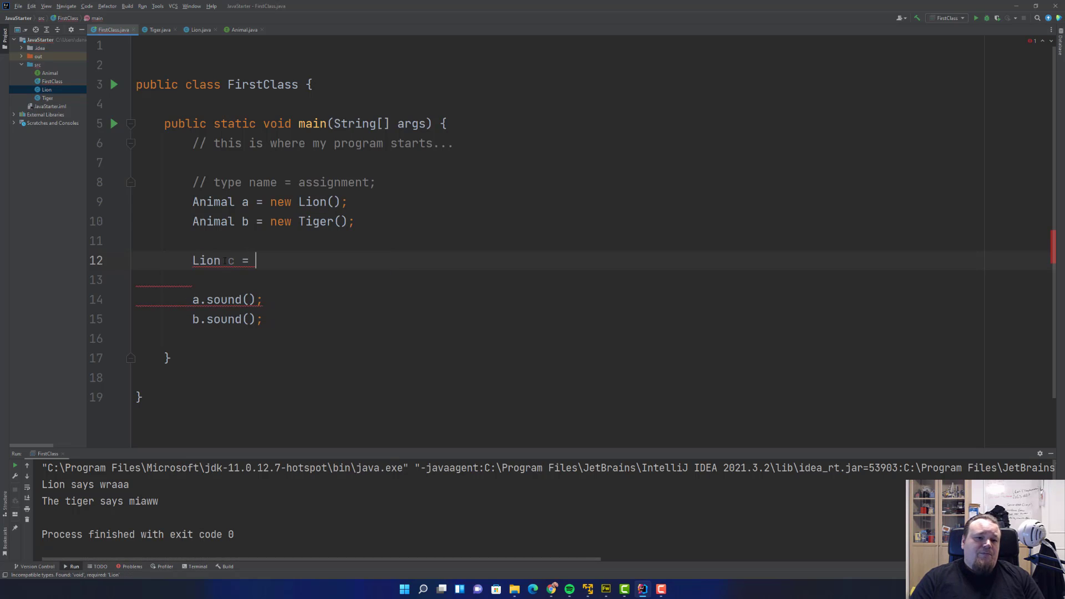
pyautogui.write('(Lion)')
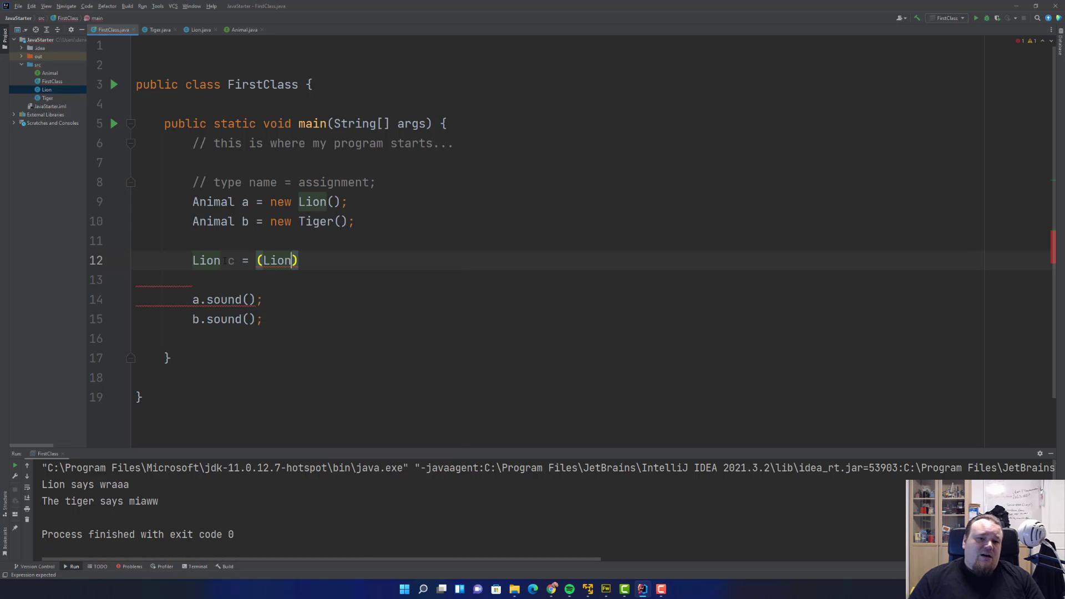
pyautogui.write('a;')
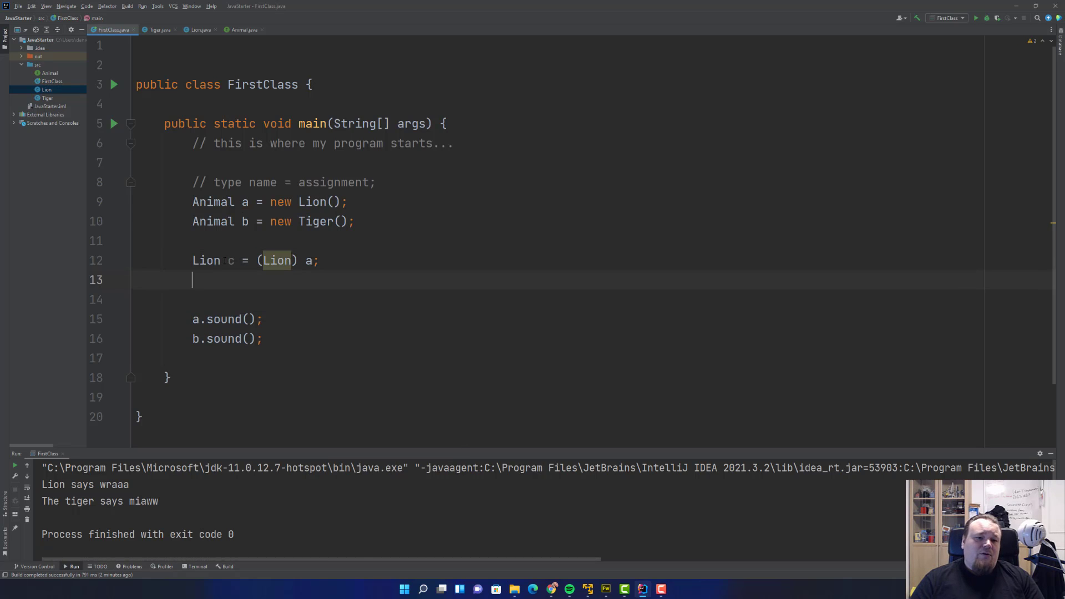
# - Add c.test(); and select main's code from the comment down to b.sound();
pyautogui.write('c.test();')
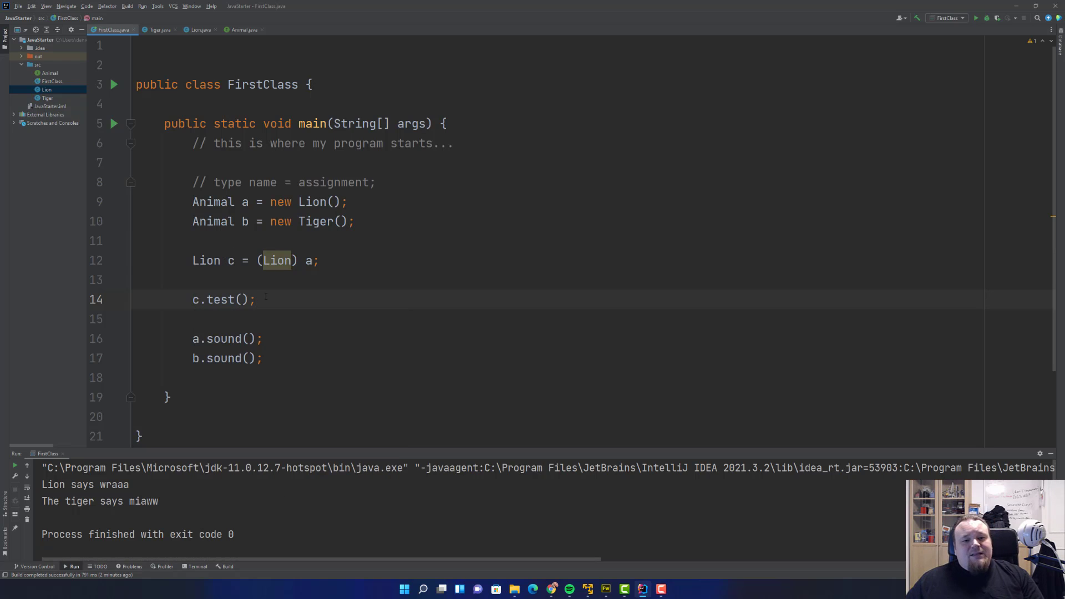
pyautogui.write('c.')
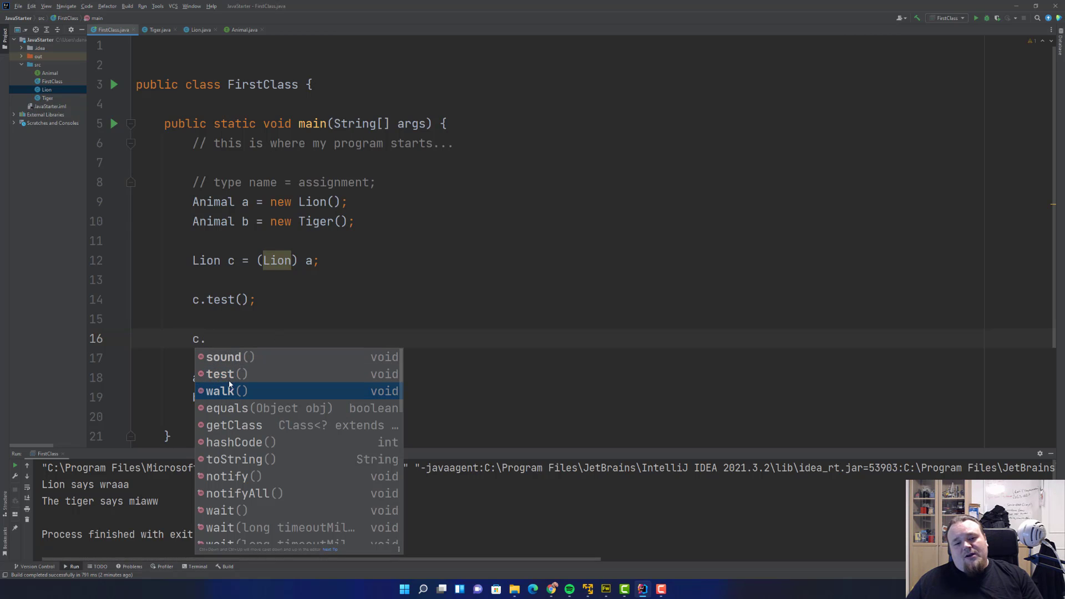
pyautogui.moveTo(252, 335)
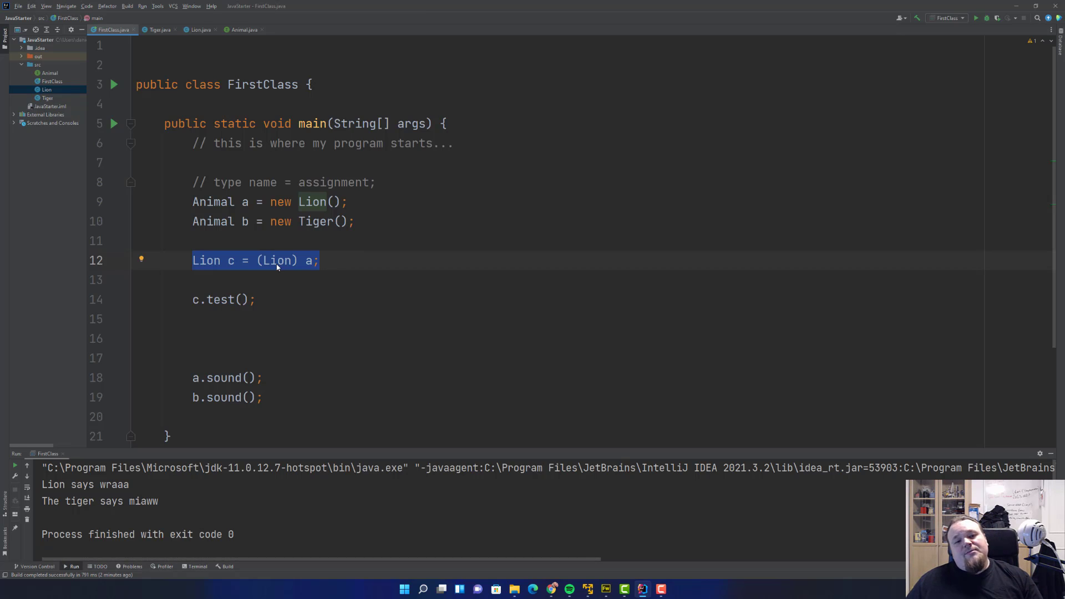
pyautogui.click(230, 260)
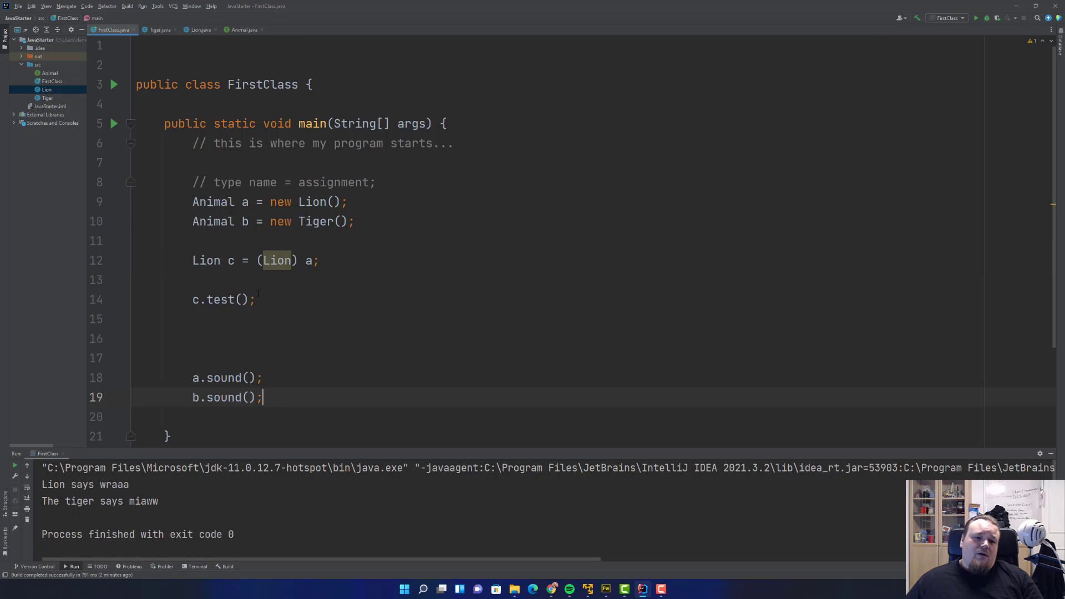
pyautogui.moveTo(192, 279); pyautogui.dragTo(263, 398)
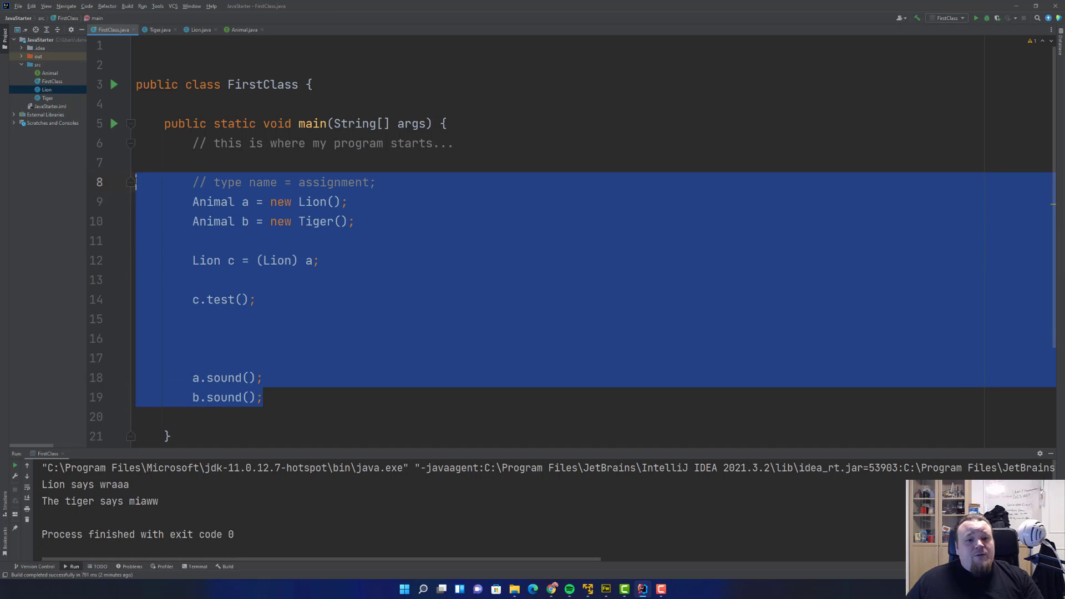
# - Delete the selected demo code and create a new AnimalFactory Java class
pyautogui.press('Delete')
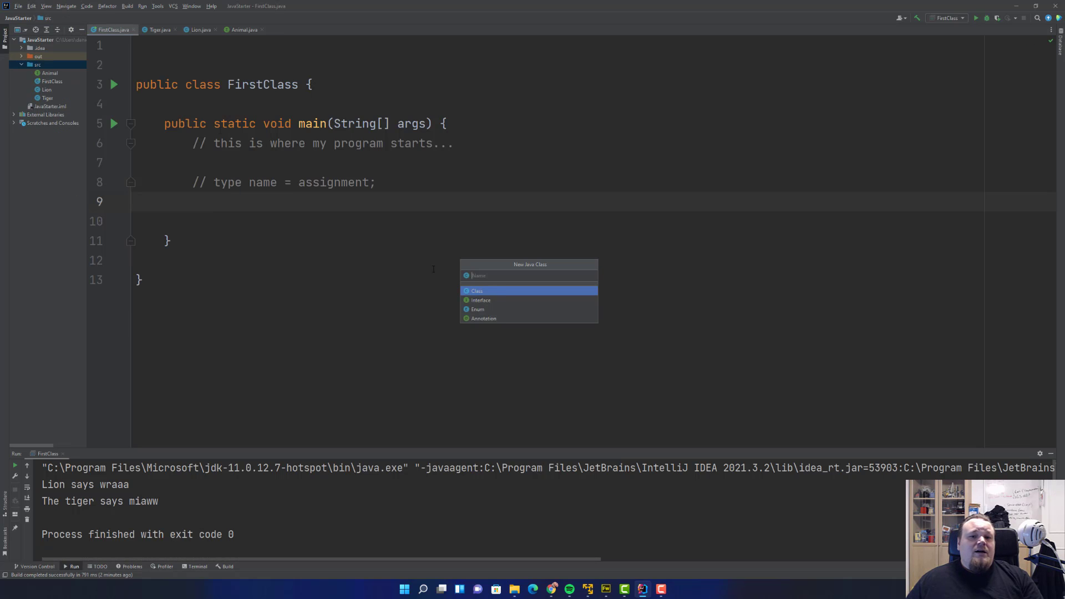
pyautogui.write('Ani')
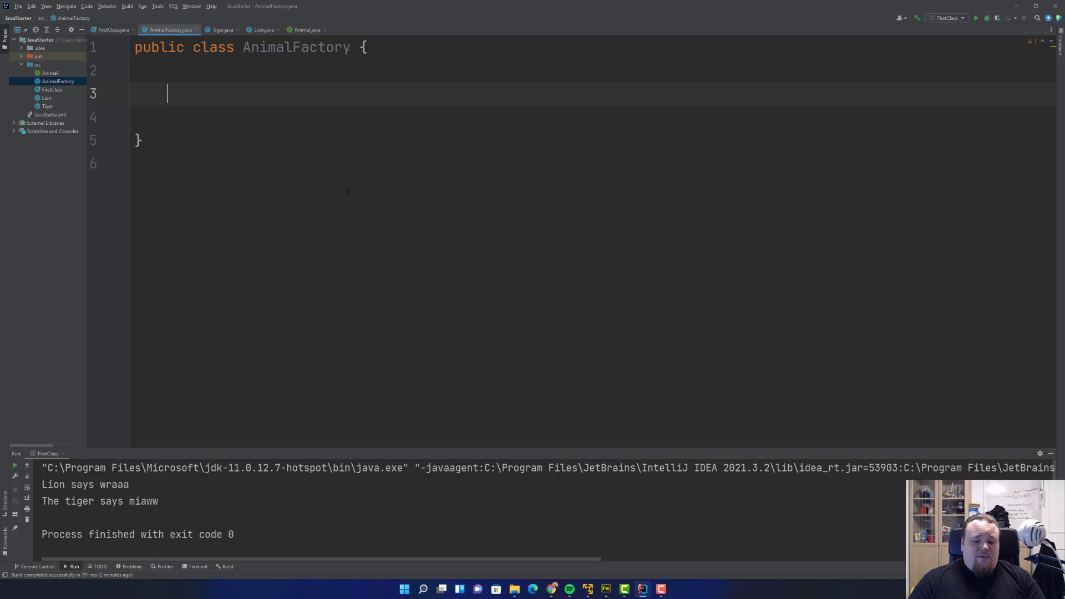
# - Declare AnimalFactory's public Animal createAnimal(int type) method
pyautogui.write('public')
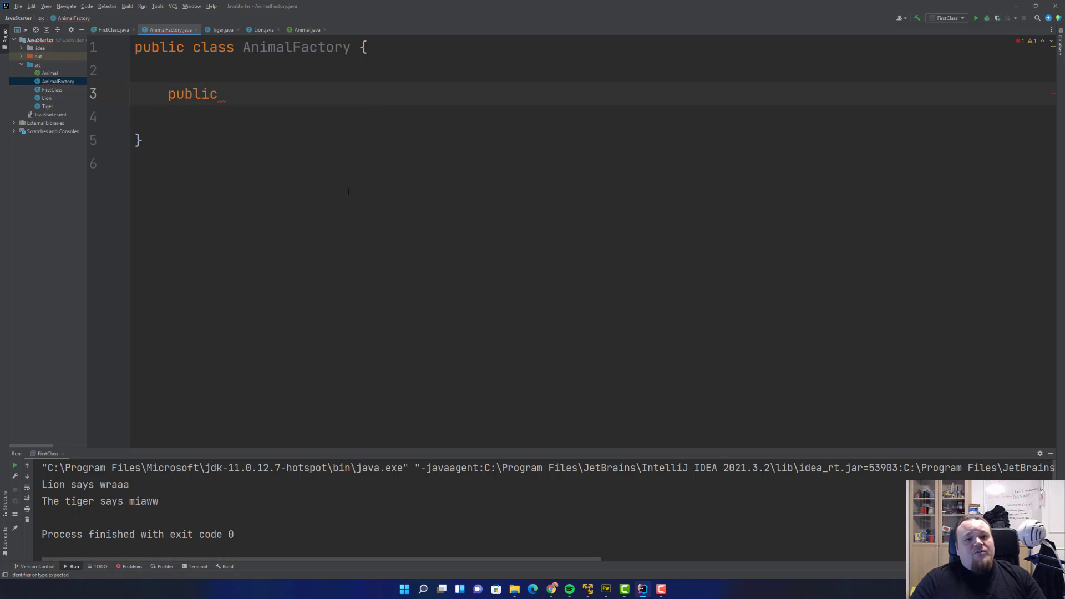
pyautogui.write('Animal')
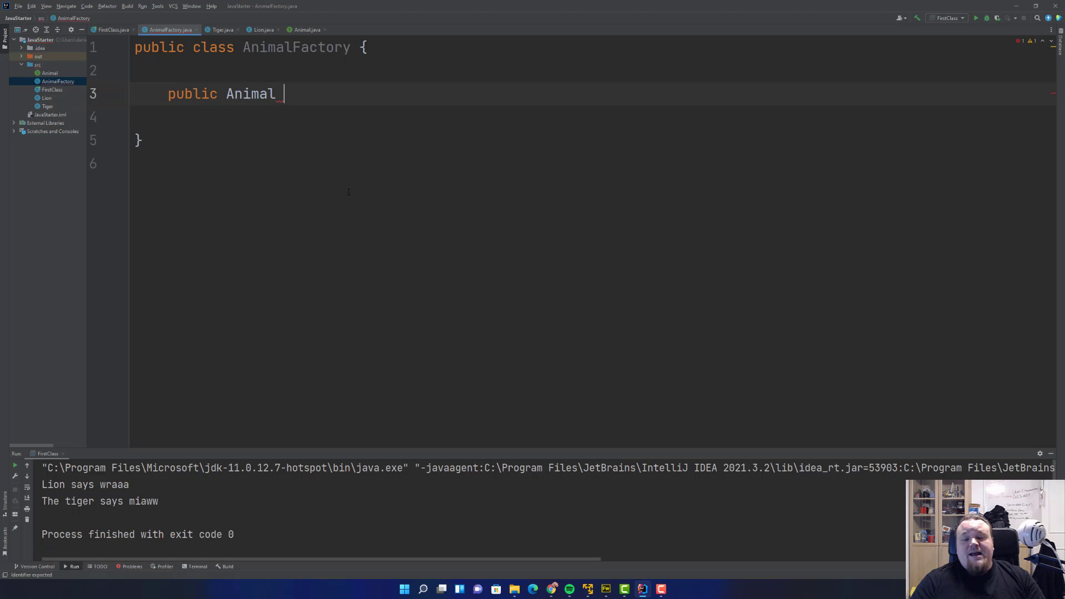
pyautogui.write('C')
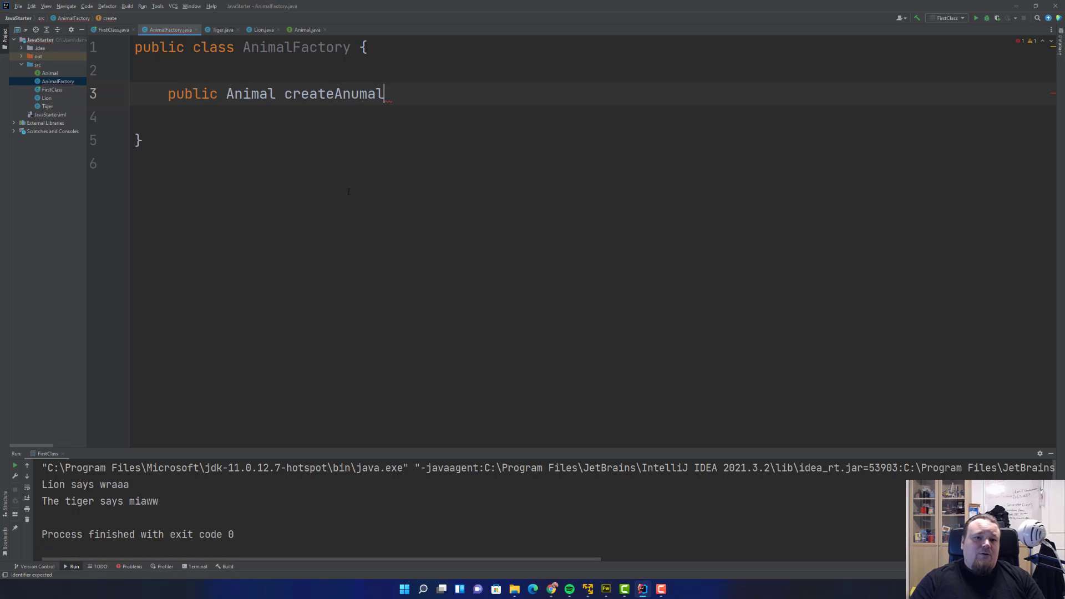
pyautogui.press('Backspace')
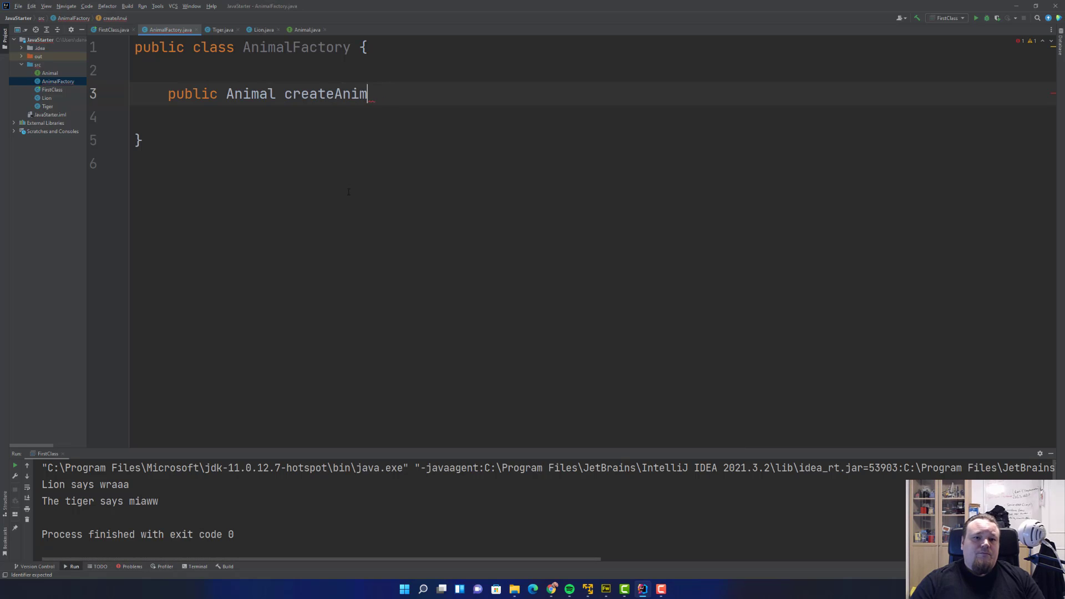
pyautogui.write('al() {')
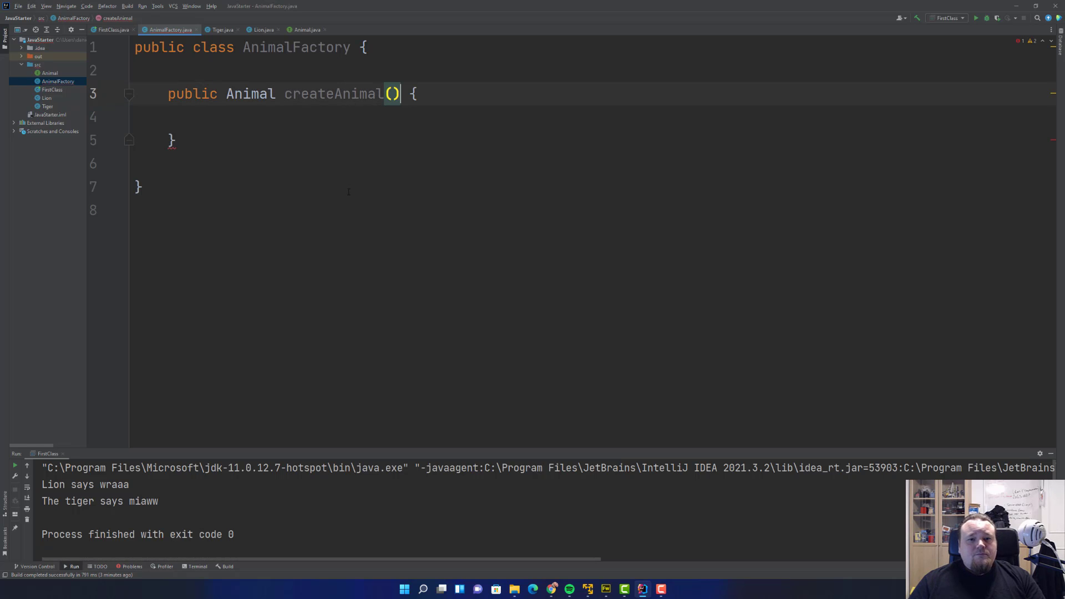
pyautogui.write('int type')
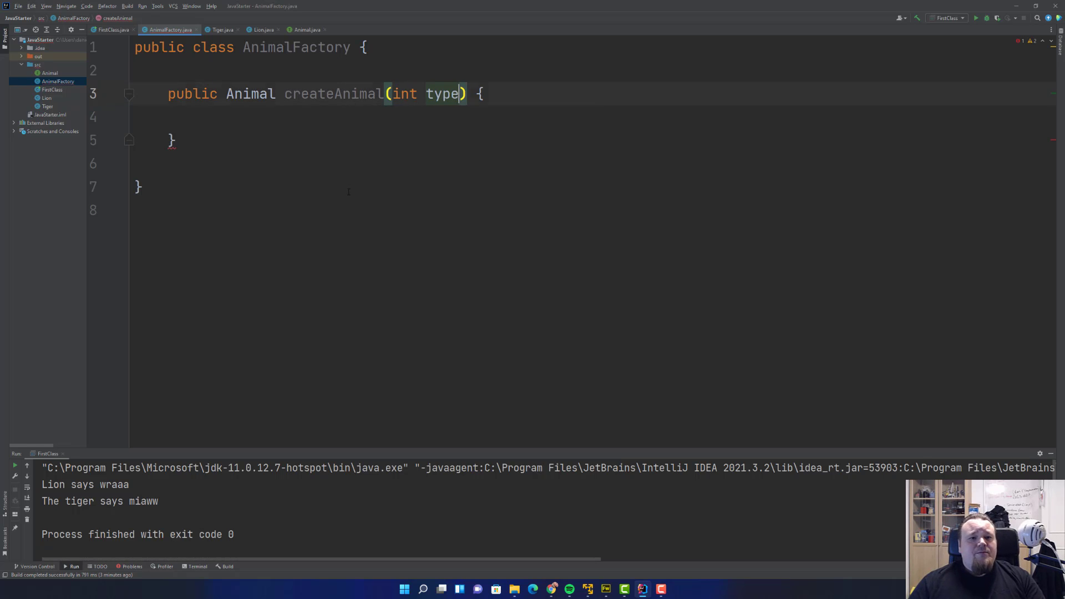
# - Write an if/else returning a new Lion for type 1, otherwise a new Tiger
pyautogui.write('if')
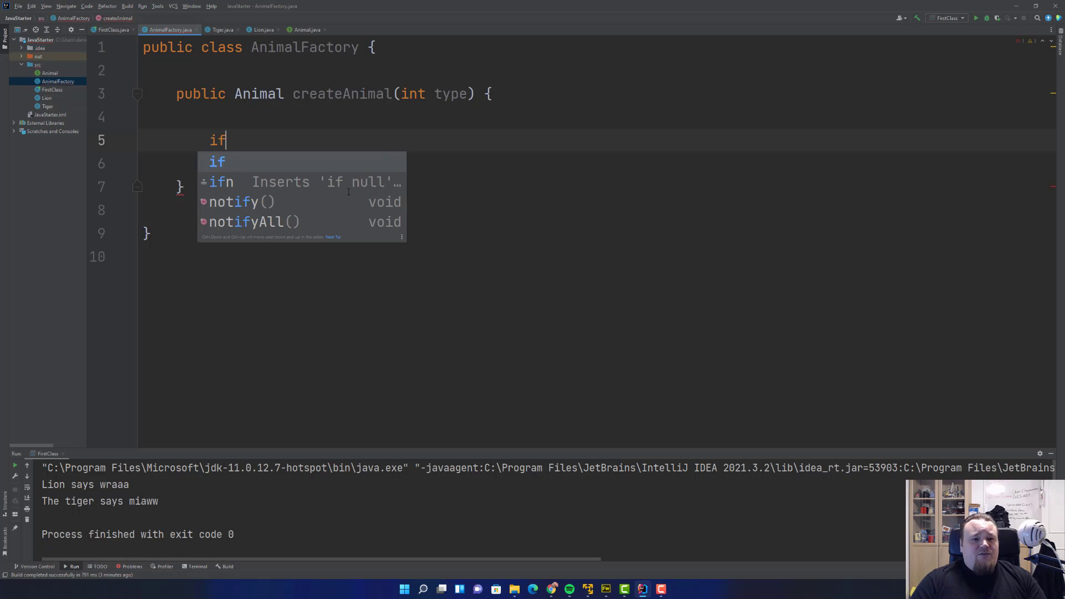
pyautogui.write('(type==')
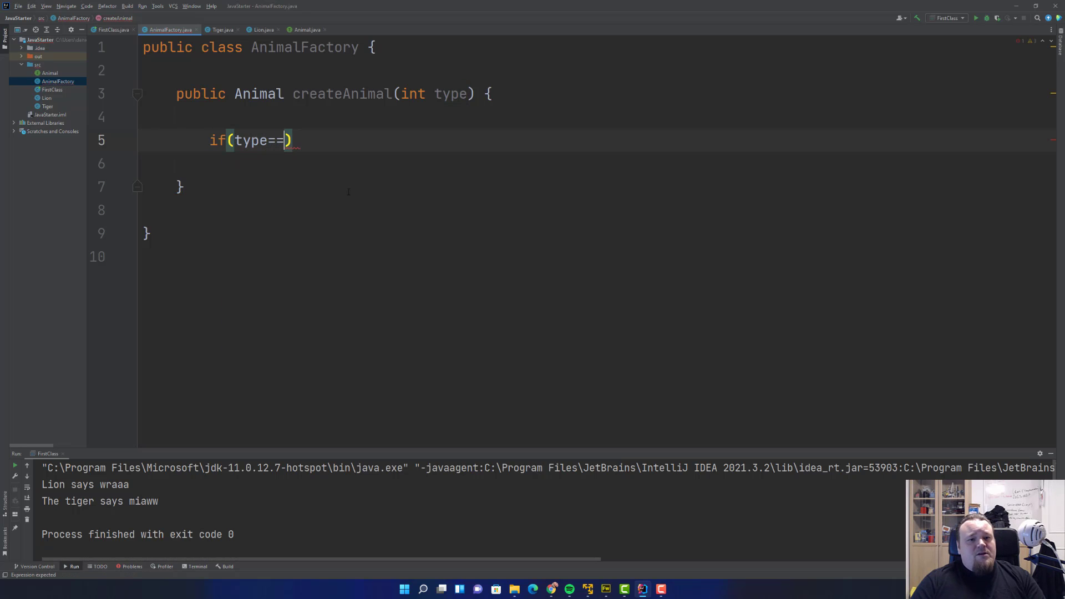
pyautogui.write('1')
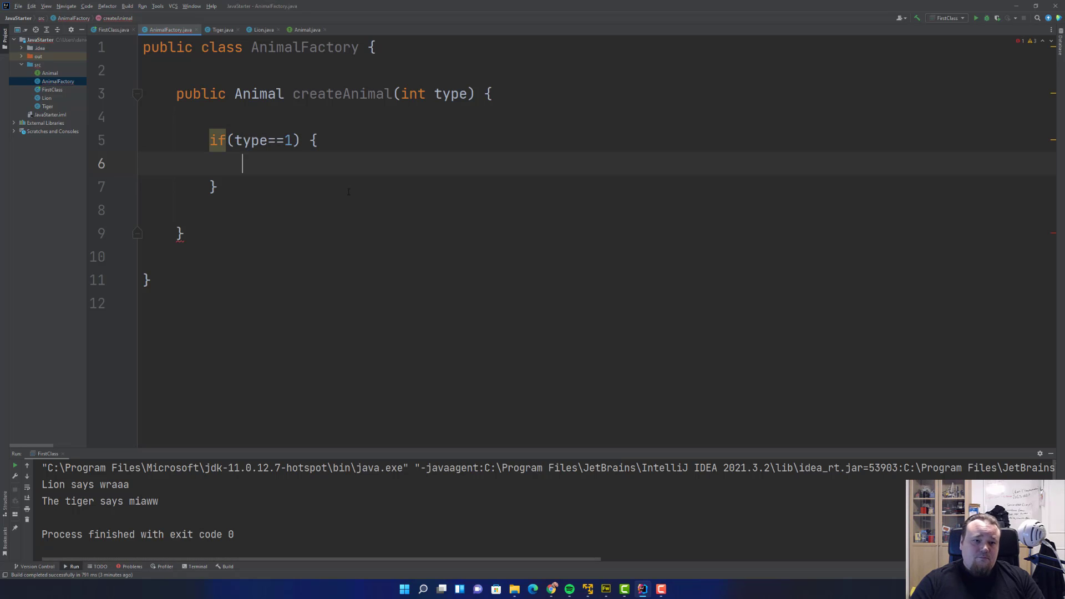
pyautogui.write('return new Lion(')
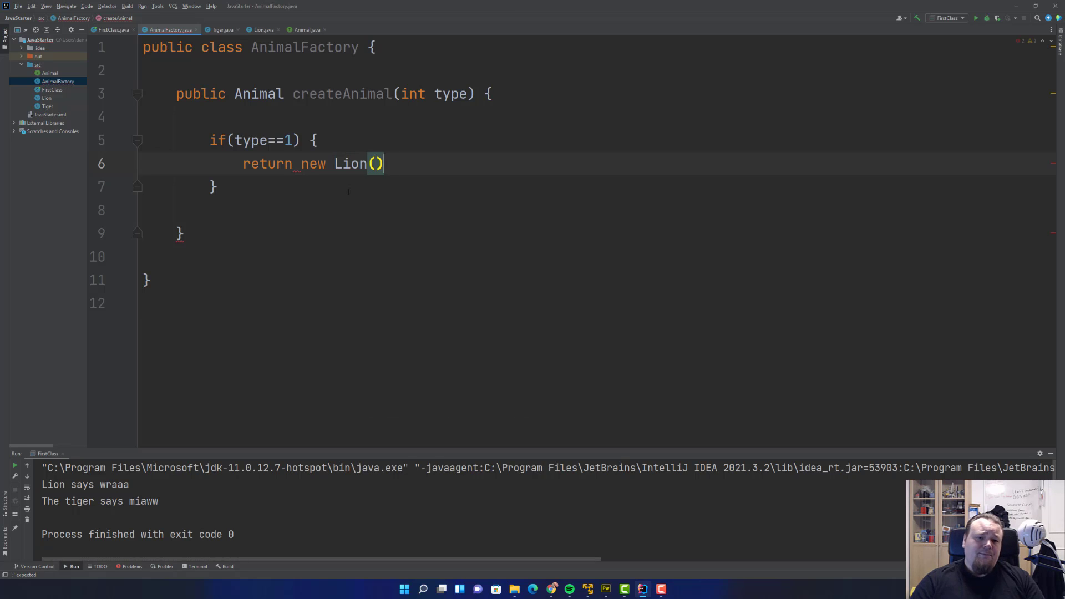
pyautogui.write('; else if')
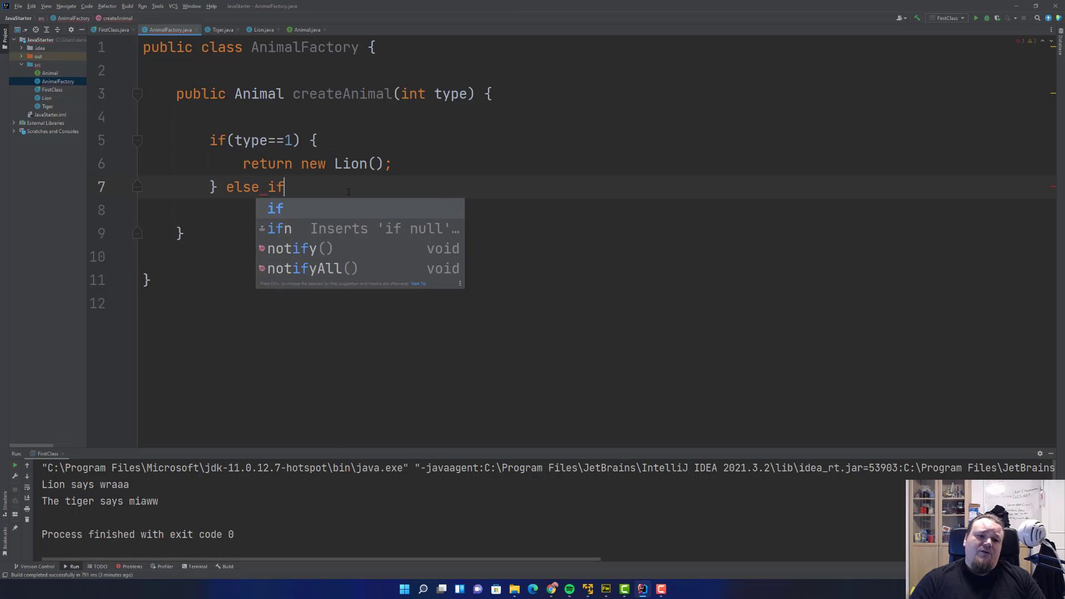
pyautogui.write('(type==2')
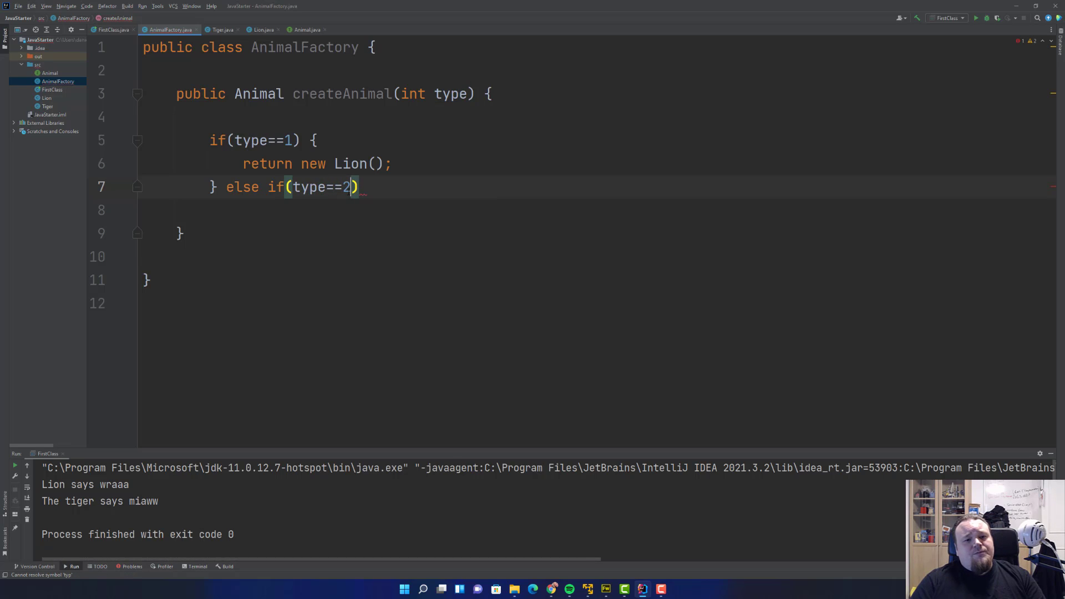
pyautogui.write('{')
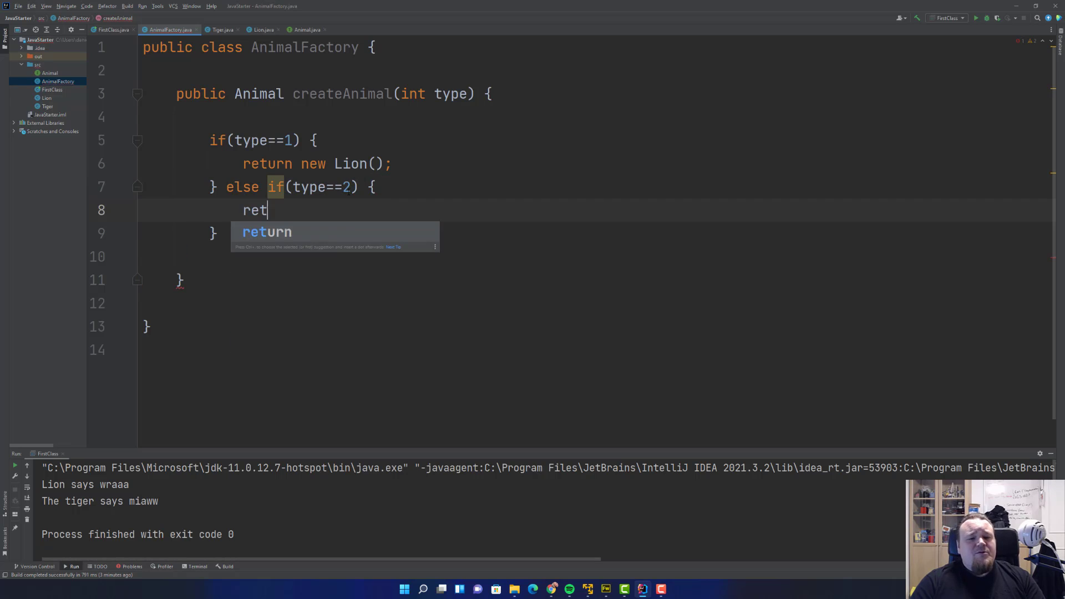
pyautogui.write('urn new Tiger')
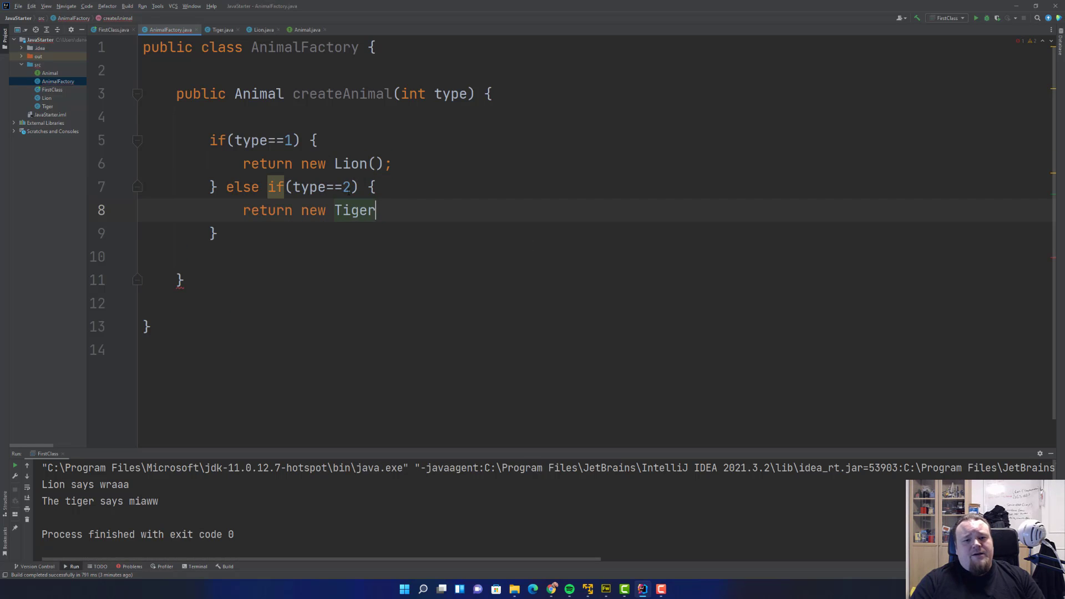
pyautogui.write('();')
pyautogui.write('return')
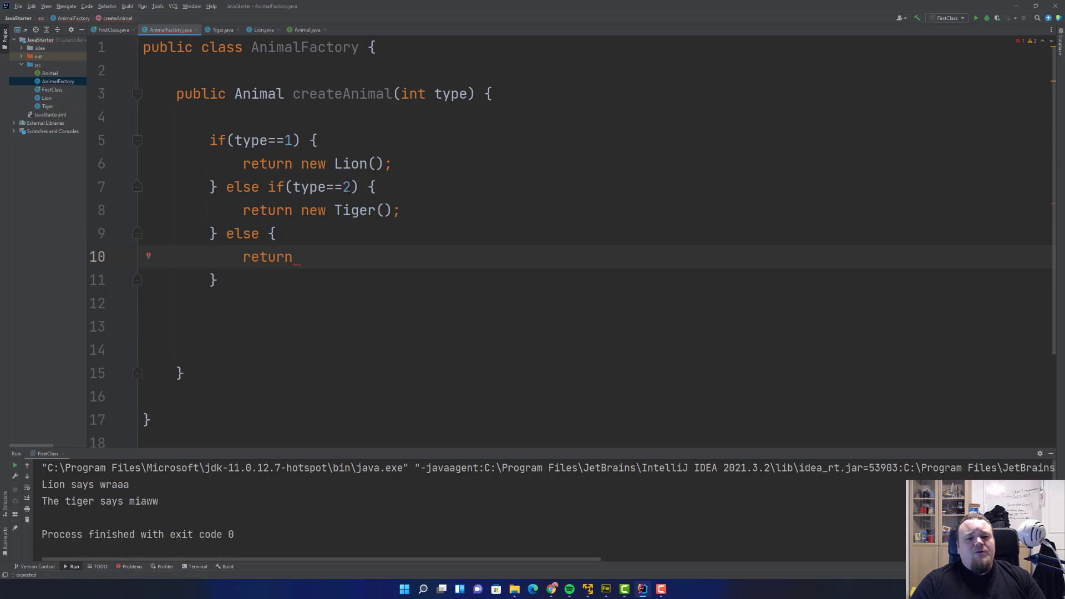
# - Correct the new Tiger() return statement and switch back to FirstClass
pyautogui.write('Tiger();')
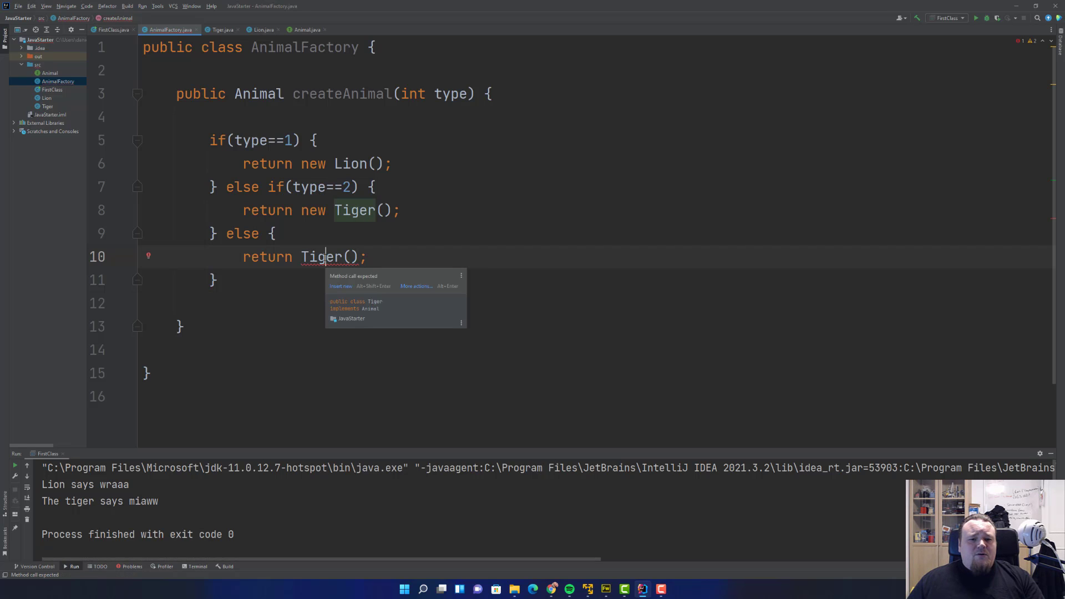
pyautogui.write('new')
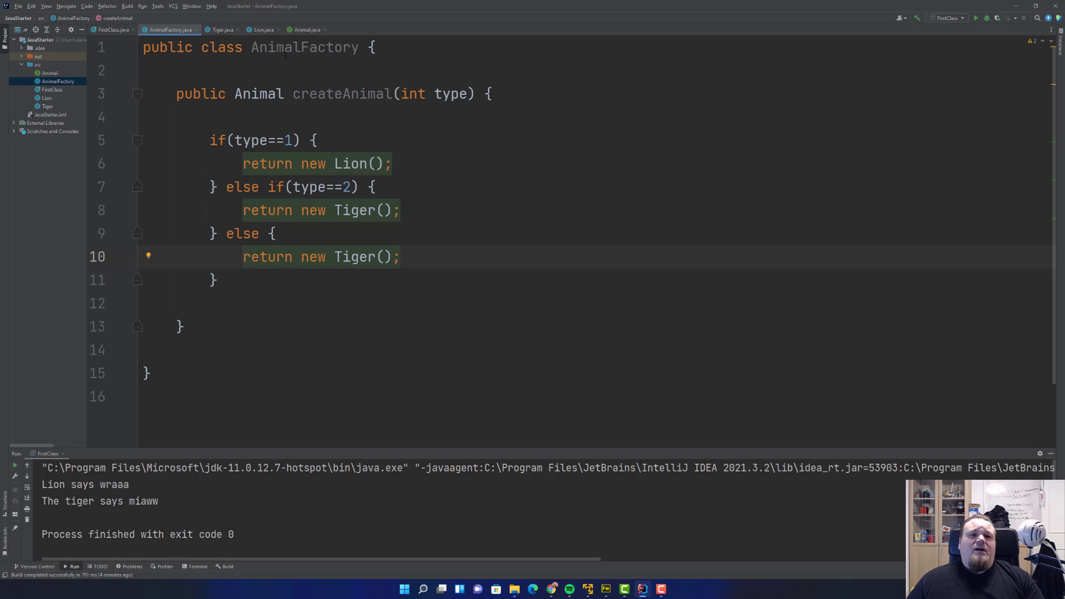
pyautogui.doubleClick(342, 94)
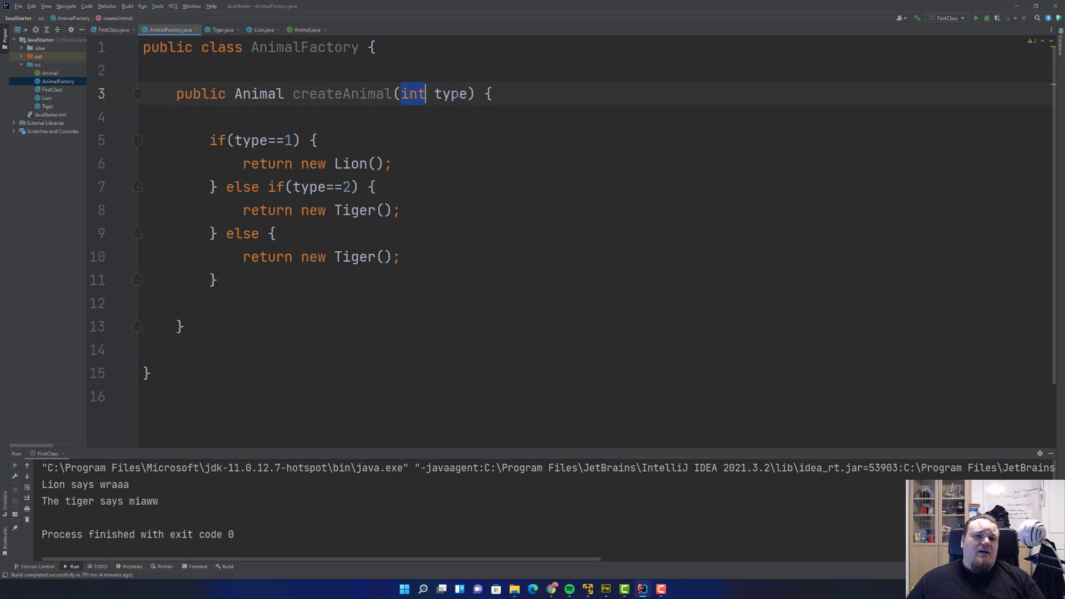
pyautogui.click(452, 94)
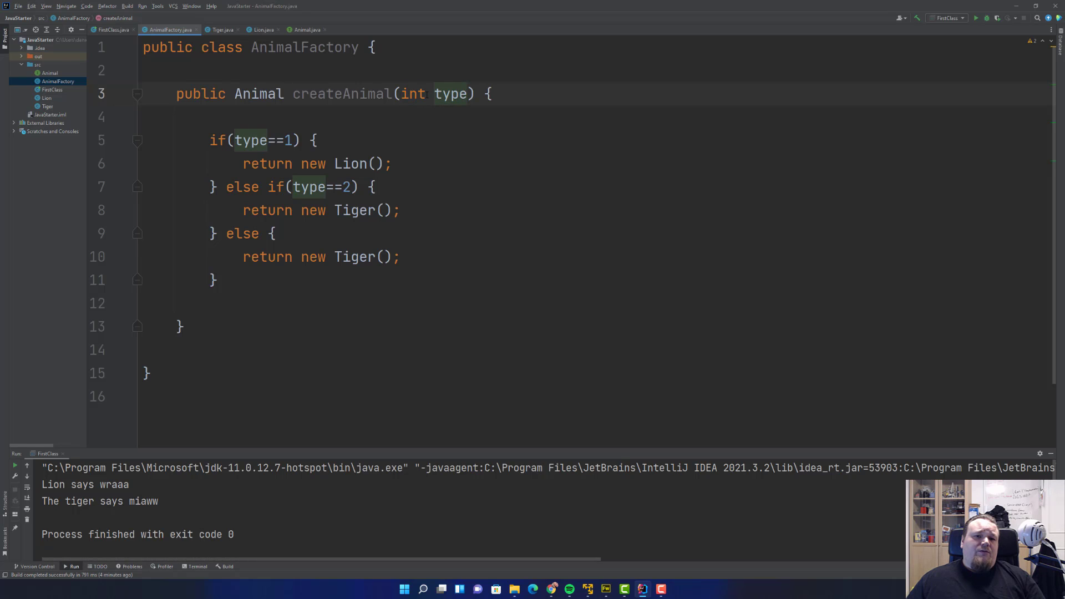
pyautogui.click(112, 29)
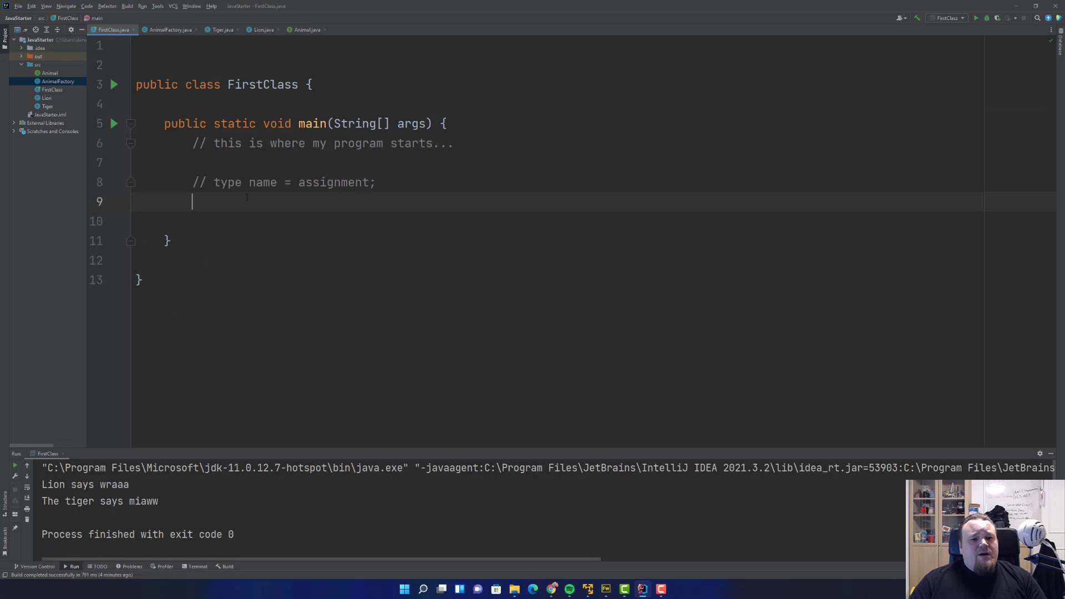
# - Declare Animal a, create AnimalFactory af, assign af.createAnimal(1) and call a.sound()
pyautogui.write('Animal')
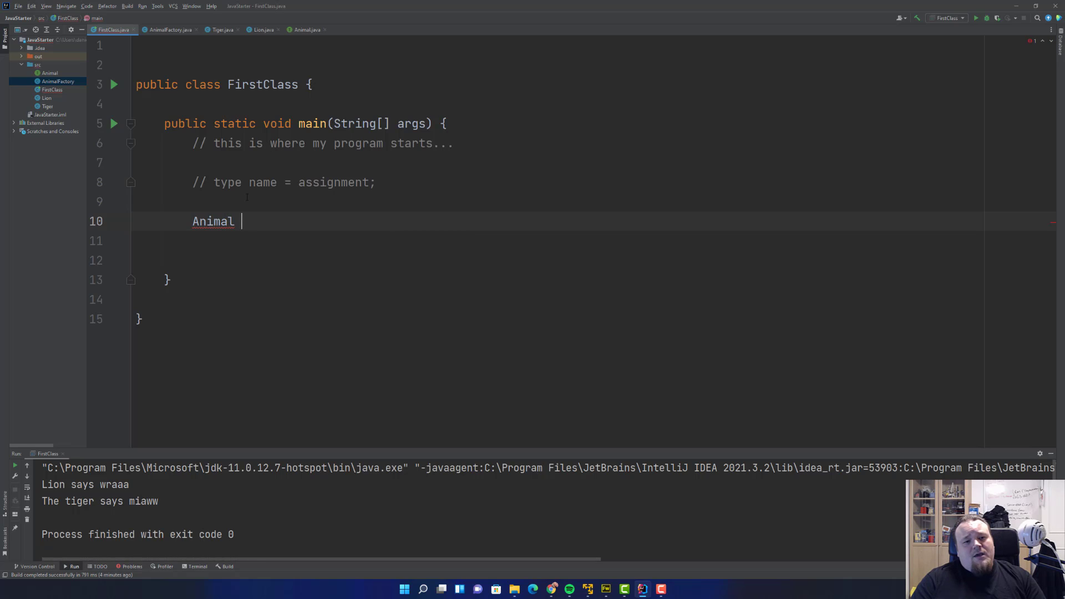
pyautogui.write('a;')
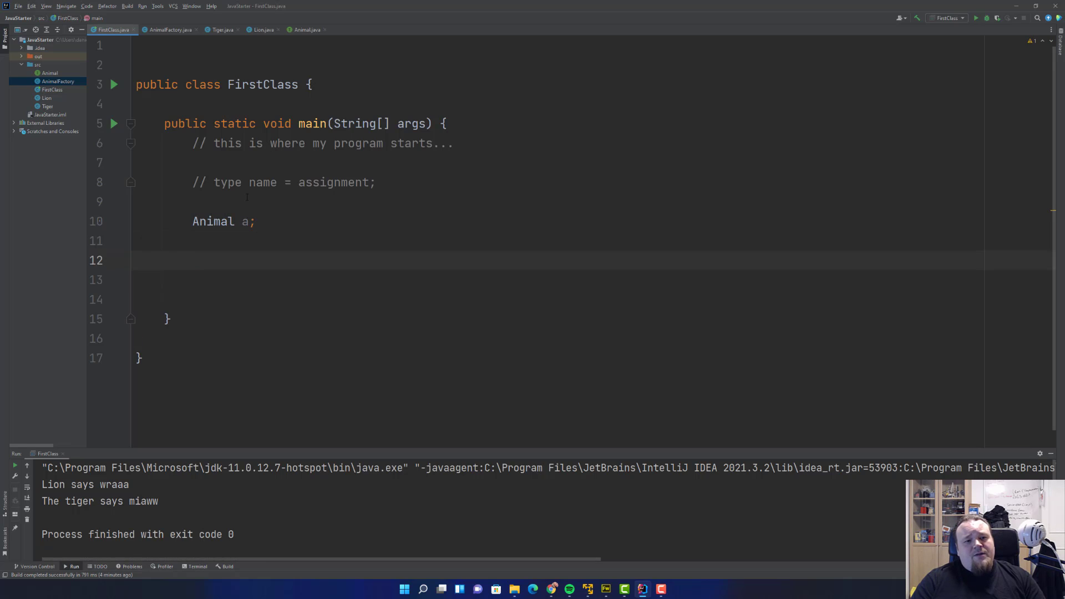
pyautogui.write('AnimalFactory af = new An')
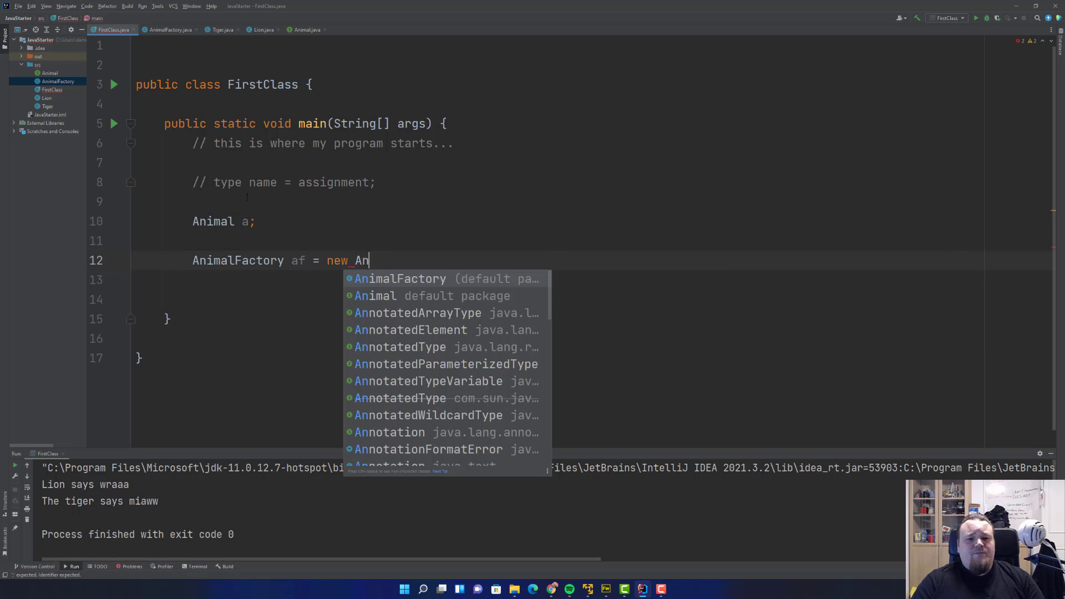
pyautogui.press('Enter')
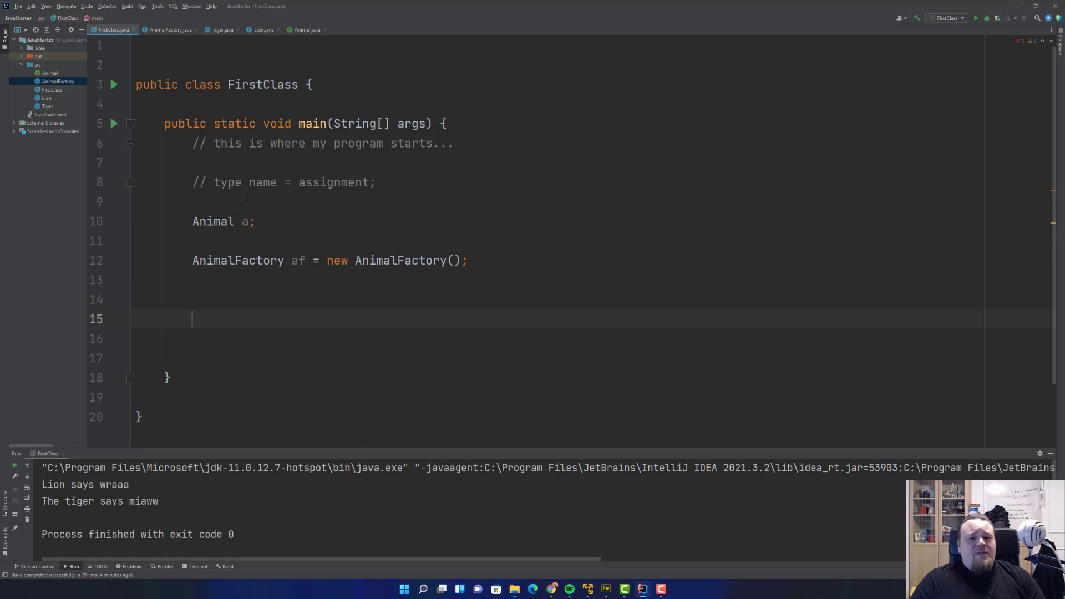
pyautogui.write('a =')
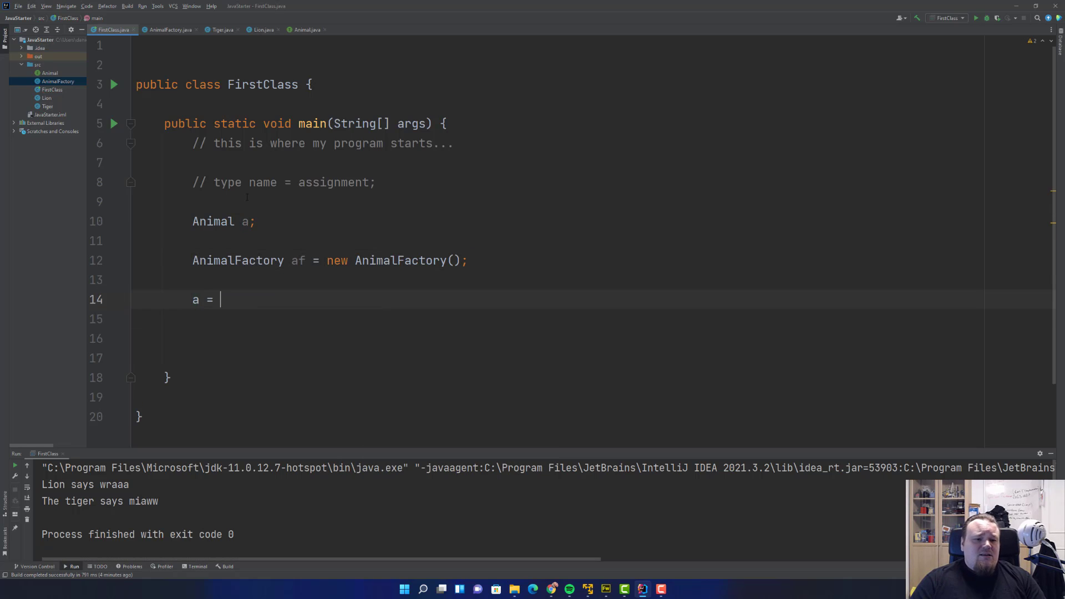
pyautogui.write('af.createAnimal()')
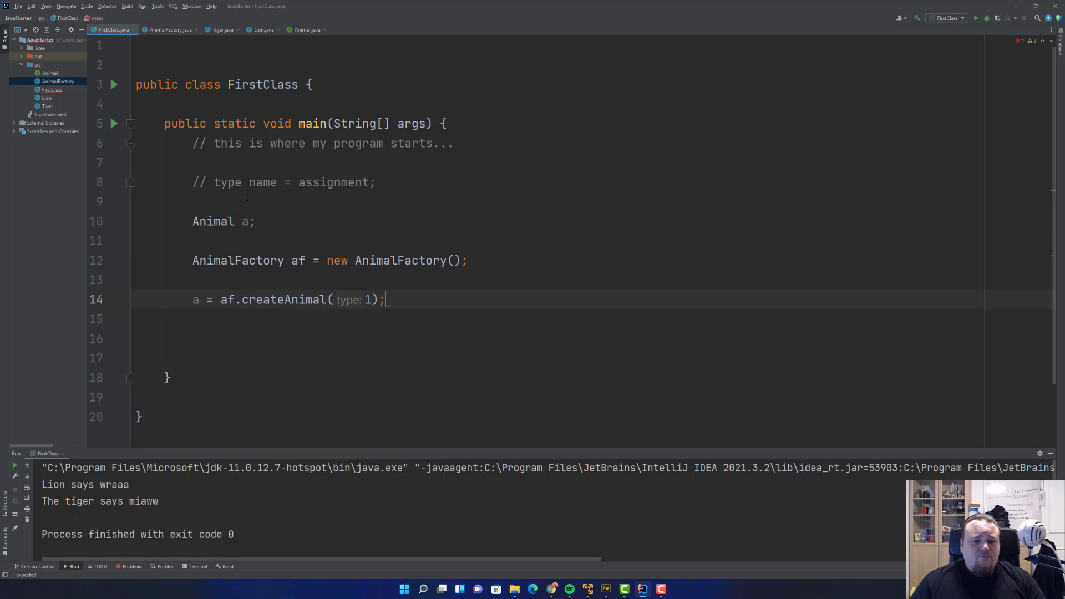
pyautogui.write('a.')
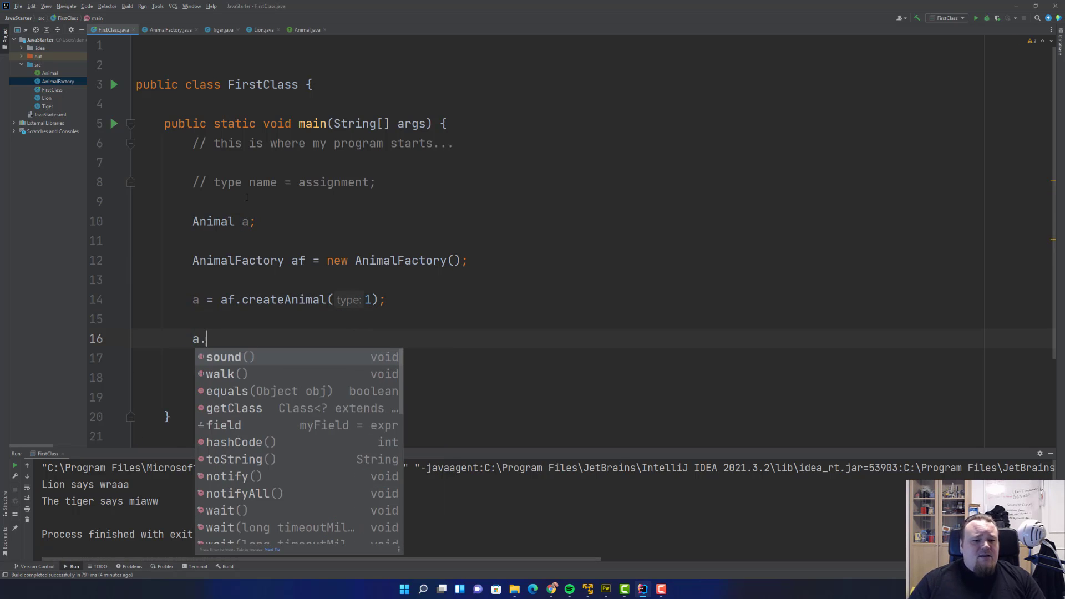
pyautogui.click(223, 357)
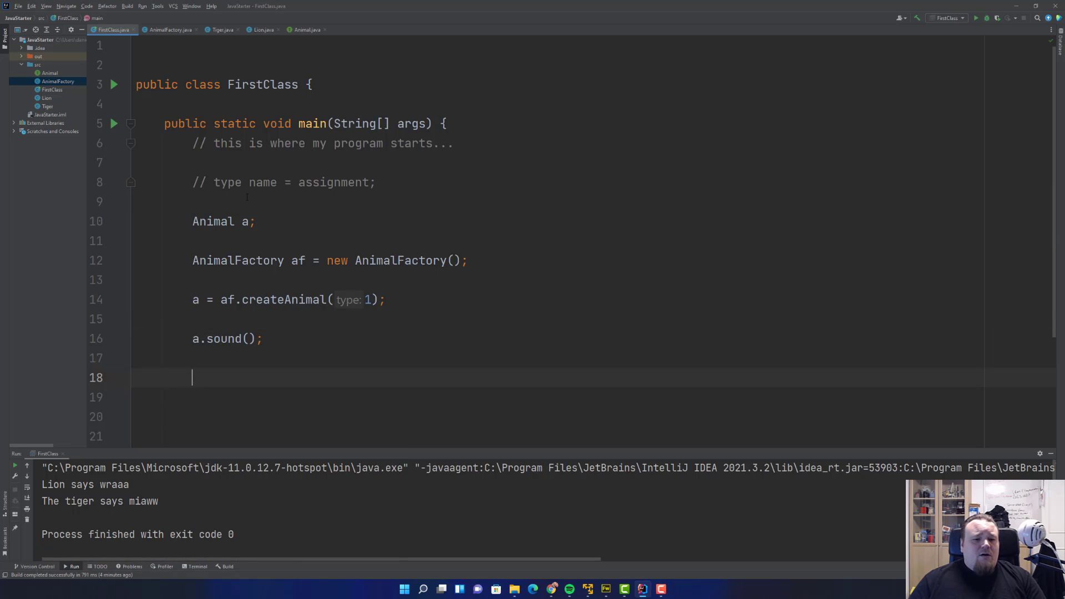
# - Reassign a = af.createAnimal(2); and call a.sound() again
pyautogui.write('a')
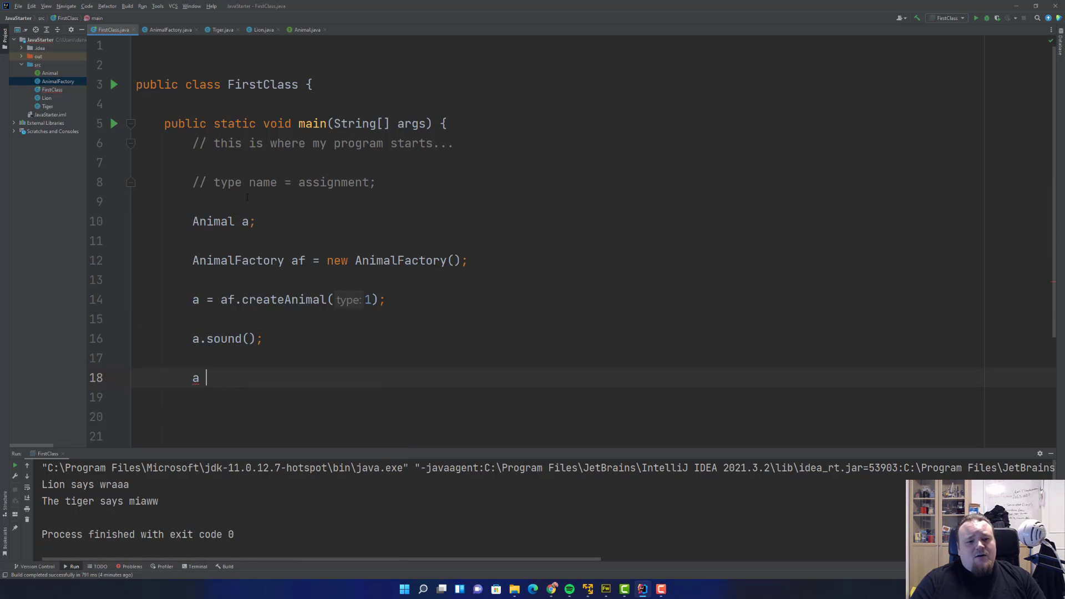
pyautogui.write('= af.')
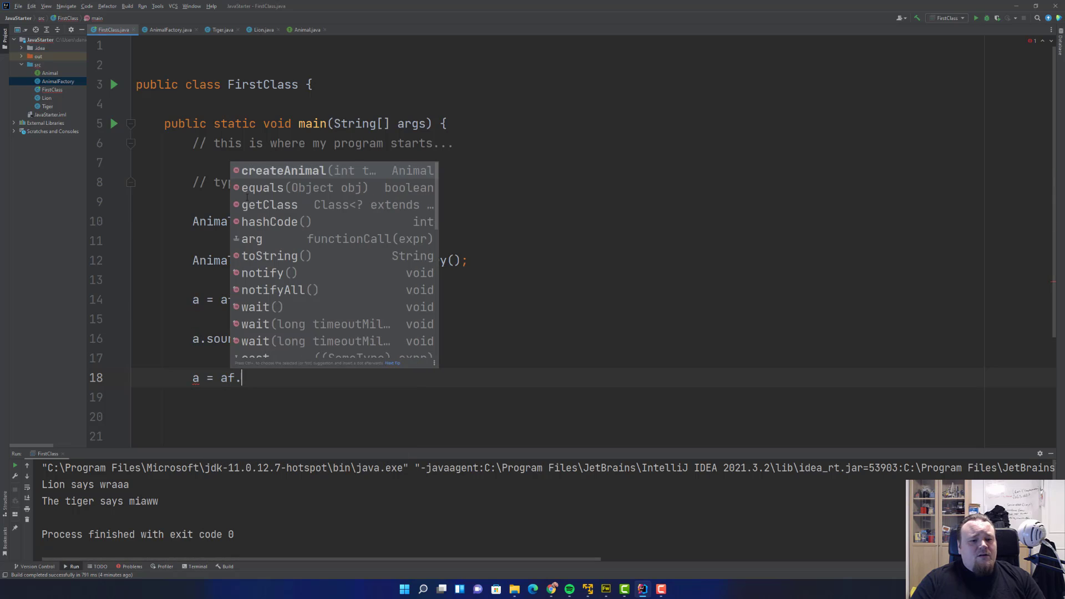
pyautogui.write('g')
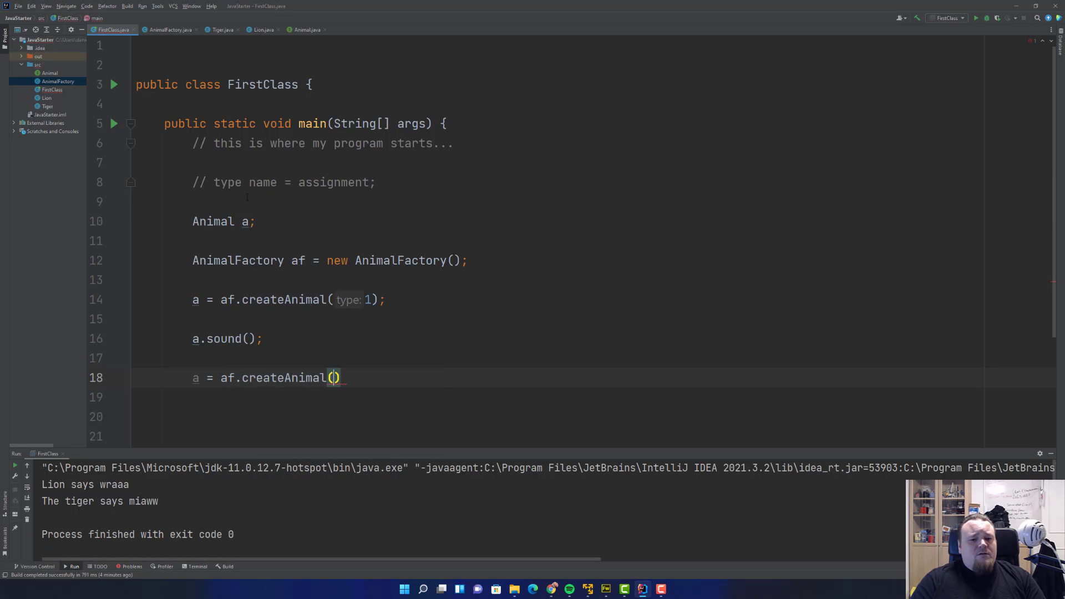
pyautogui.write('2);')
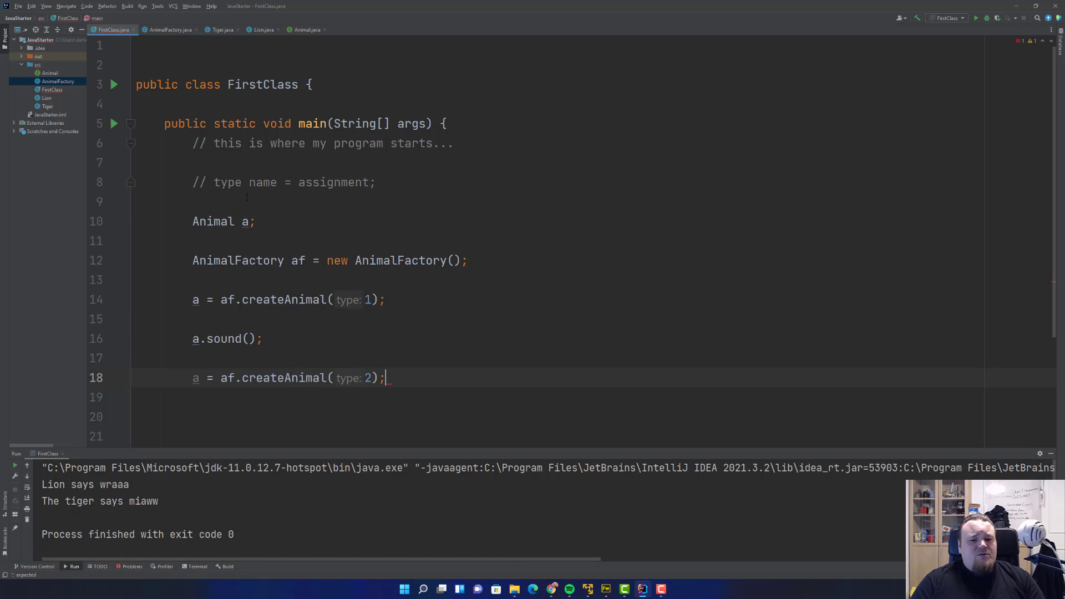
pyautogui.write('a.sound();')
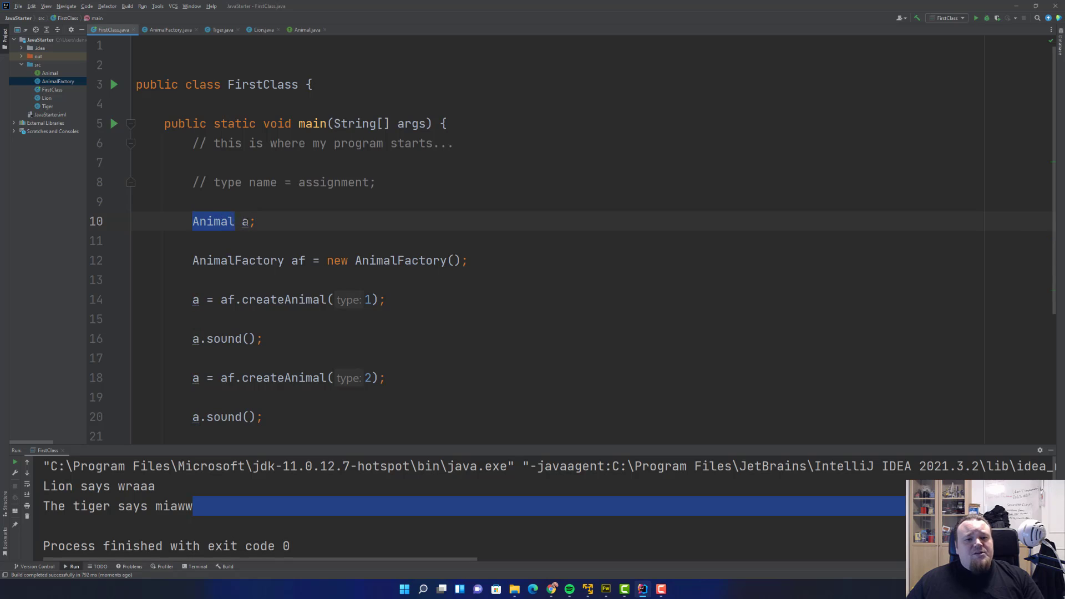
# - Compare Lion with Tiger and Animal, delete Lion's empty test() method, return to FirstClass
pyautogui.click(261, 30)
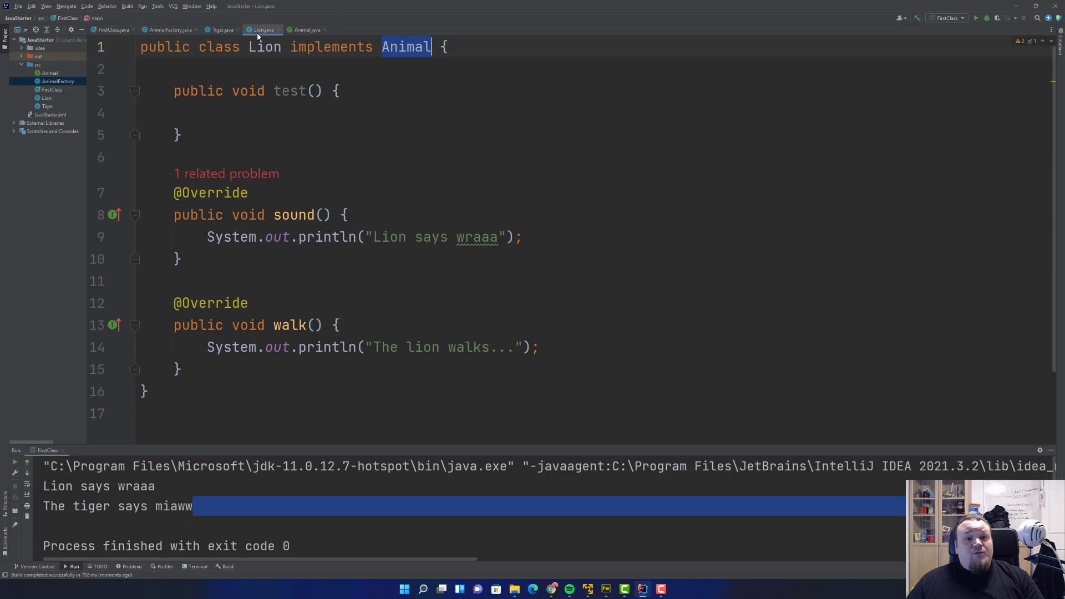
pyautogui.click(221, 29)
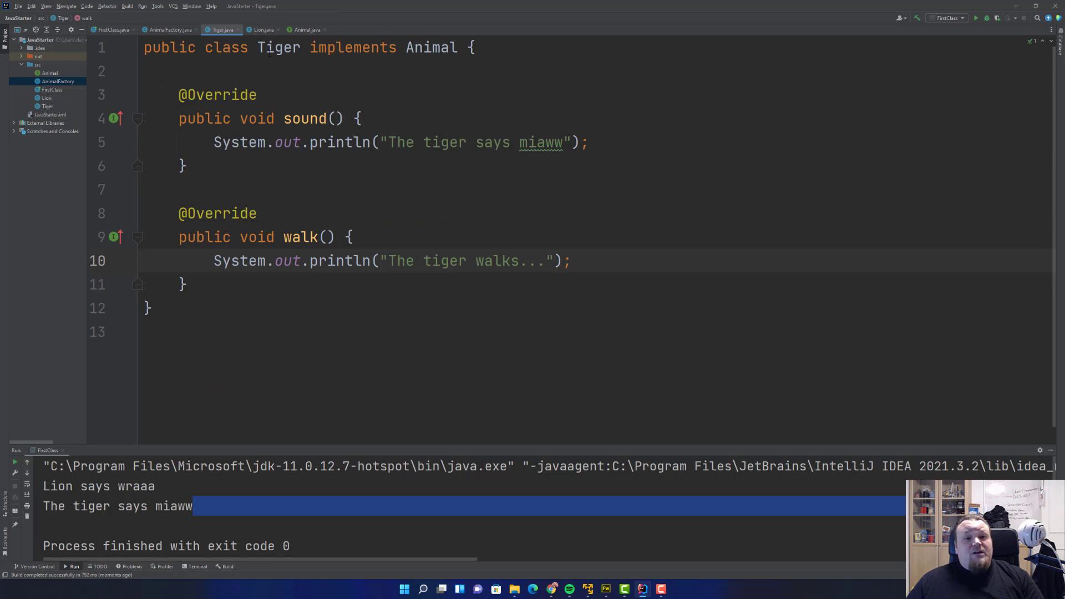
pyautogui.click(261, 30)
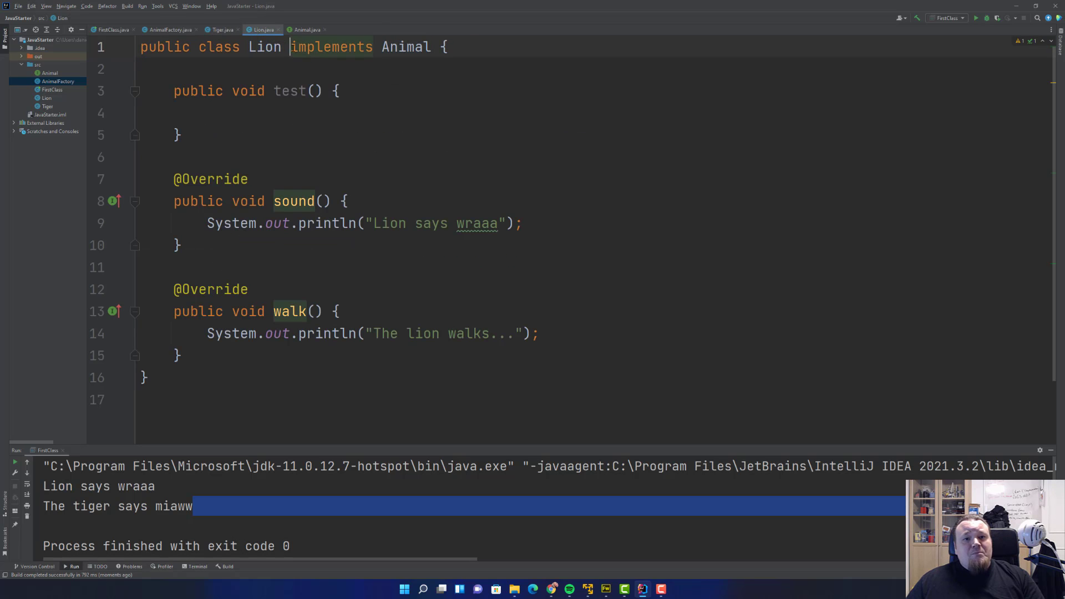
pyautogui.doubleClick(405, 46)
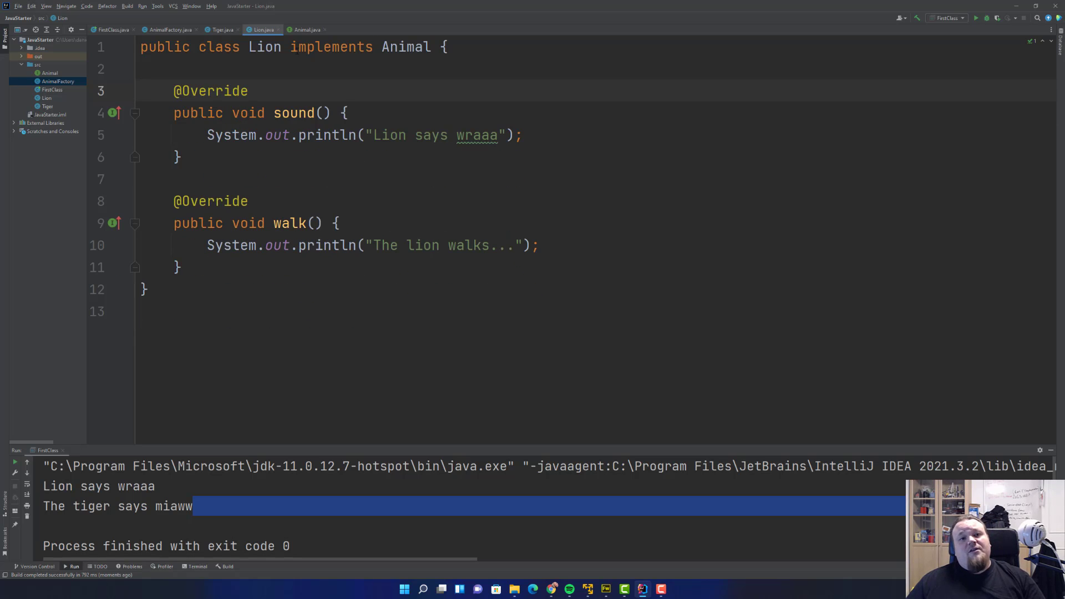
pyautogui.click(306, 30)
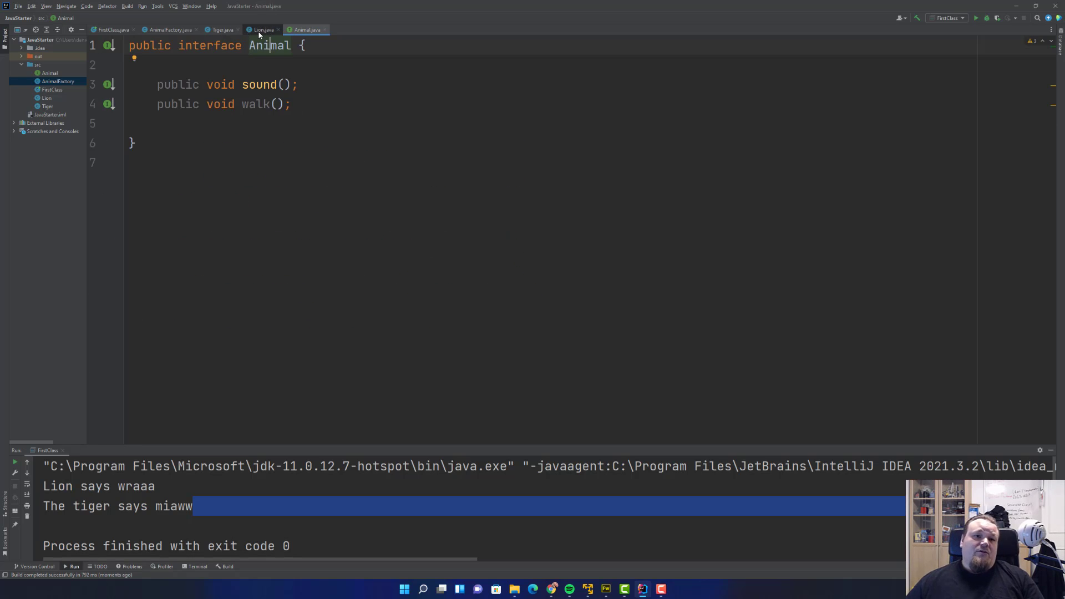
pyautogui.click(261, 29)
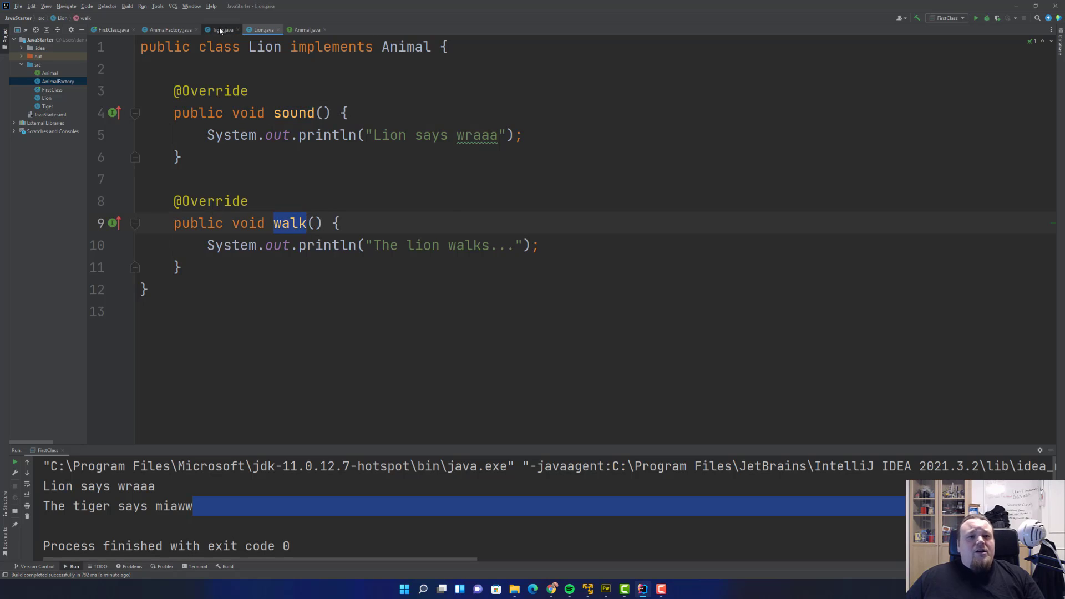
pyautogui.click(112, 29)
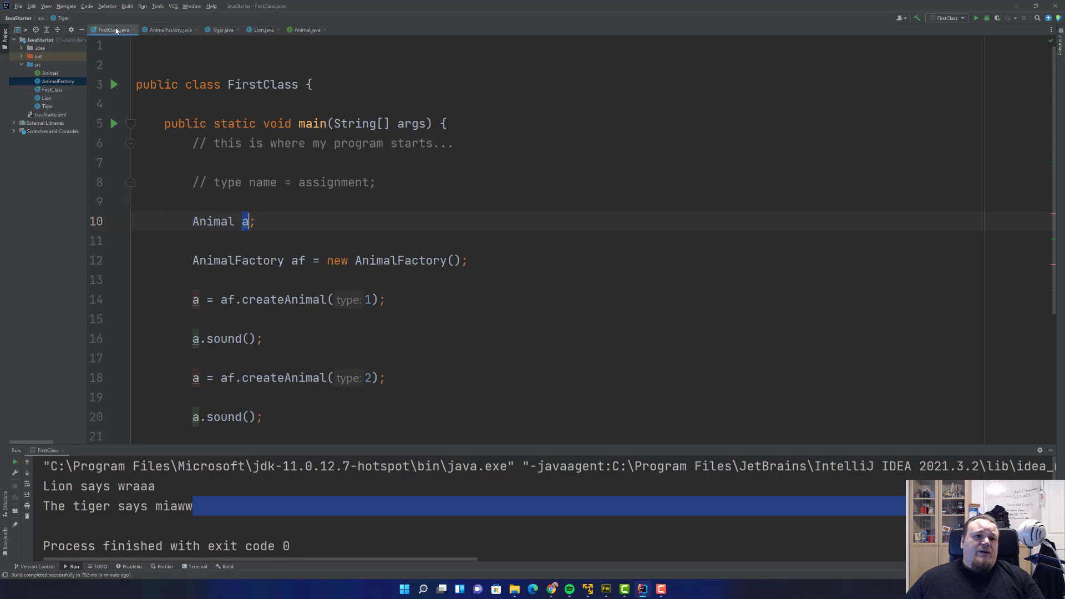
pyautogui.scroll(-3)
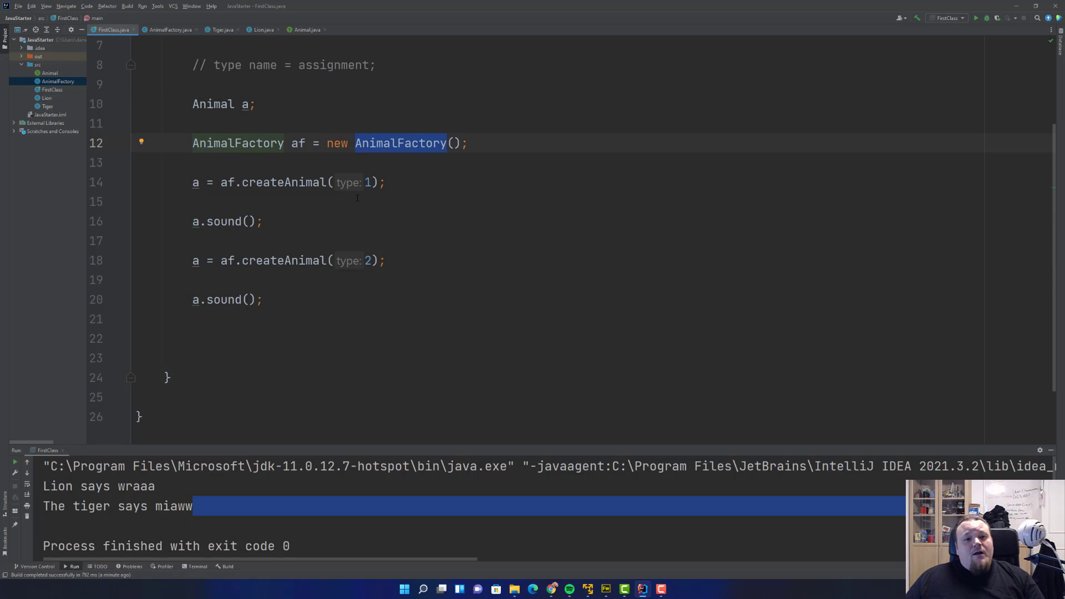
pyautogui.click(194, 261)
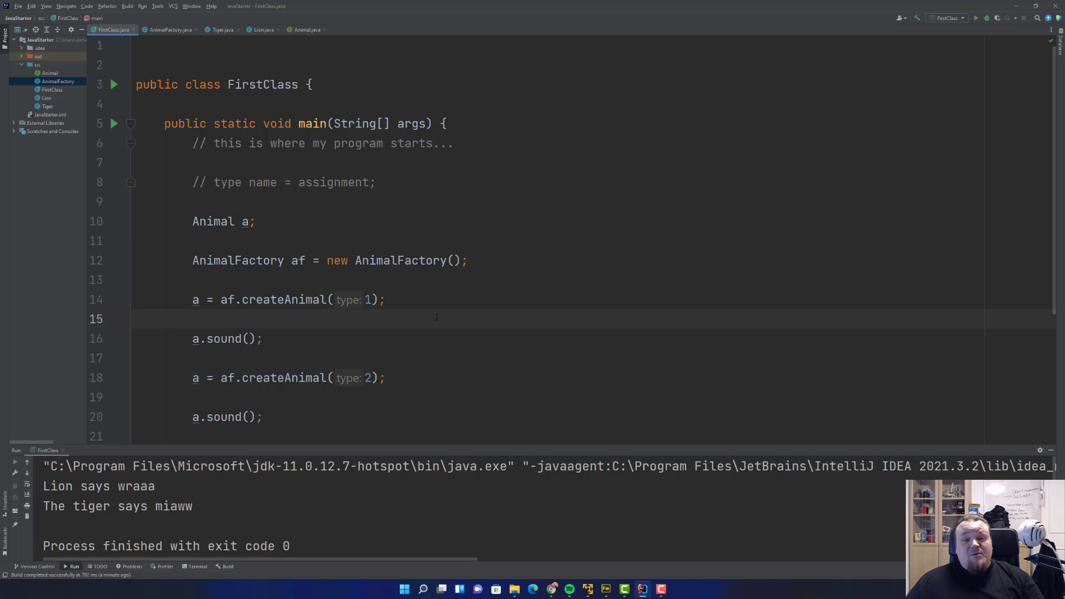
pyautogui.scroll(-3)
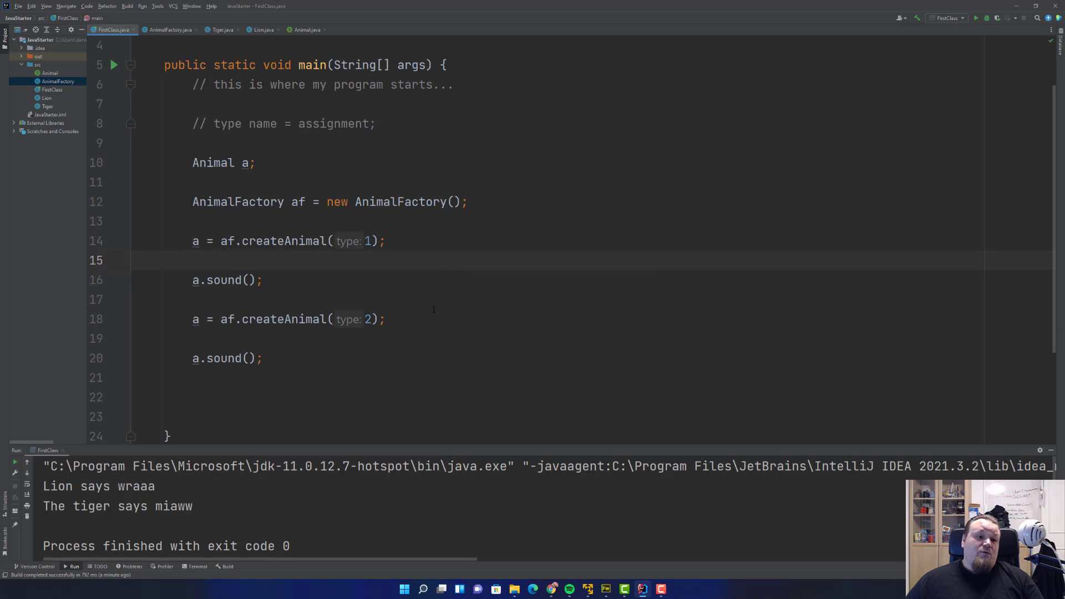
pyautogui.scroll(3)
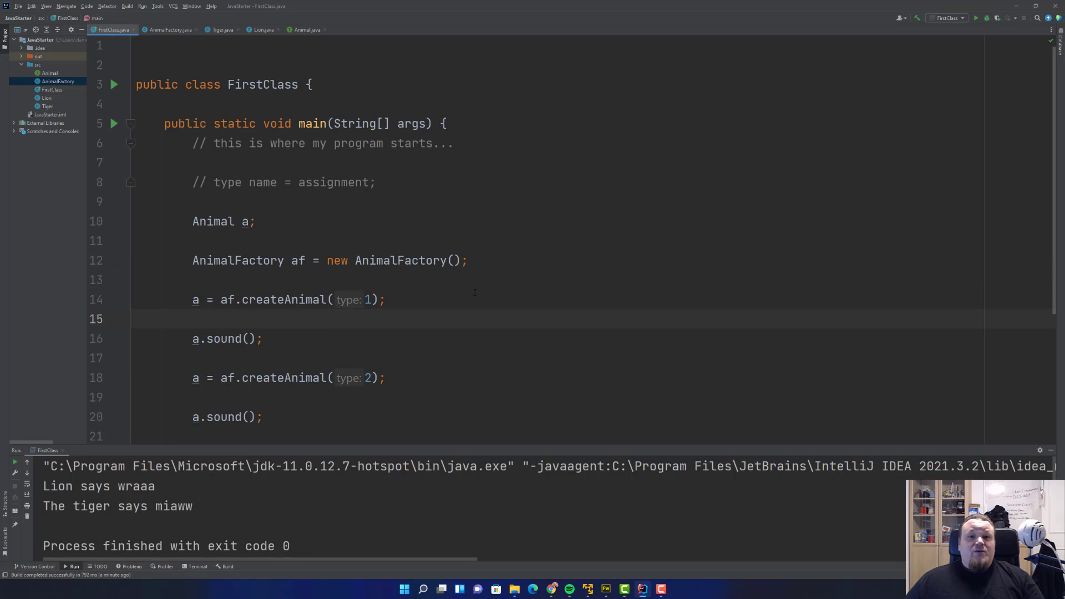
pyautogui.moveTo(490, 288)
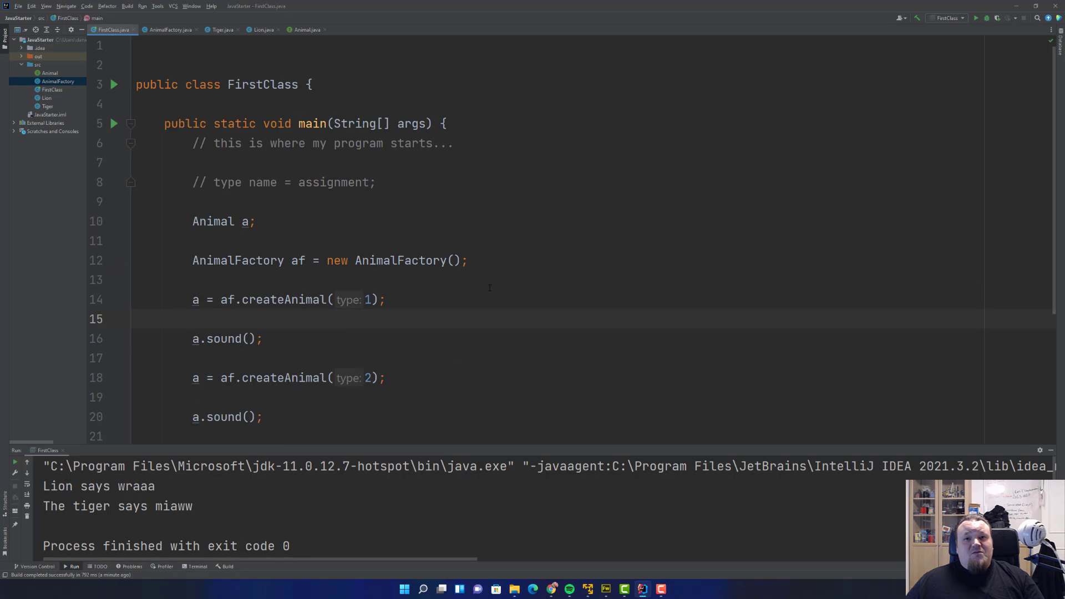